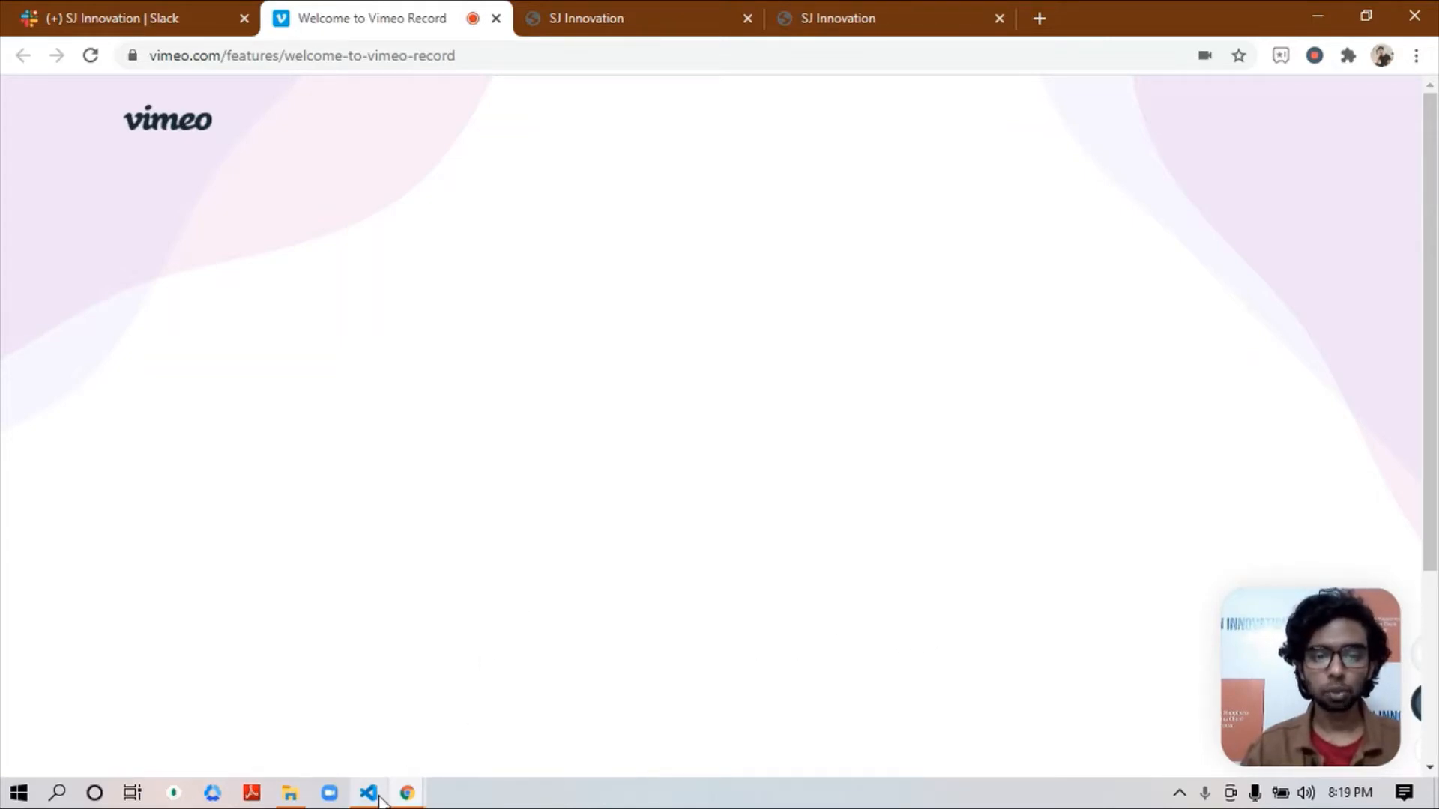
{"action": "mouse_move", "coordinate": [368, 792]}
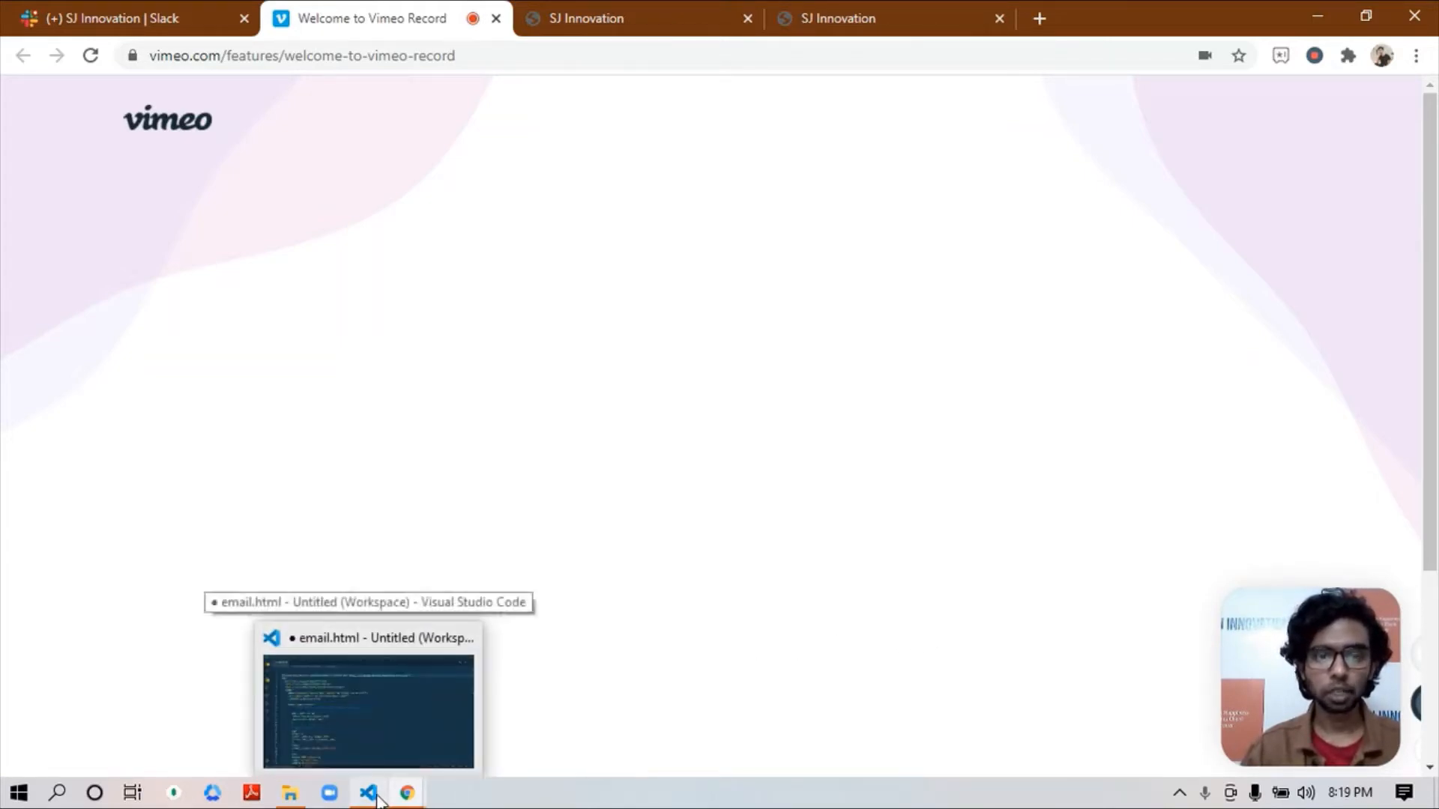
Step: Bring the email.html template in Visual Studio Code to the front from the taskbar
{"action": "left_click", "coordinate": [369, 706]}
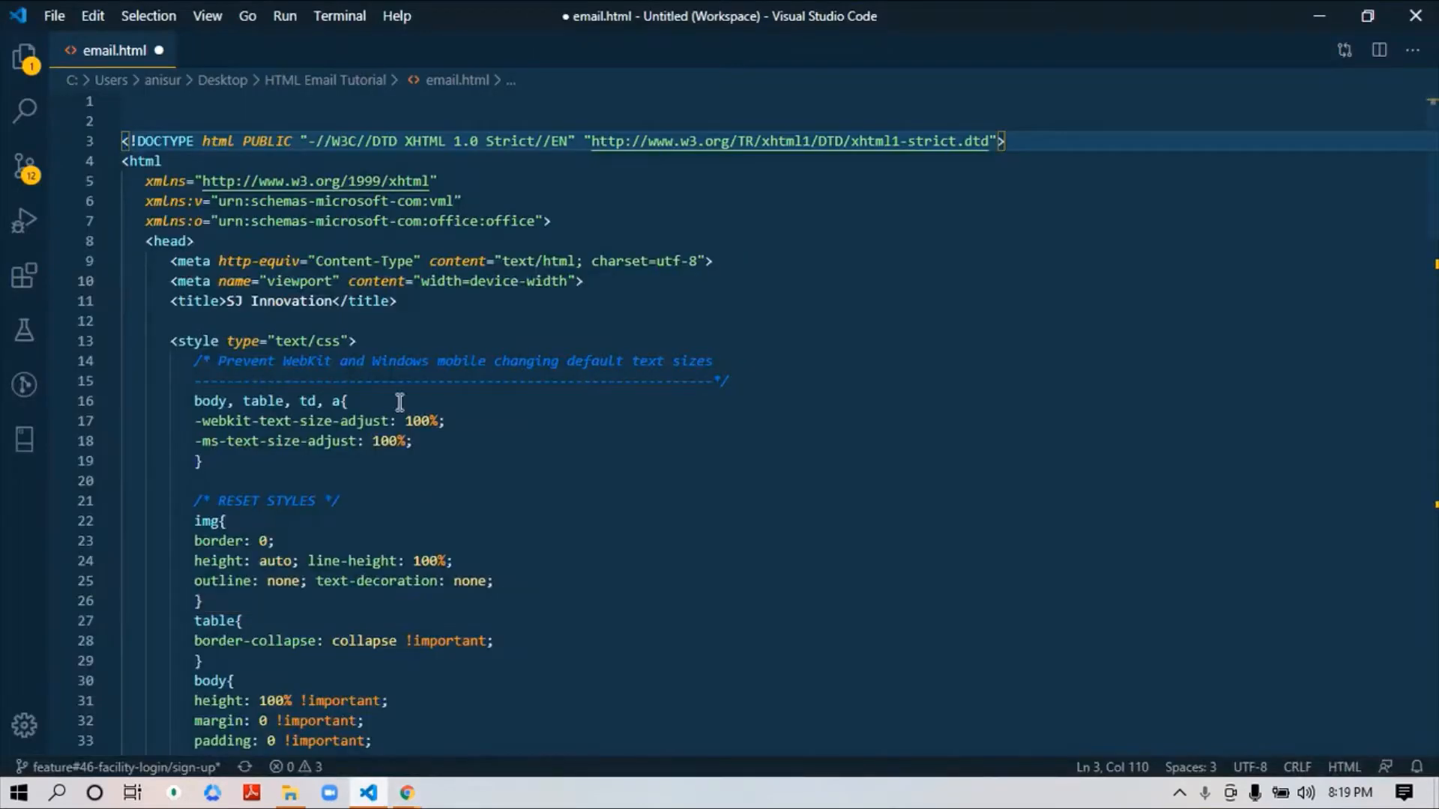
{"action": "left_click", "coordinate": [165, 161]}
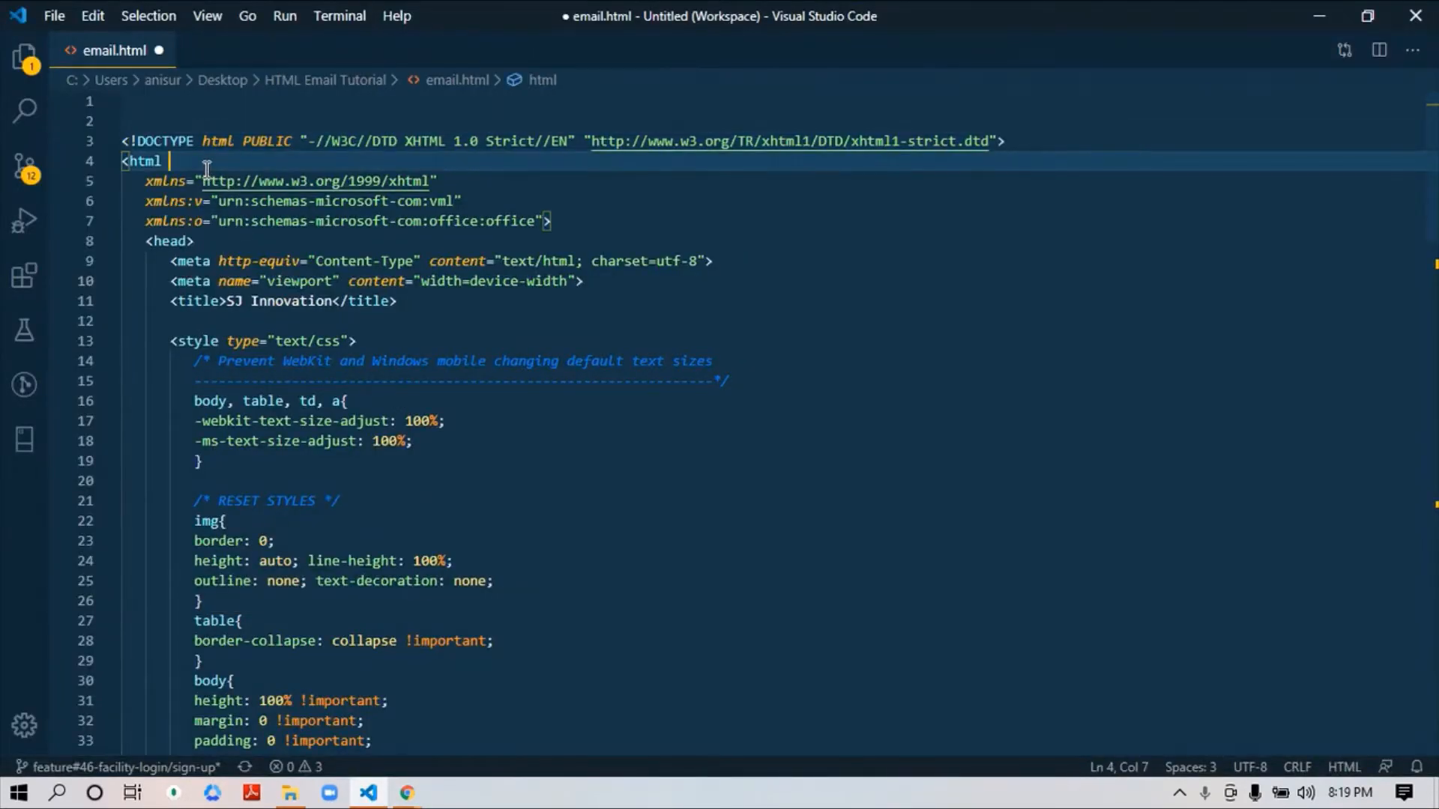
{"action": "scroll", "scroll_direction": "down", "scroll_amount": 3}
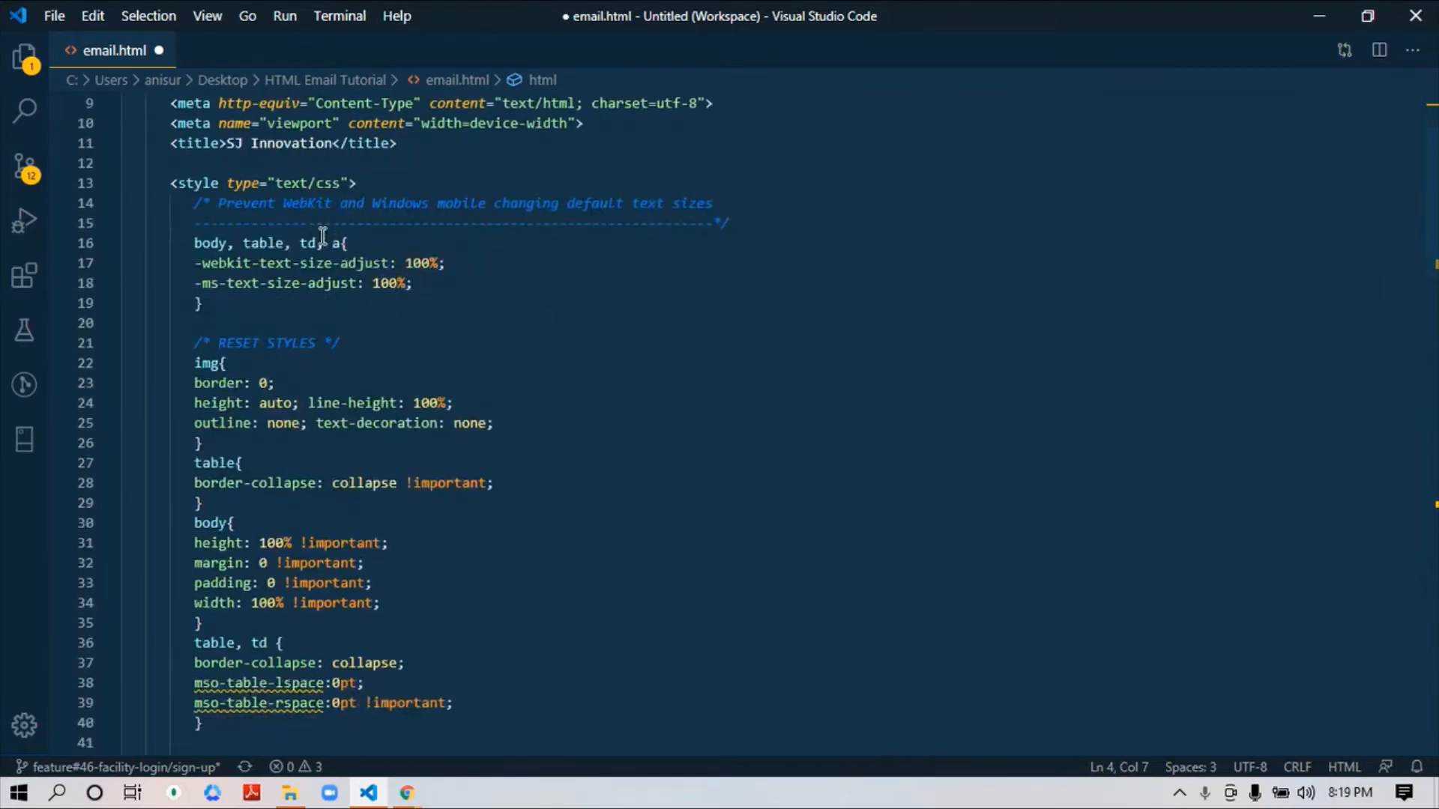
{"action": "scroll", "scroll_direction": "down", "scroll_amount": 3}
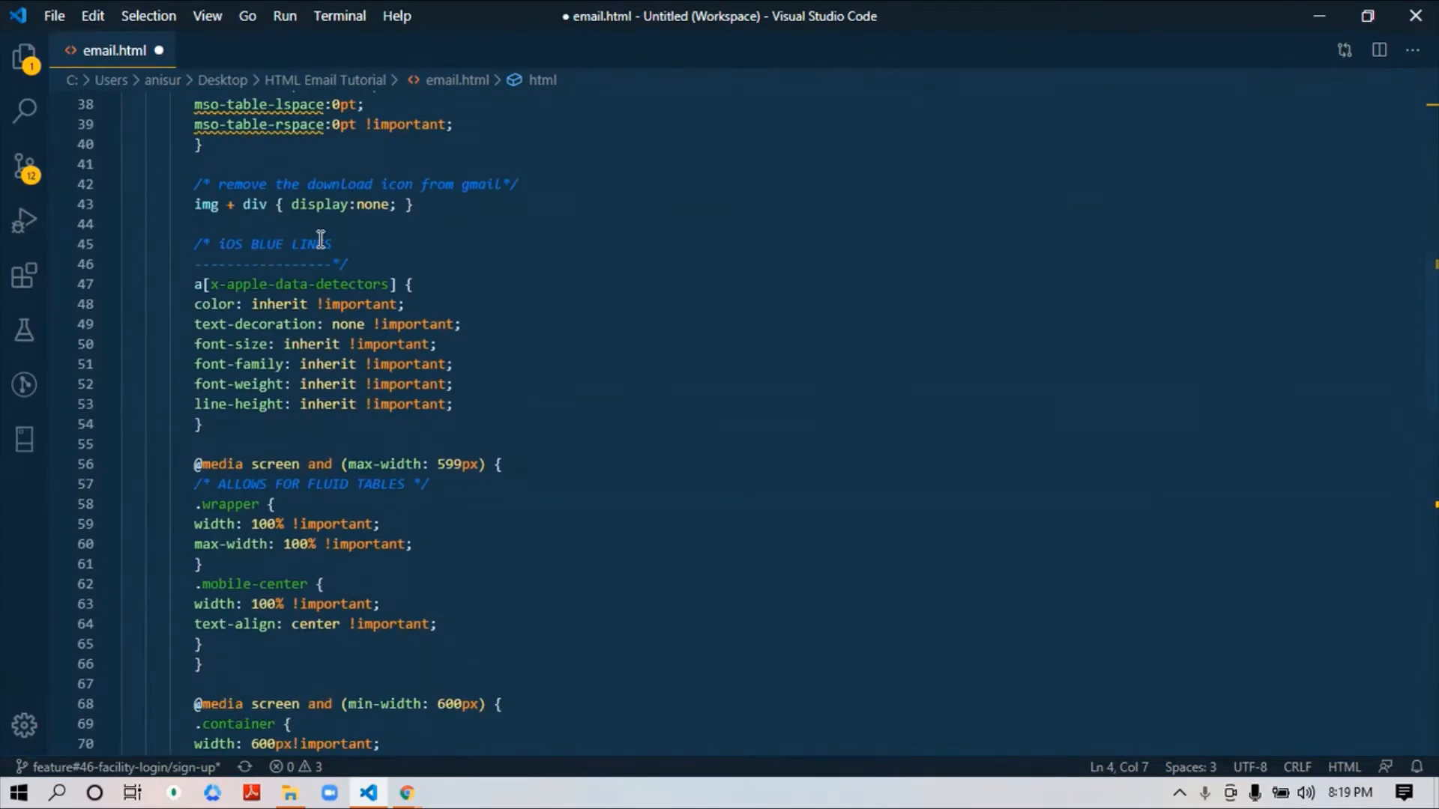
{"action": "scroll", "scroll_direction": "up", "scroll_amount": 3}
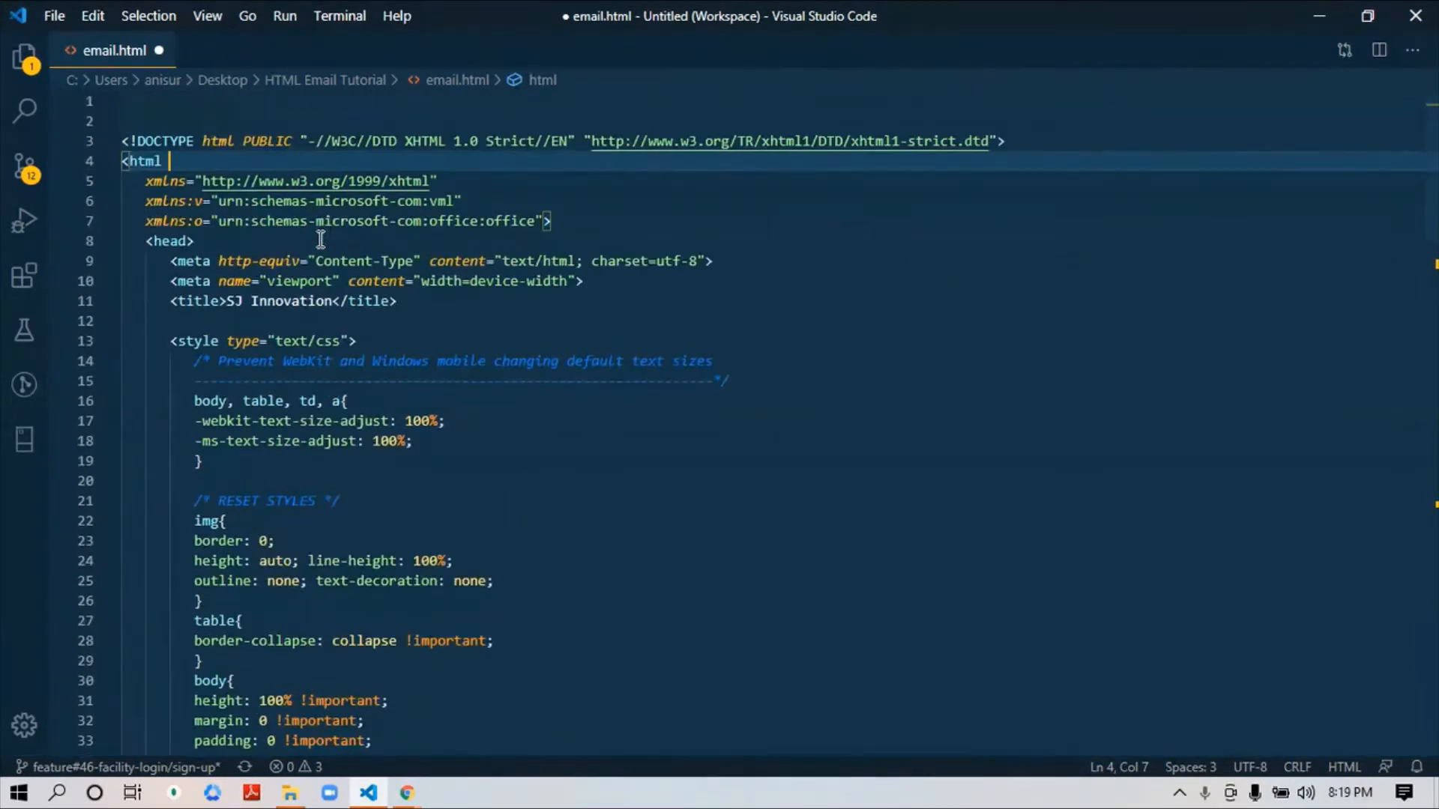
{"action": "mouse_move", "coordinate": [239, 169]}
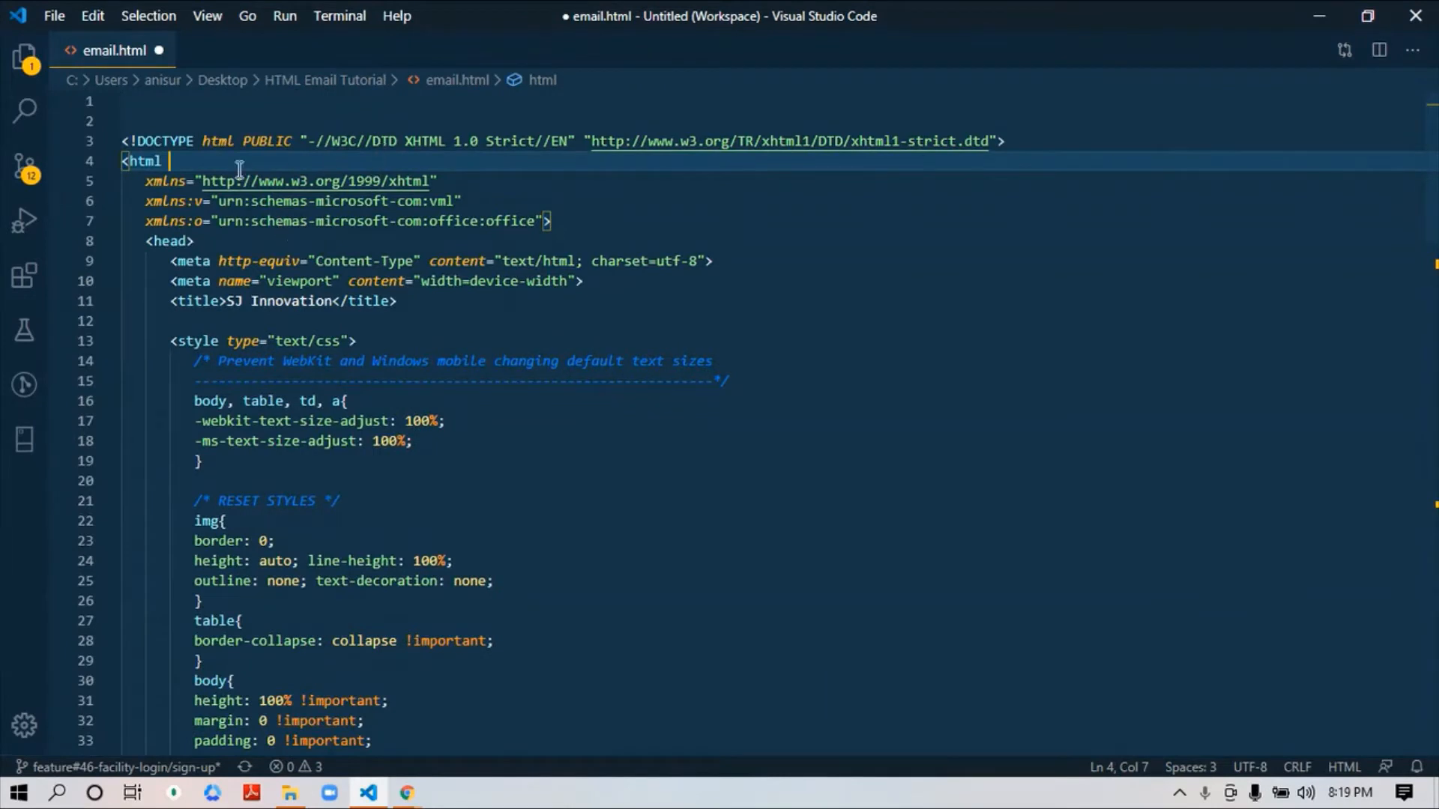
{"action": "mouse_move", "coordinate": [1005, 182]}
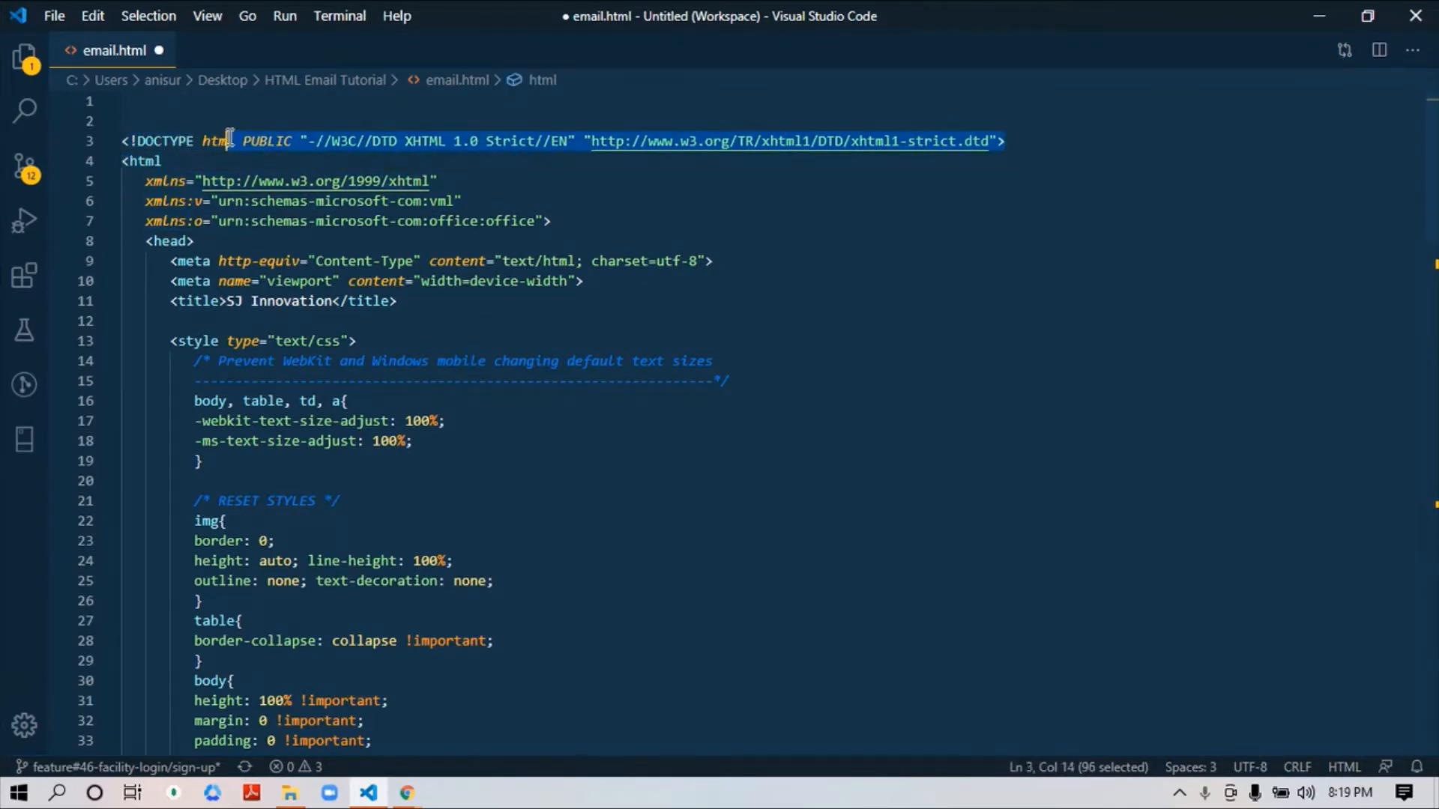
{"action": "key", "text": "shift+Left"}
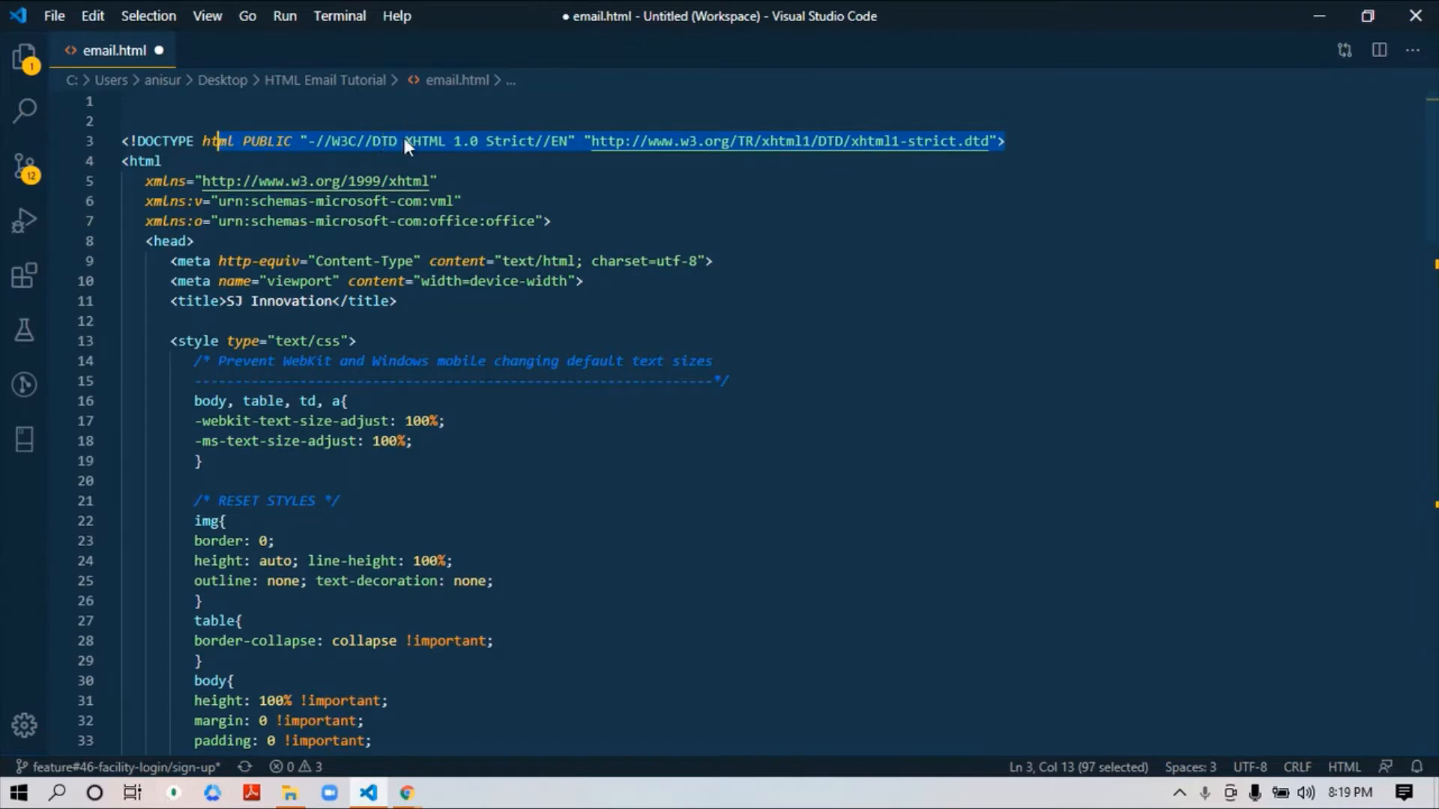
{"action": "left_click", "coordinate": [138, 160]}
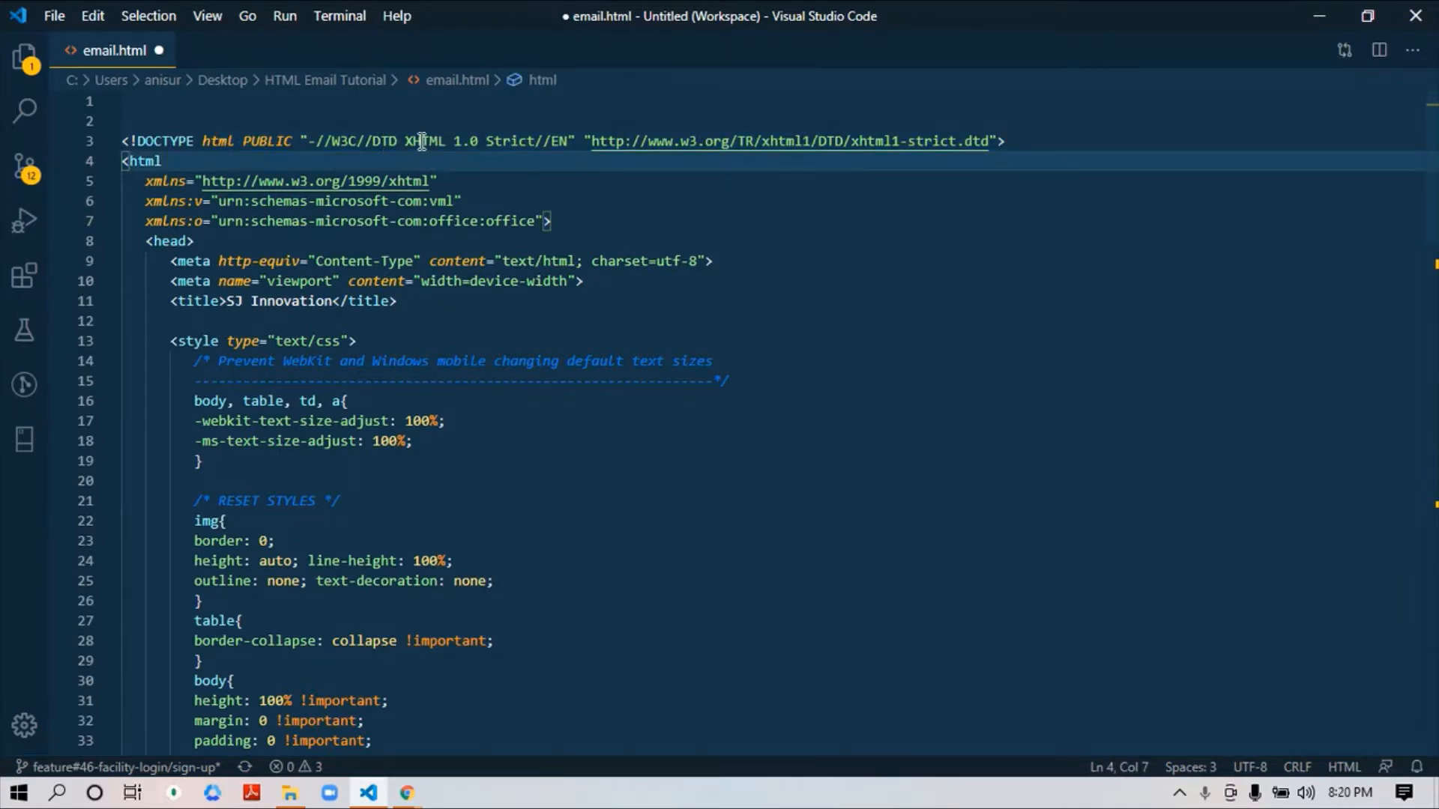
{"action": "mouse_move", "coordinate": [407, 141]}
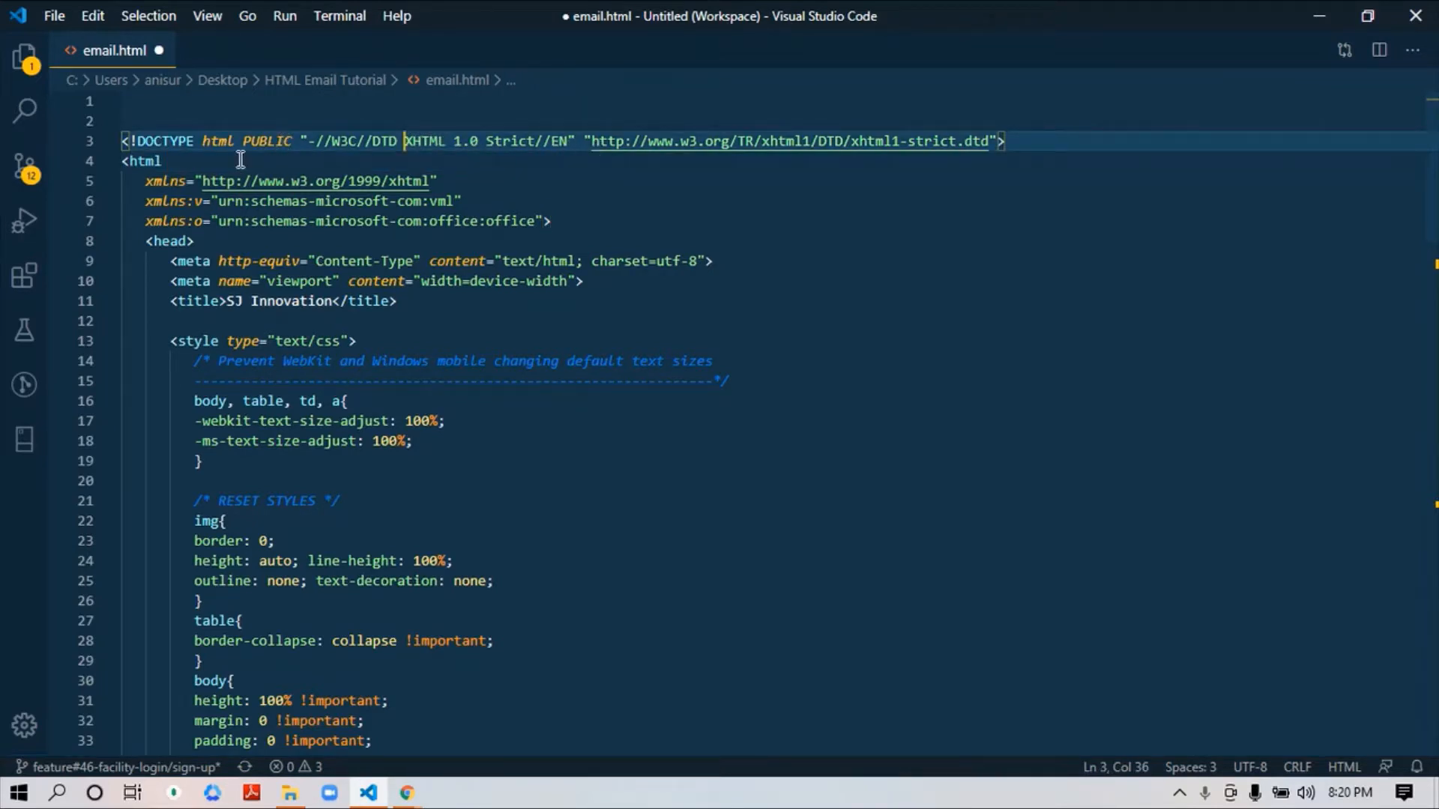
{"action": "left_click", "coordinate": [165, 160]}
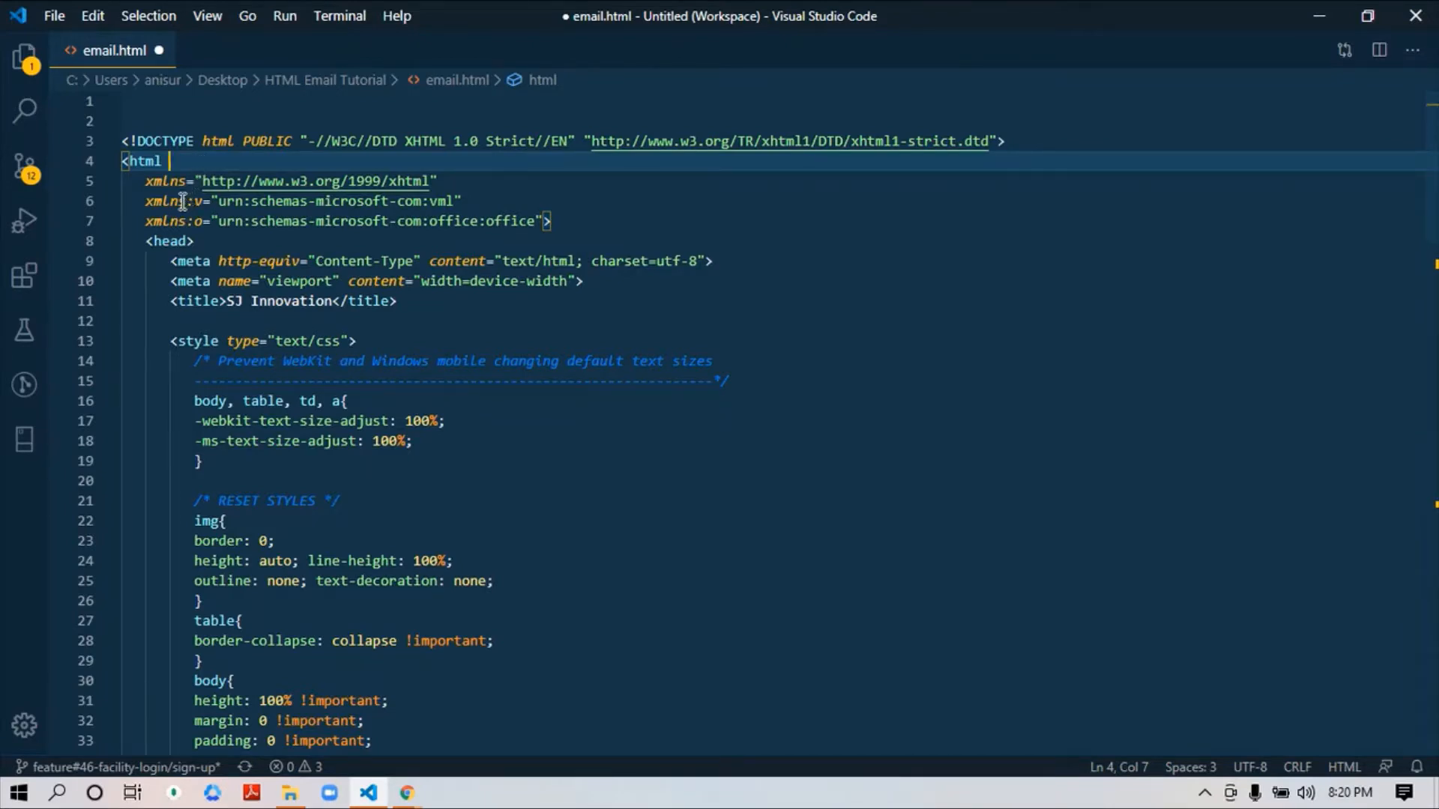
{"action": "mouse_move", "coordinate": [538, 220]}
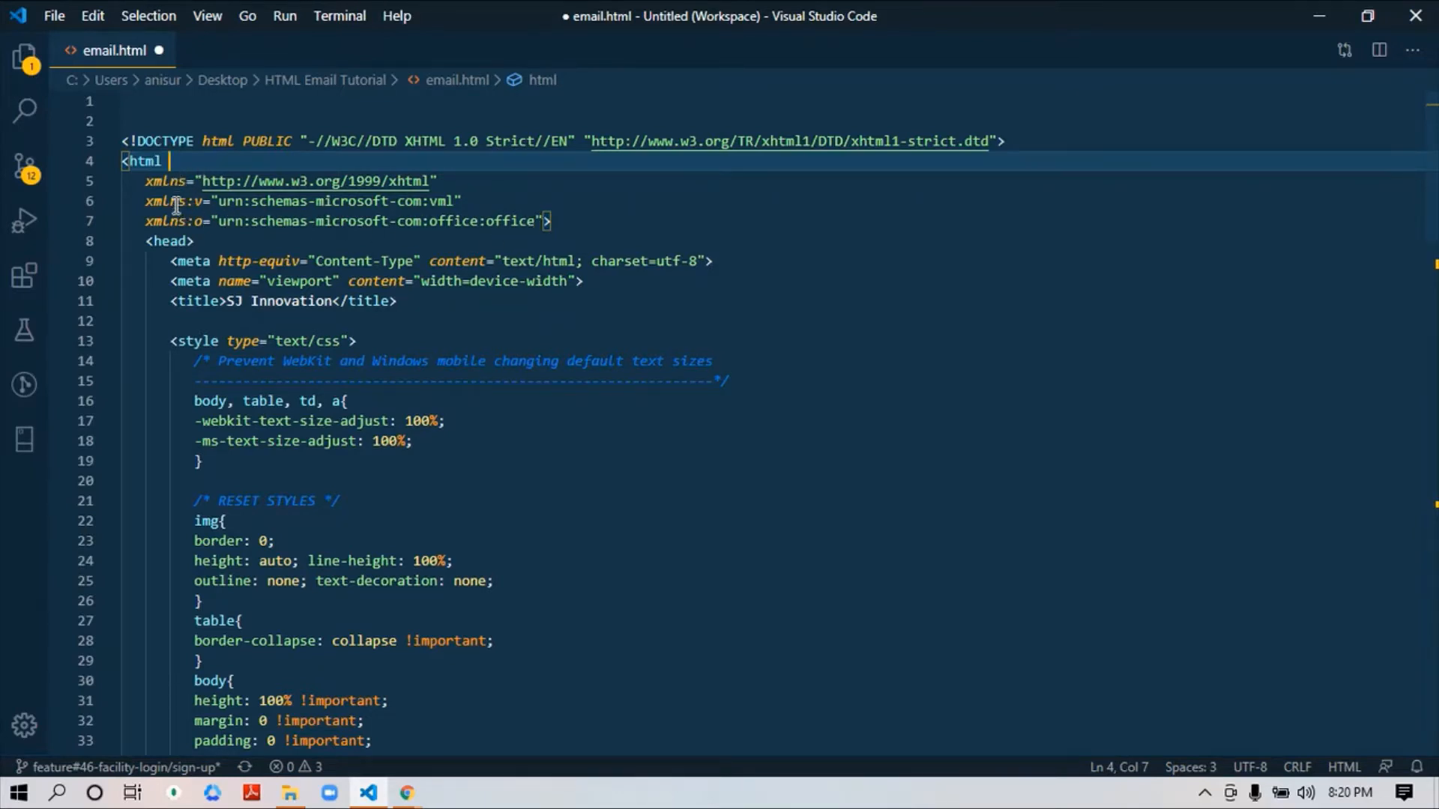
{"action": "mouse_move", "coordinate": [541, 221]}
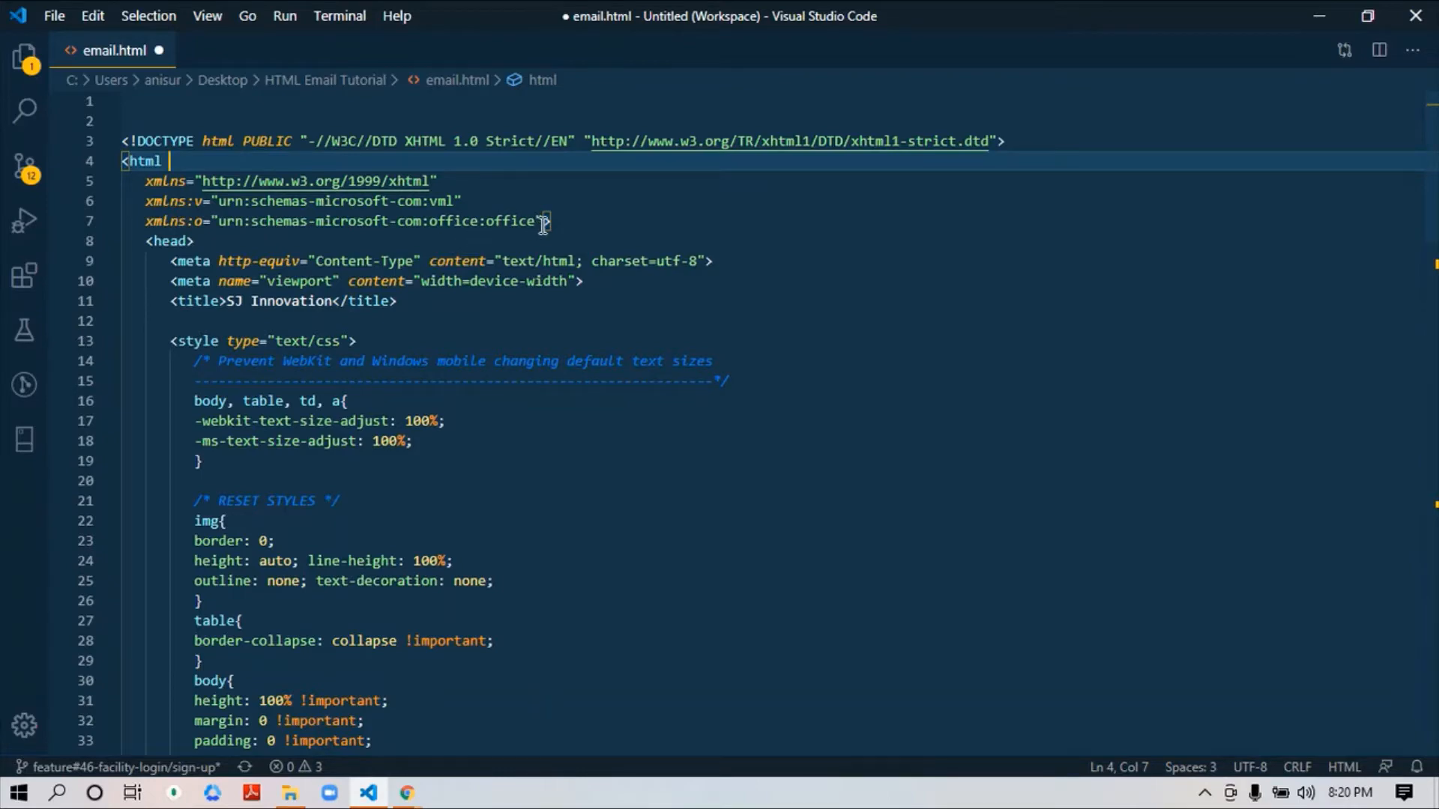
{"action": "left_click", "coordinate": [538, 222]}
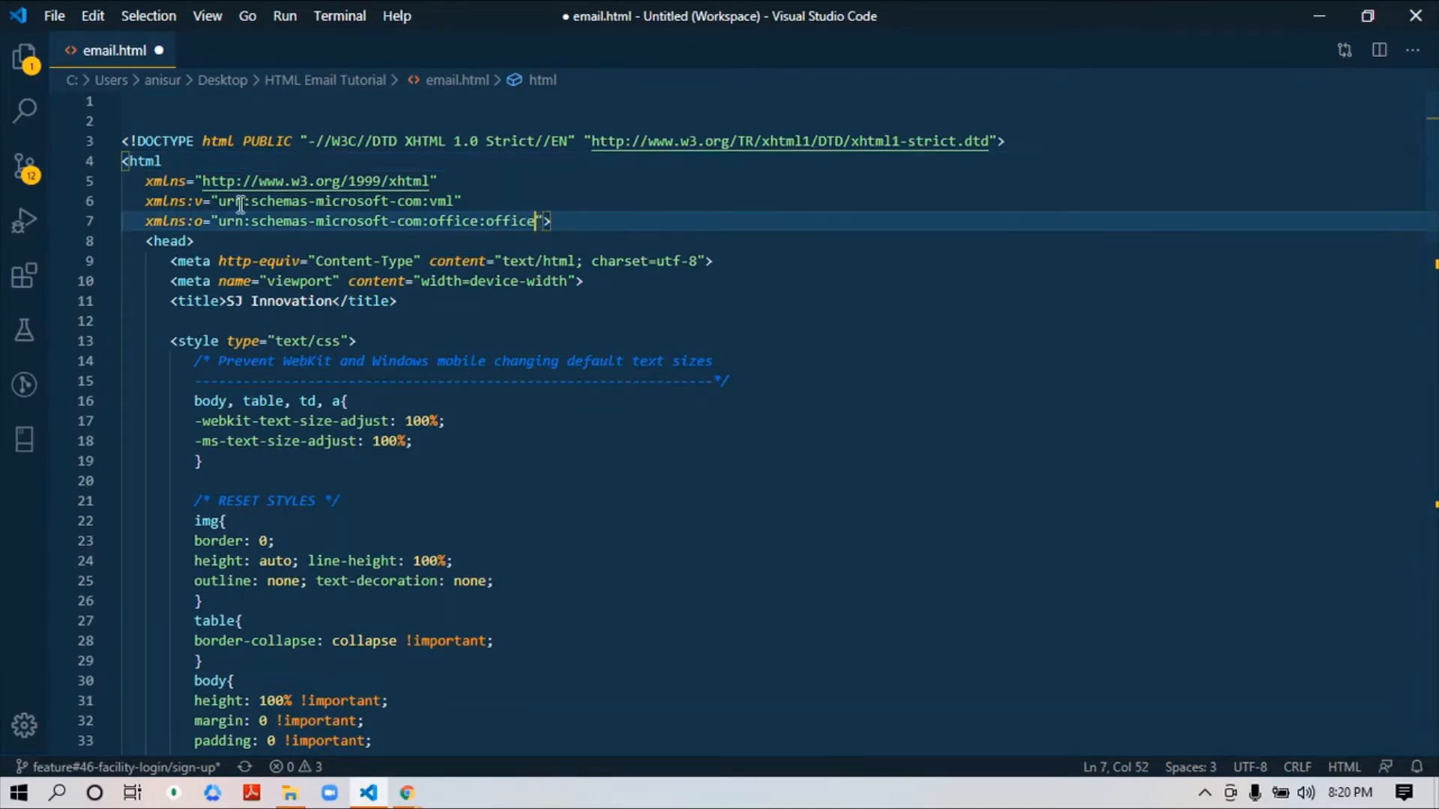
{"action": "scroll", "scroll_direction": "down", "scroll_amount": 3}
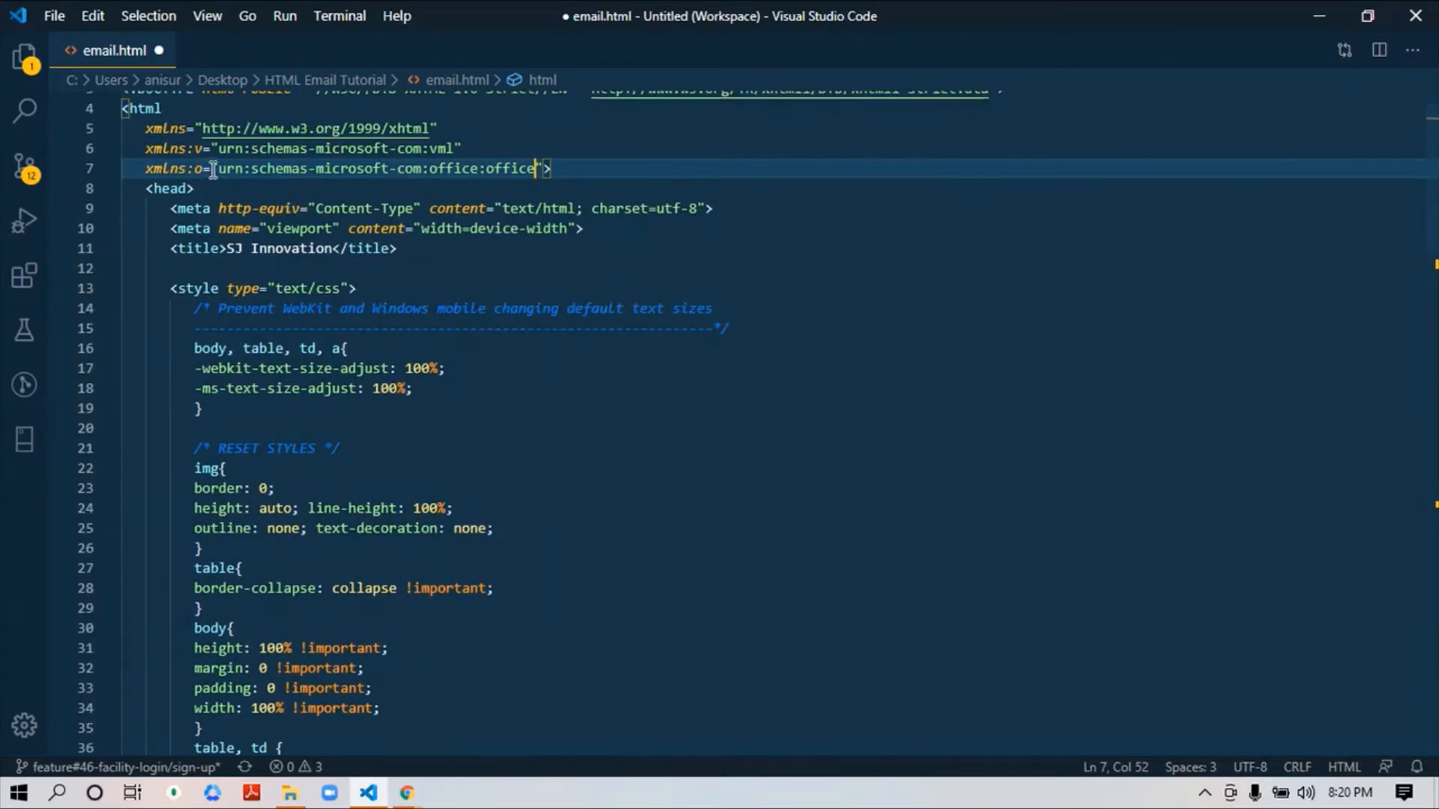
{"action": "scroll", "scroll_direction": "down", "scroll_amount": 3}
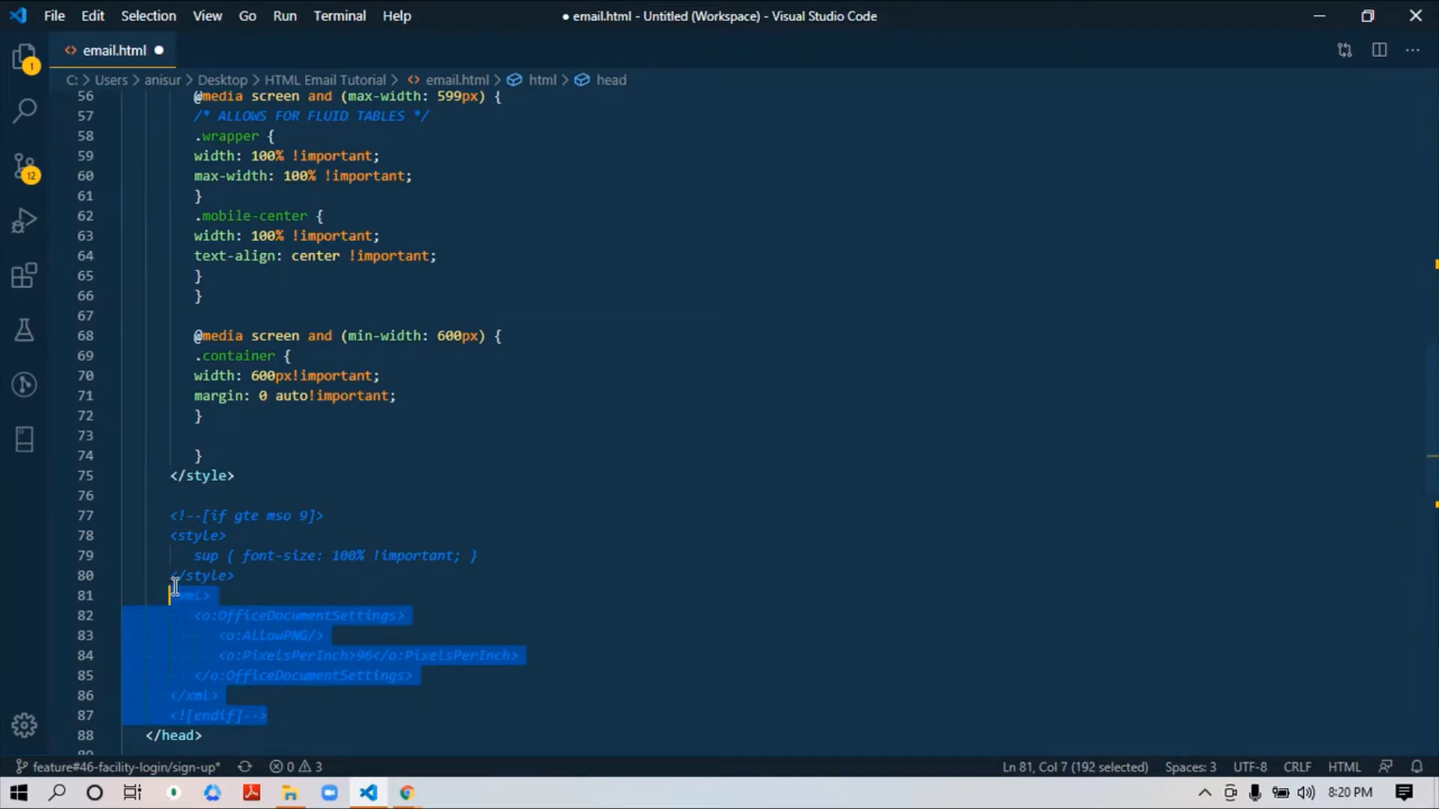
{"action": "left_click", "coordinate": [183, 575]}
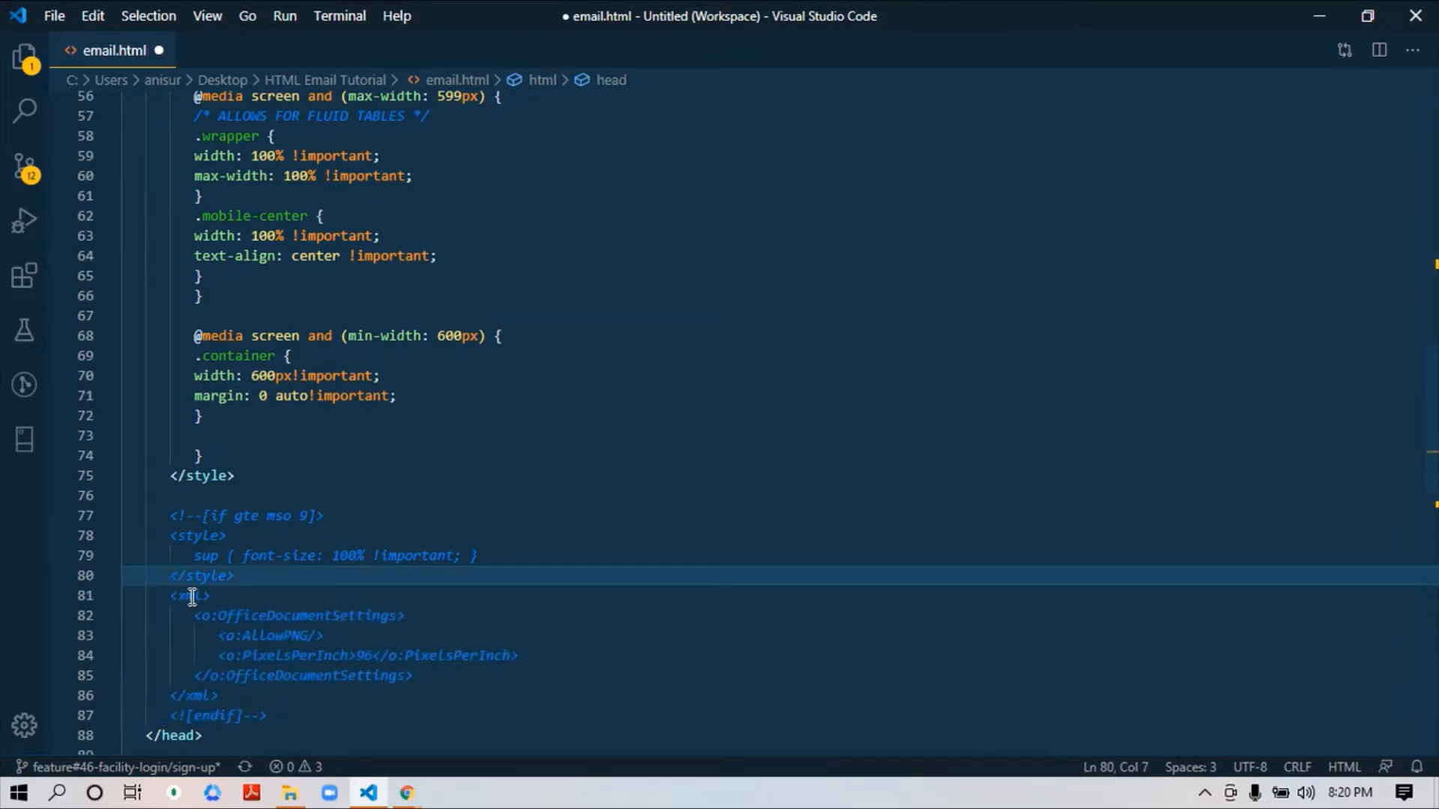
{"action": "scroll", "scroll_direction": "up", "scroll_amount": 3}
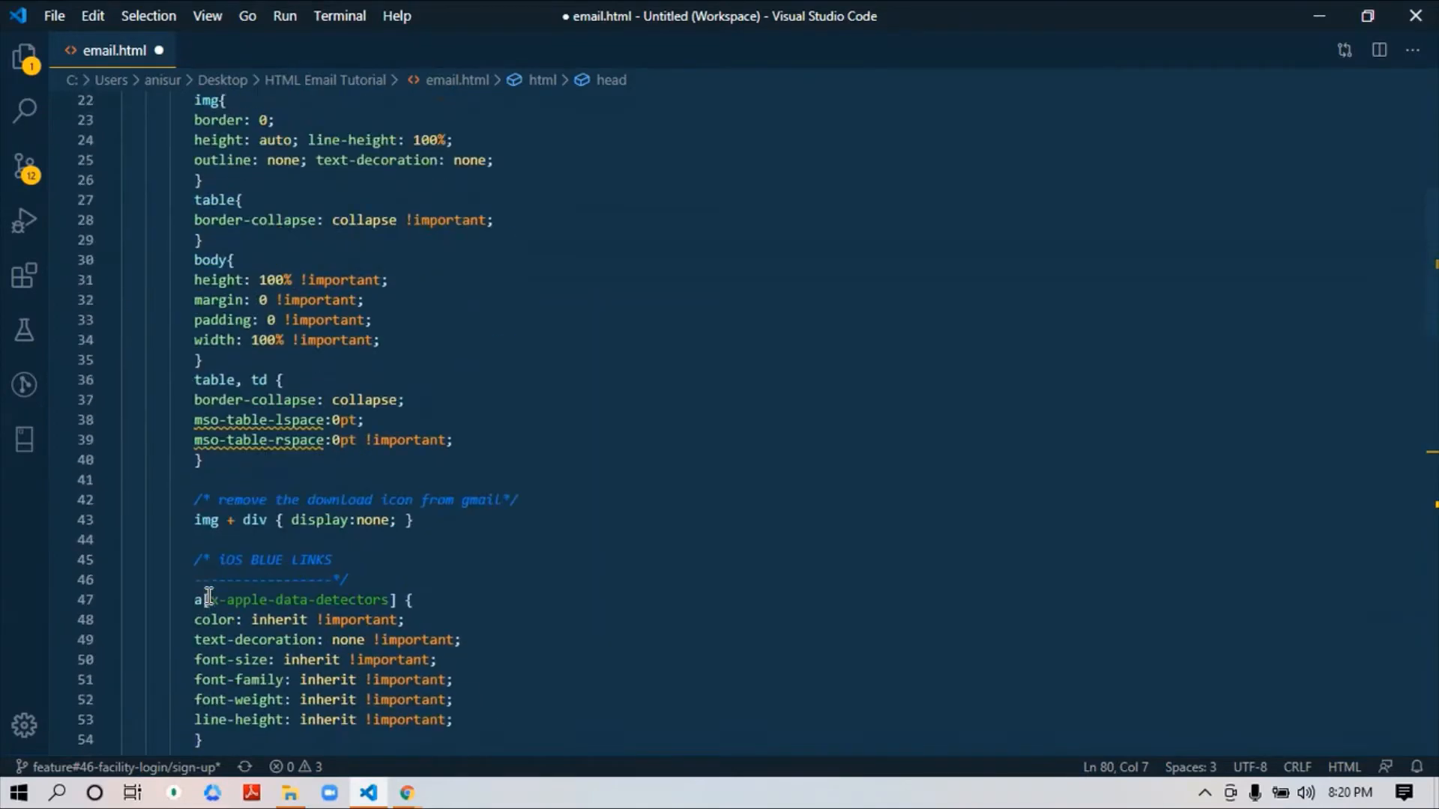
{"action": "scroll", "scroll_direction": "up", "scroll_amount": 3}
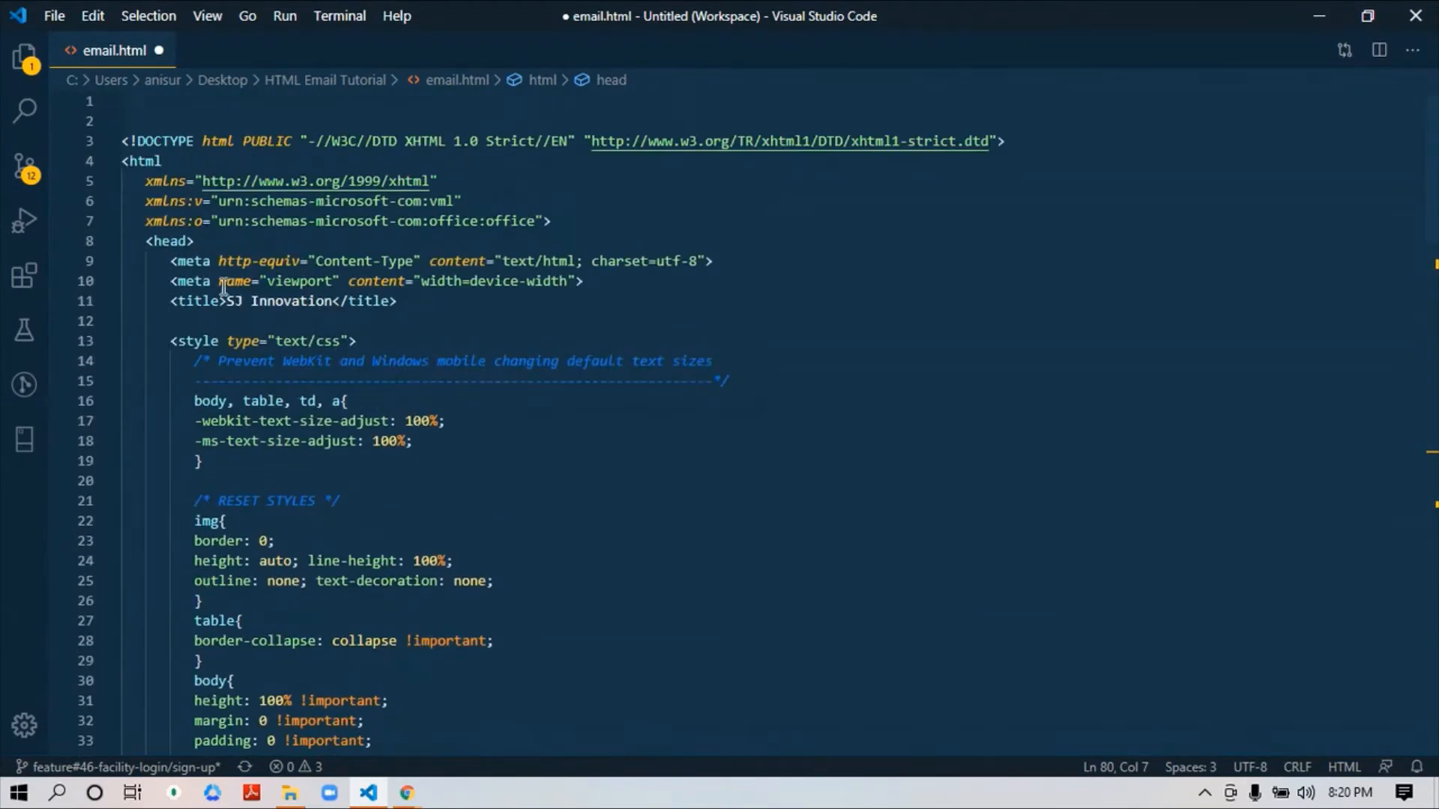
{"action": "left_click", "coordinate": [445, 200]}
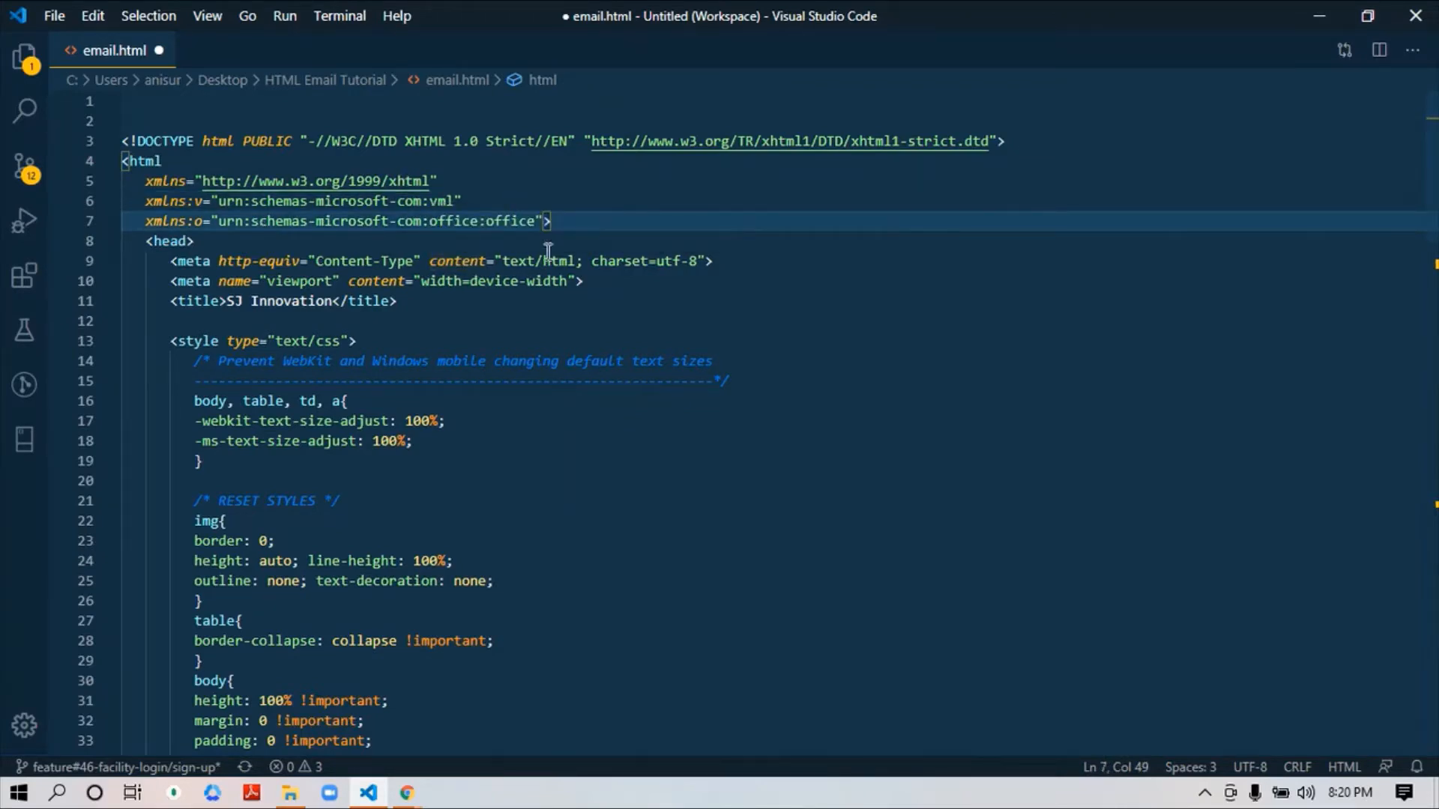
{"action": "left_click_drag", "start_coordinate": [549, 221], "coordinate": [228, 199]}
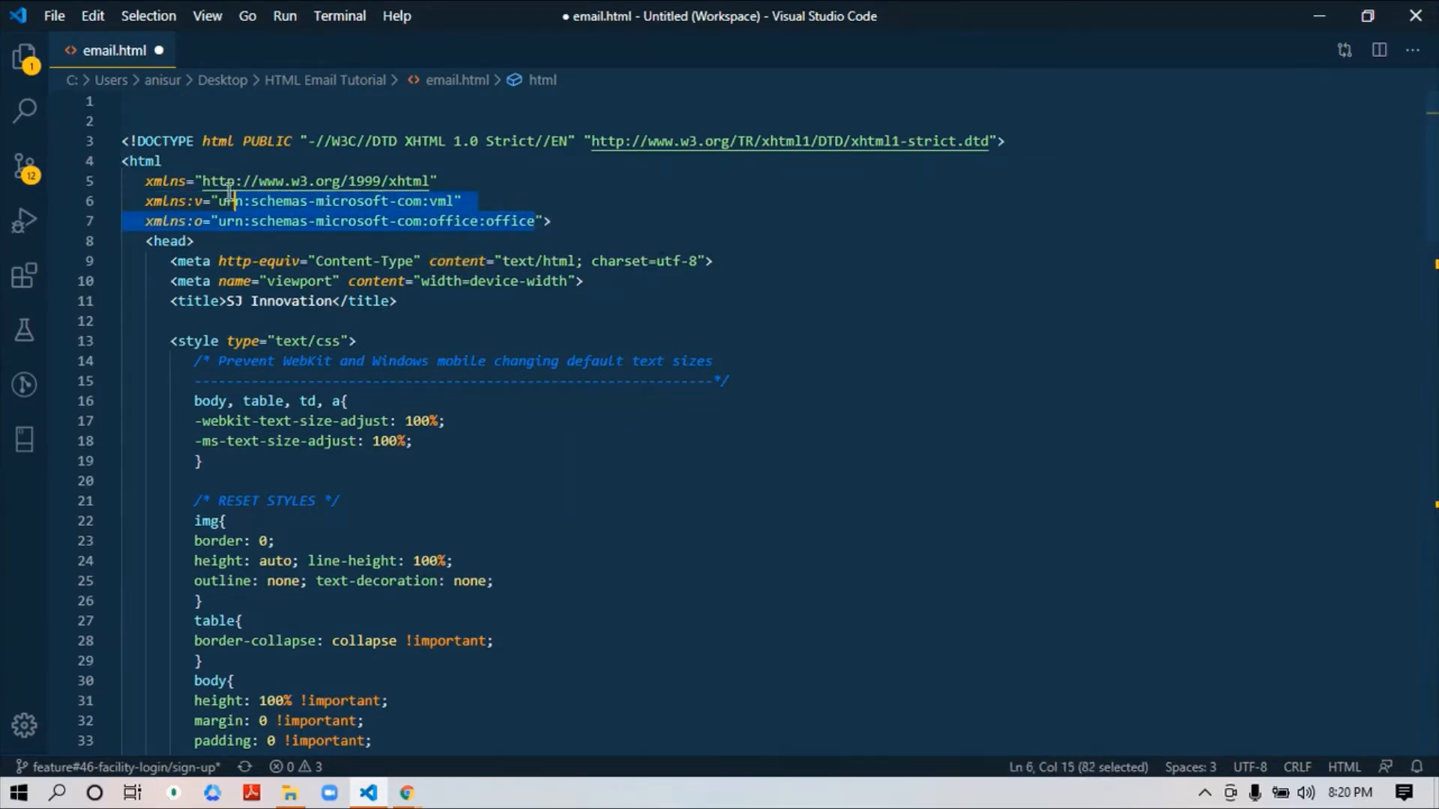
{"action": "left_click_drag", "start_coordinate": [234, 200], "coordinate": [147, 180]}
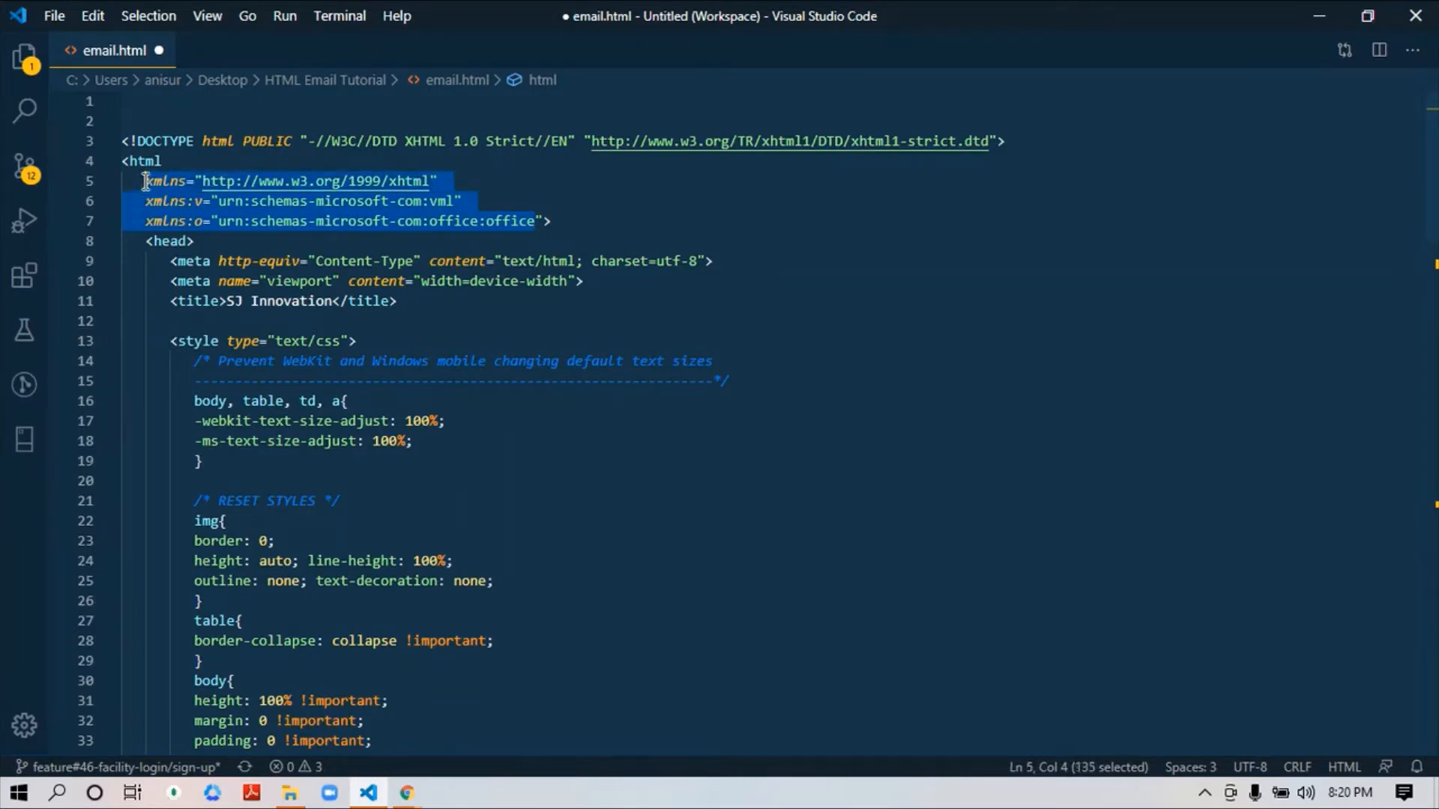
{"action": "left_click", "coordinate": [170, 241]}
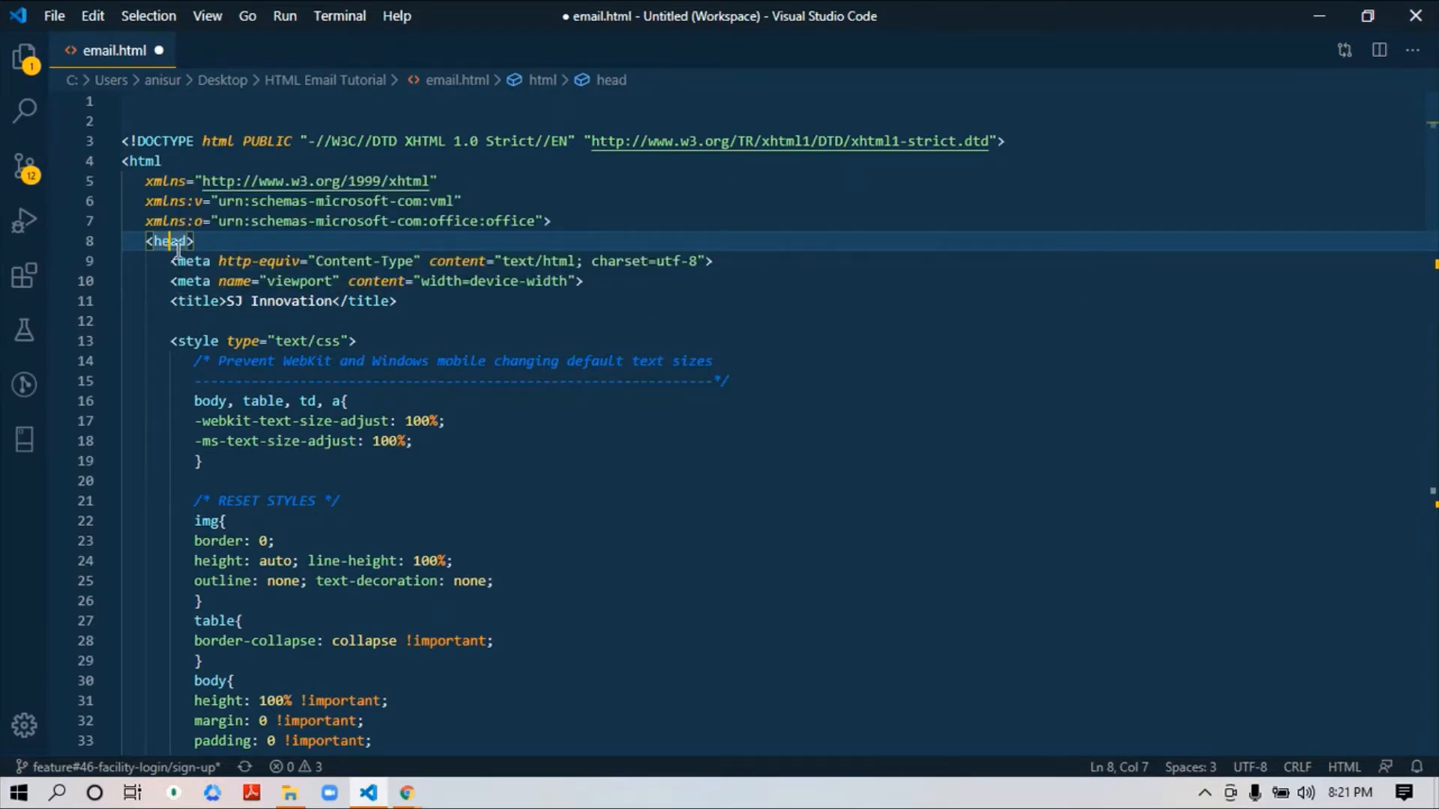
{"action": "mouse_move", "coordinate": [191, 261]}
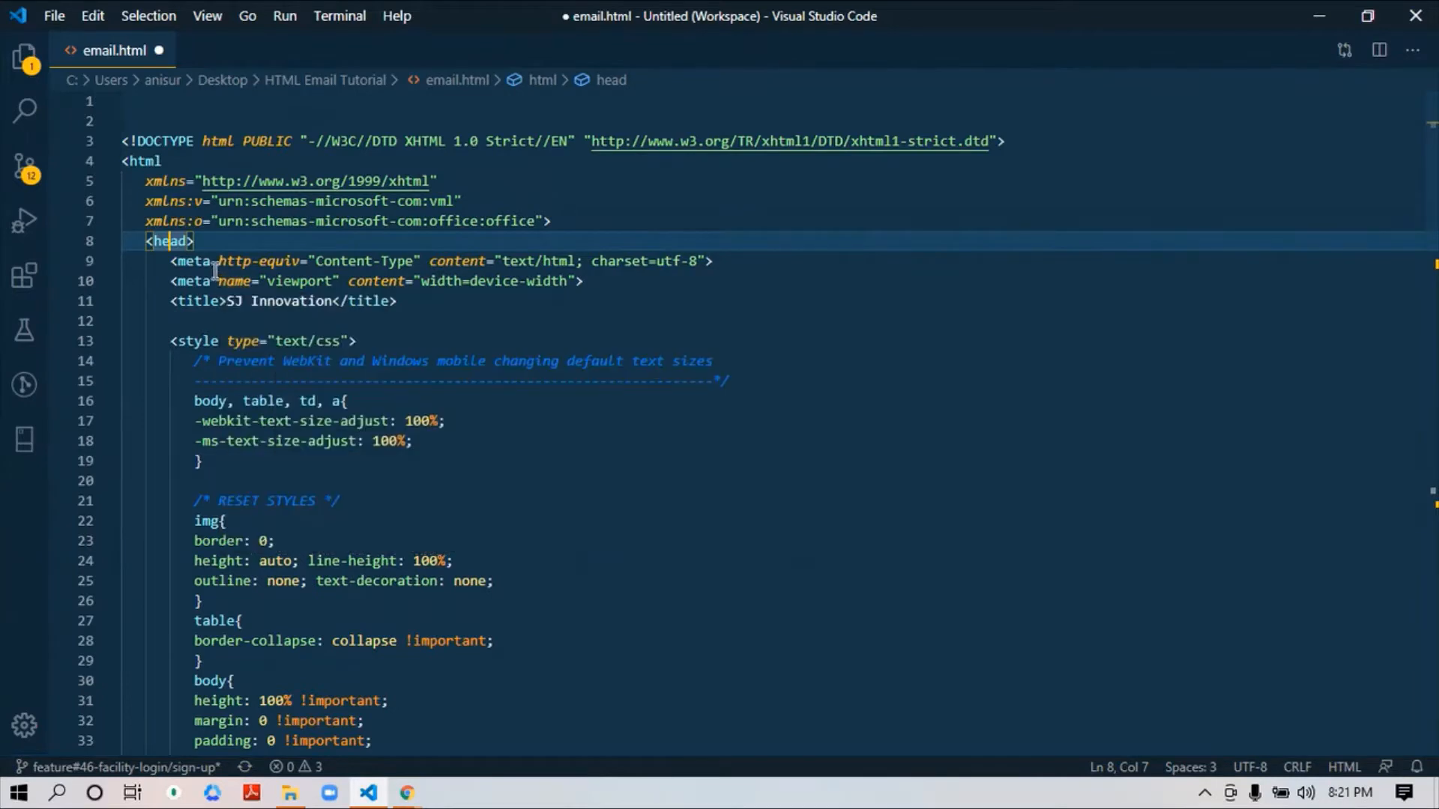
{"action": "left_click", "coordinate": [432, 261]}
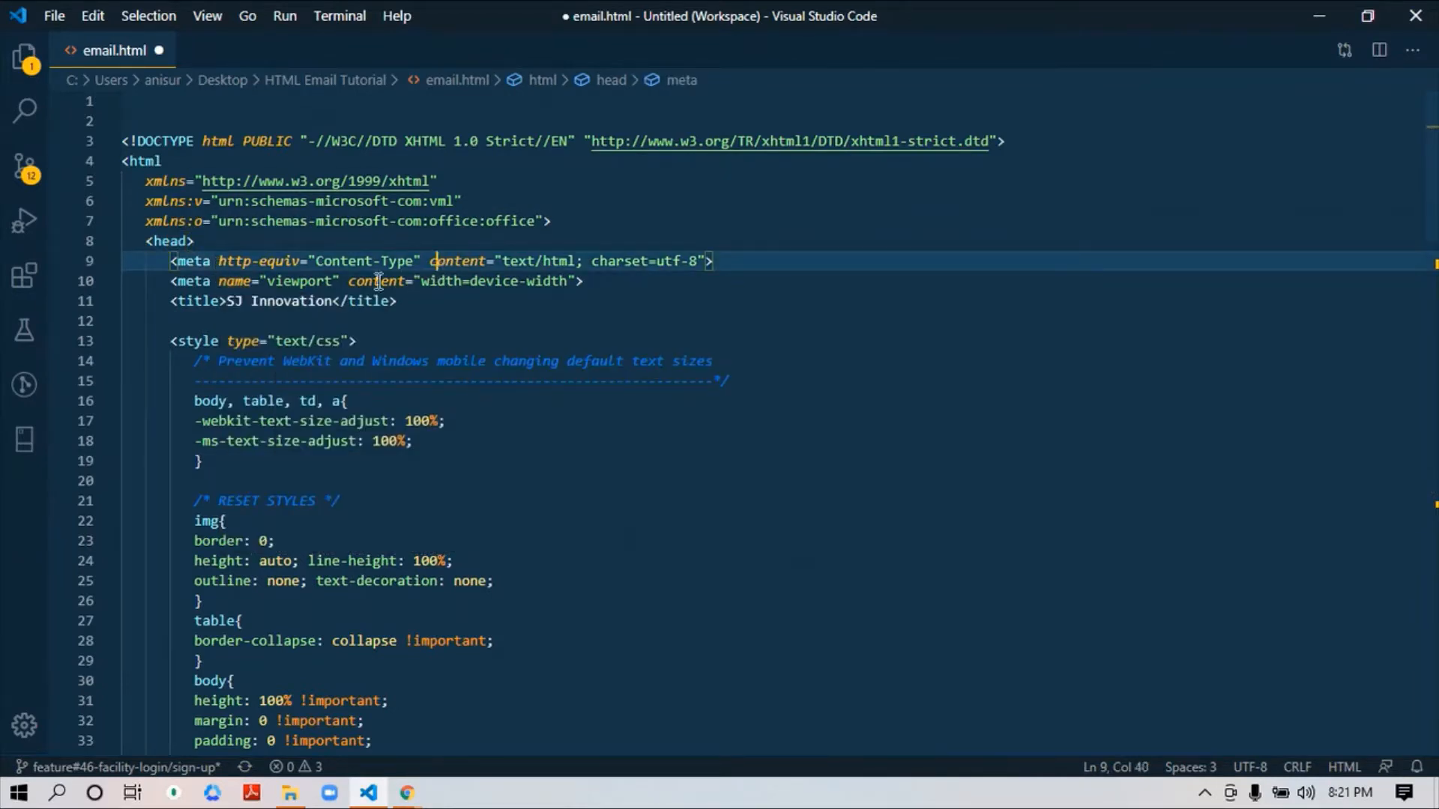
{"action": "mouse_move", "coordinate": [372, 300]}
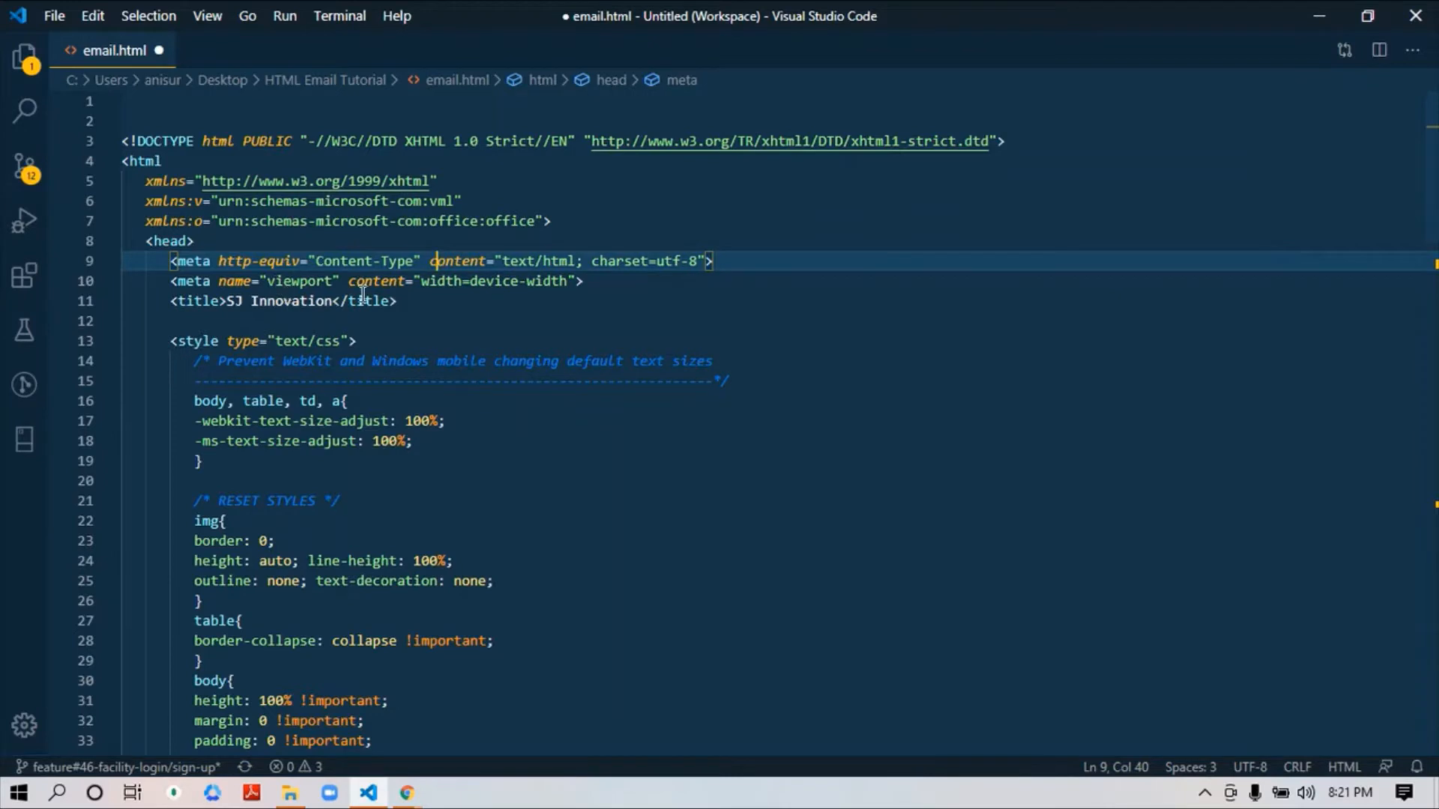
{"action": "left_click", "coordinate": [553, 280]}
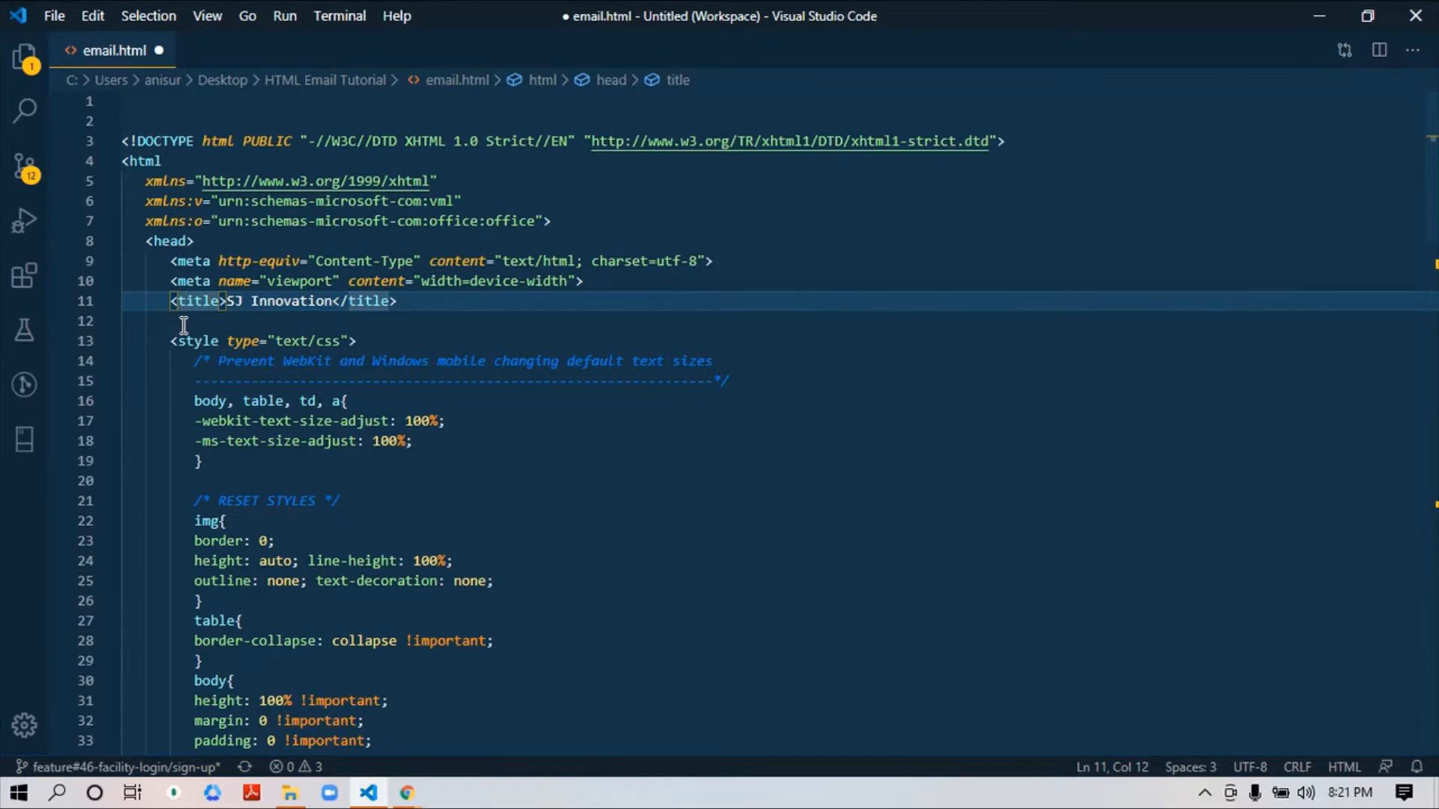
{"action": "mouse_move", "coordinate": [194, 340]}
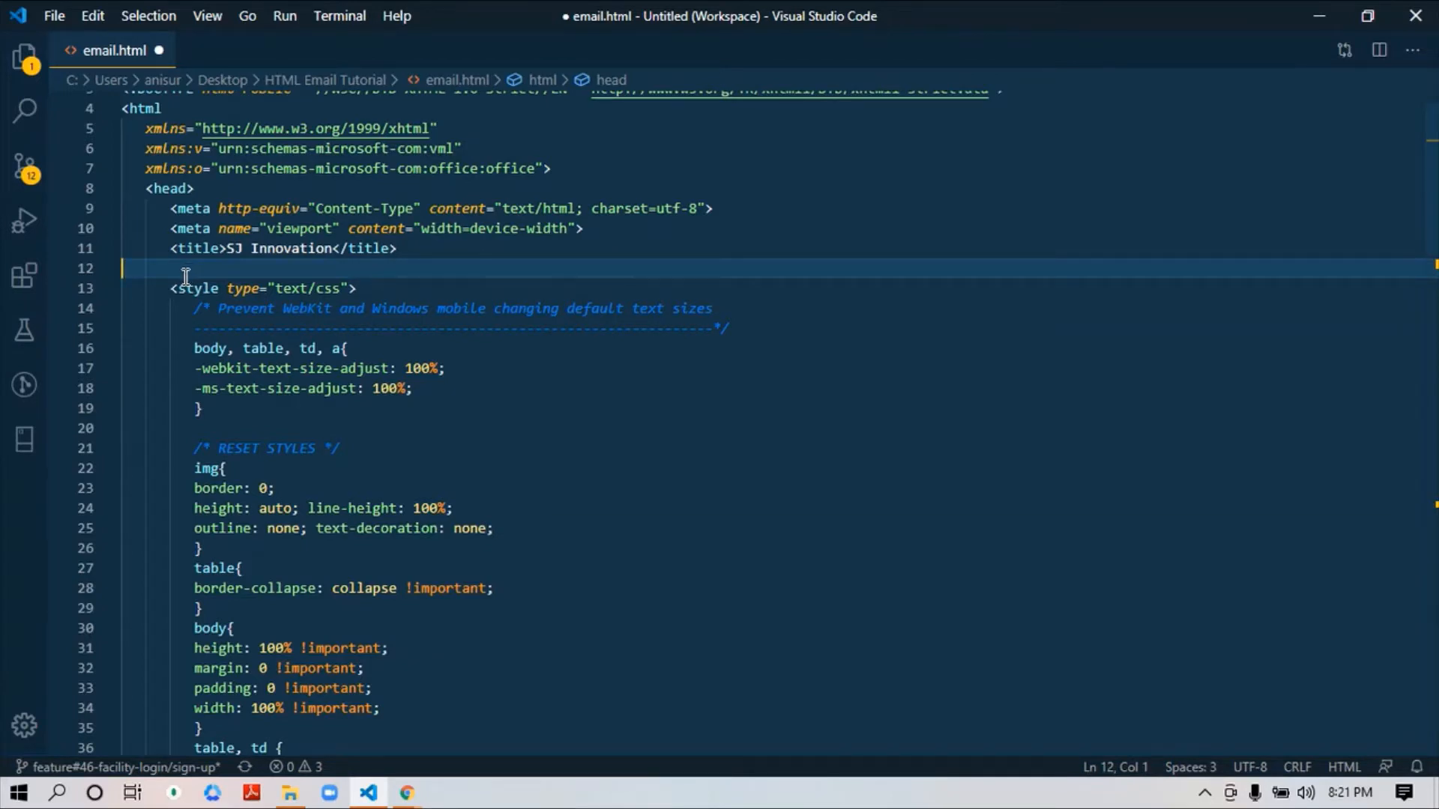
{"action": "mouse_move", "coordinate": [195, 288]}
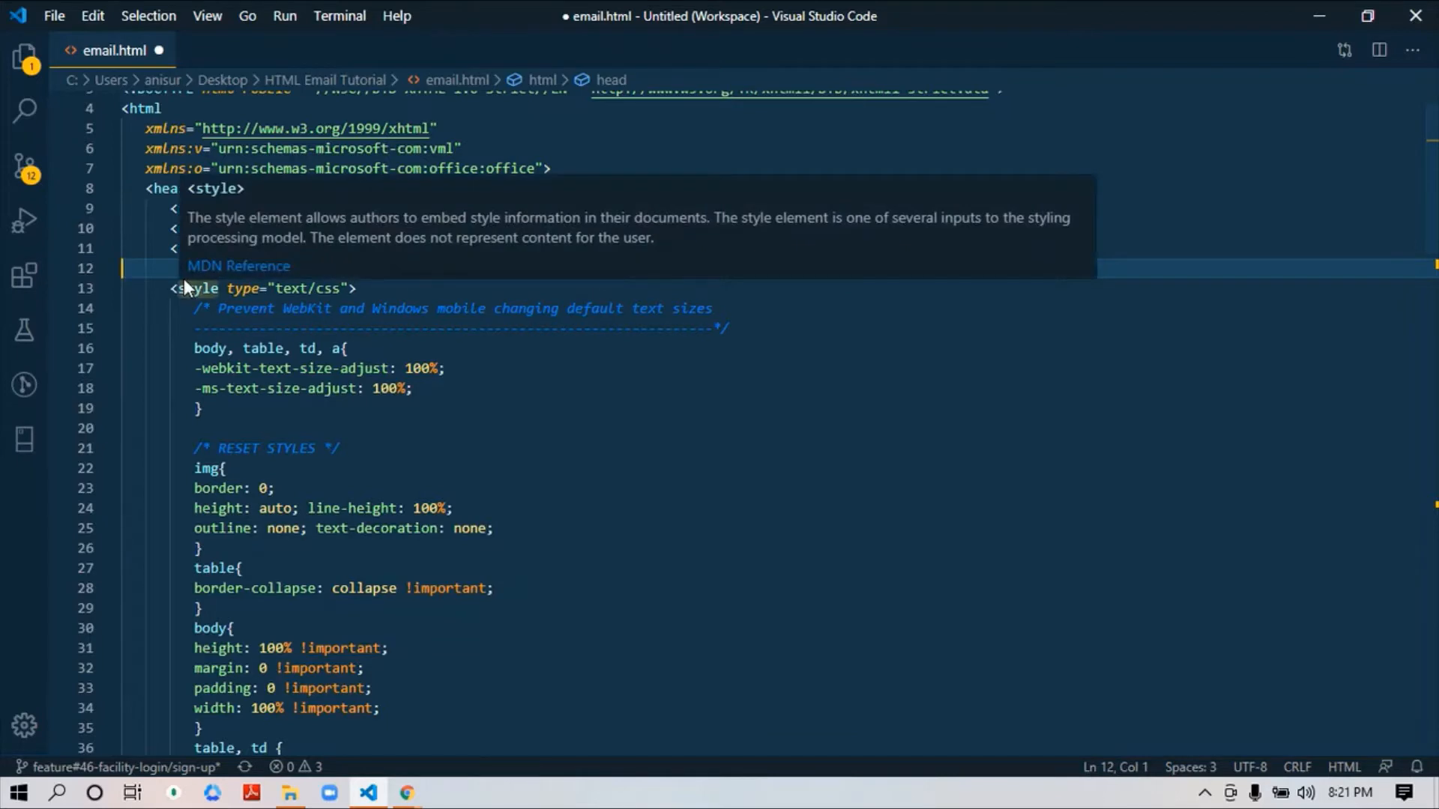
{"action": "left_click", "coordinate": [179, 288]}
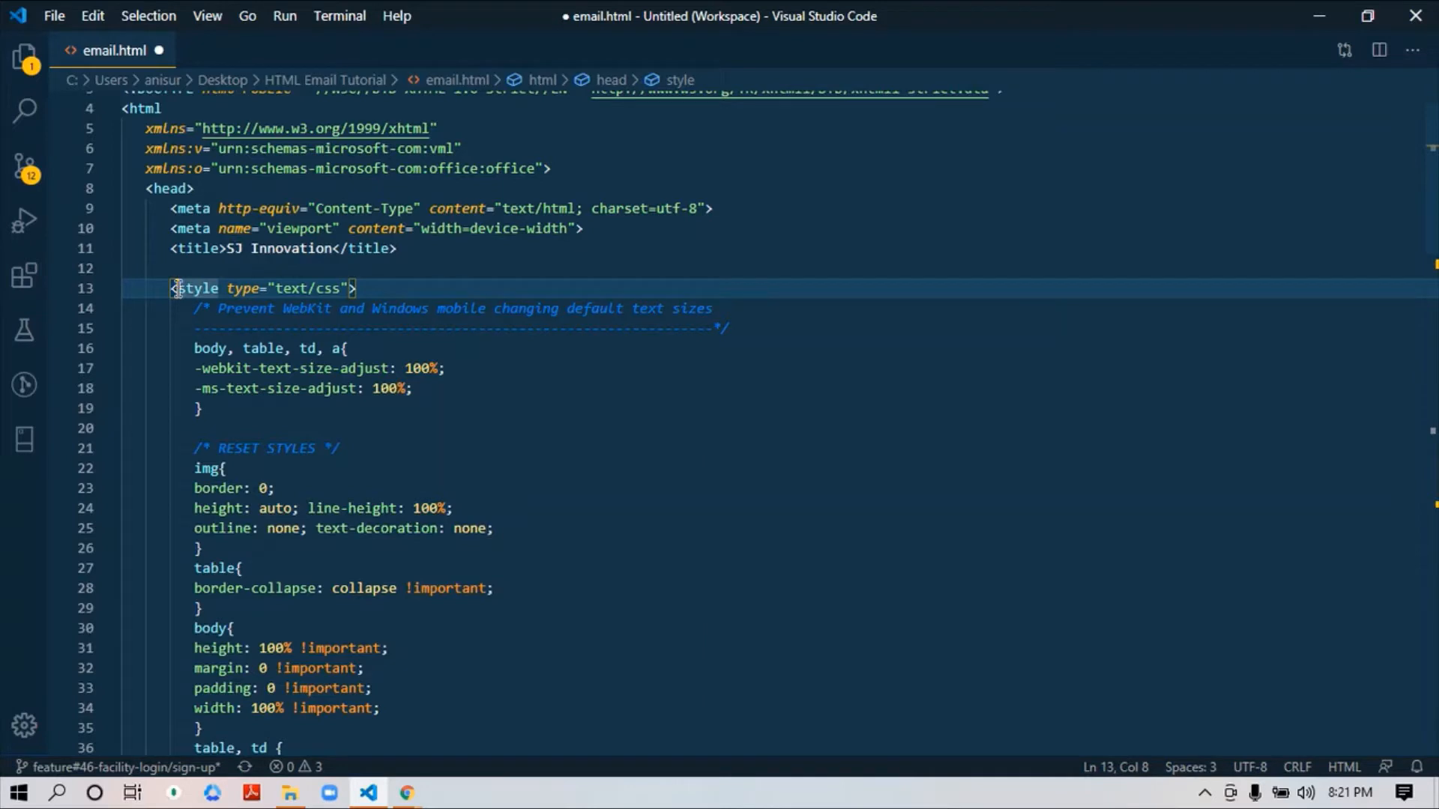
{"action": "left_click", "coordinate": [179, 268]}
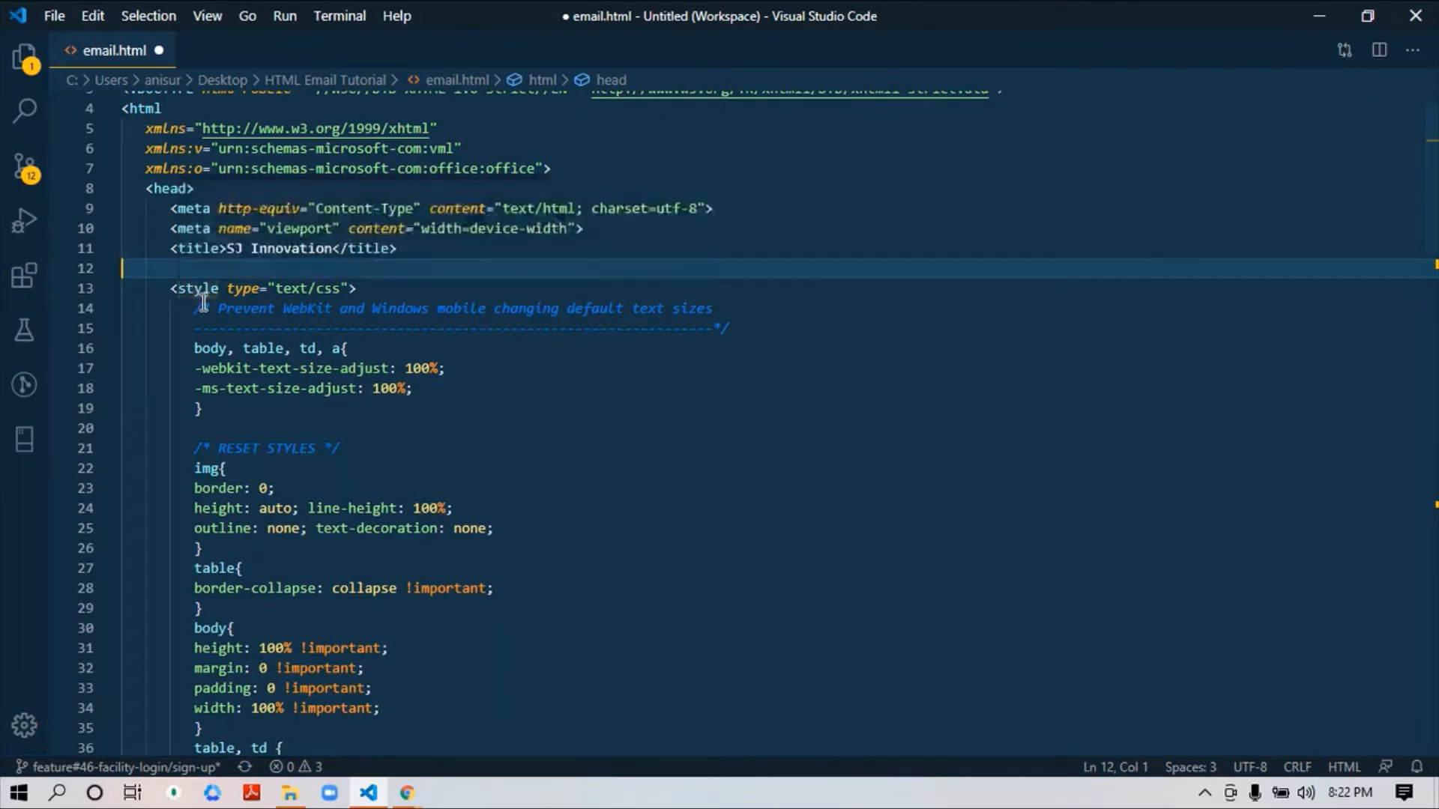
{"action": "scroll", "scroll_direction": "down", "scroll_amount": 3}
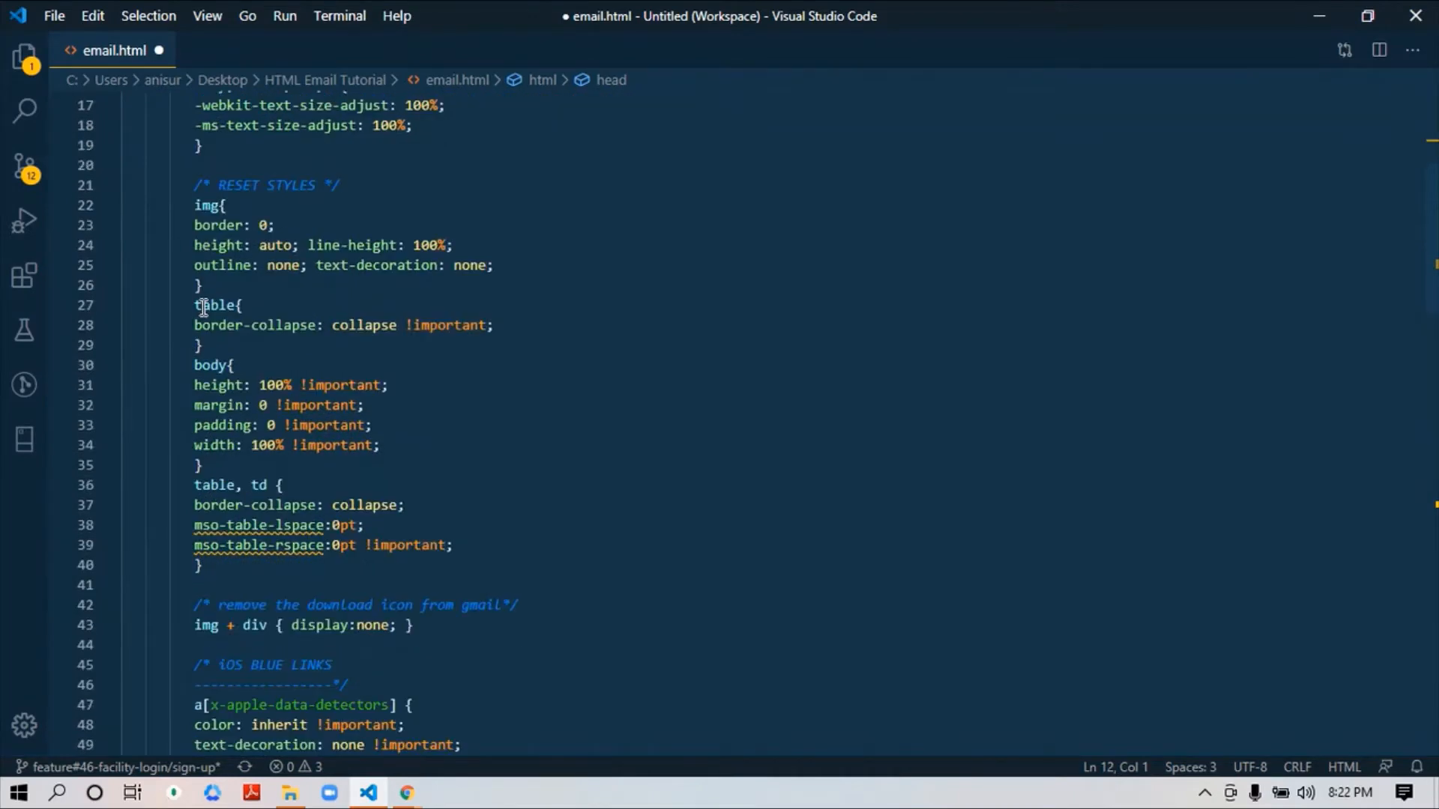
{"action": "scroll", "scroll_direction": "down", "scroll_amount": 3}
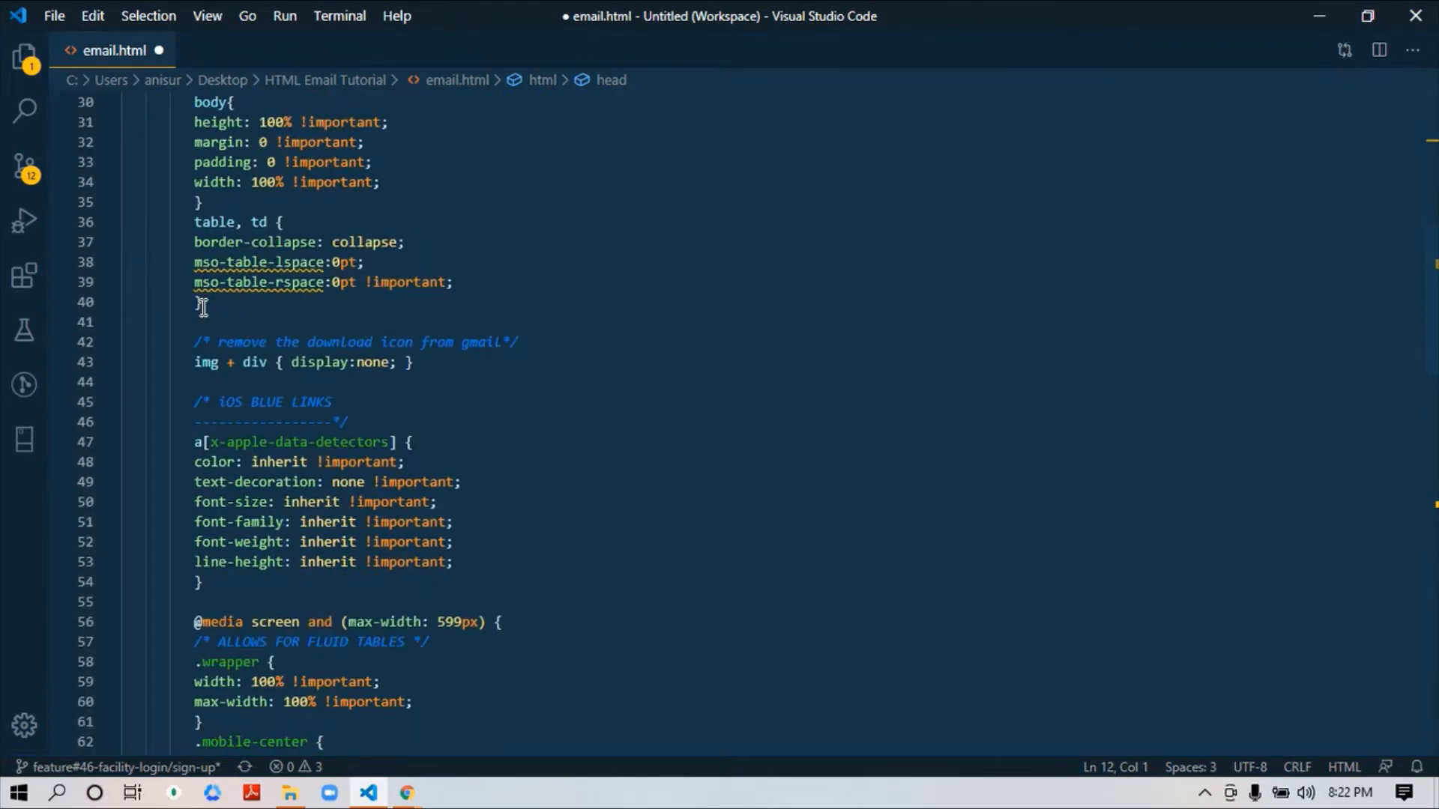
{"action": "scroll", "scroll_direction": "up", "scroll_amount": 3}
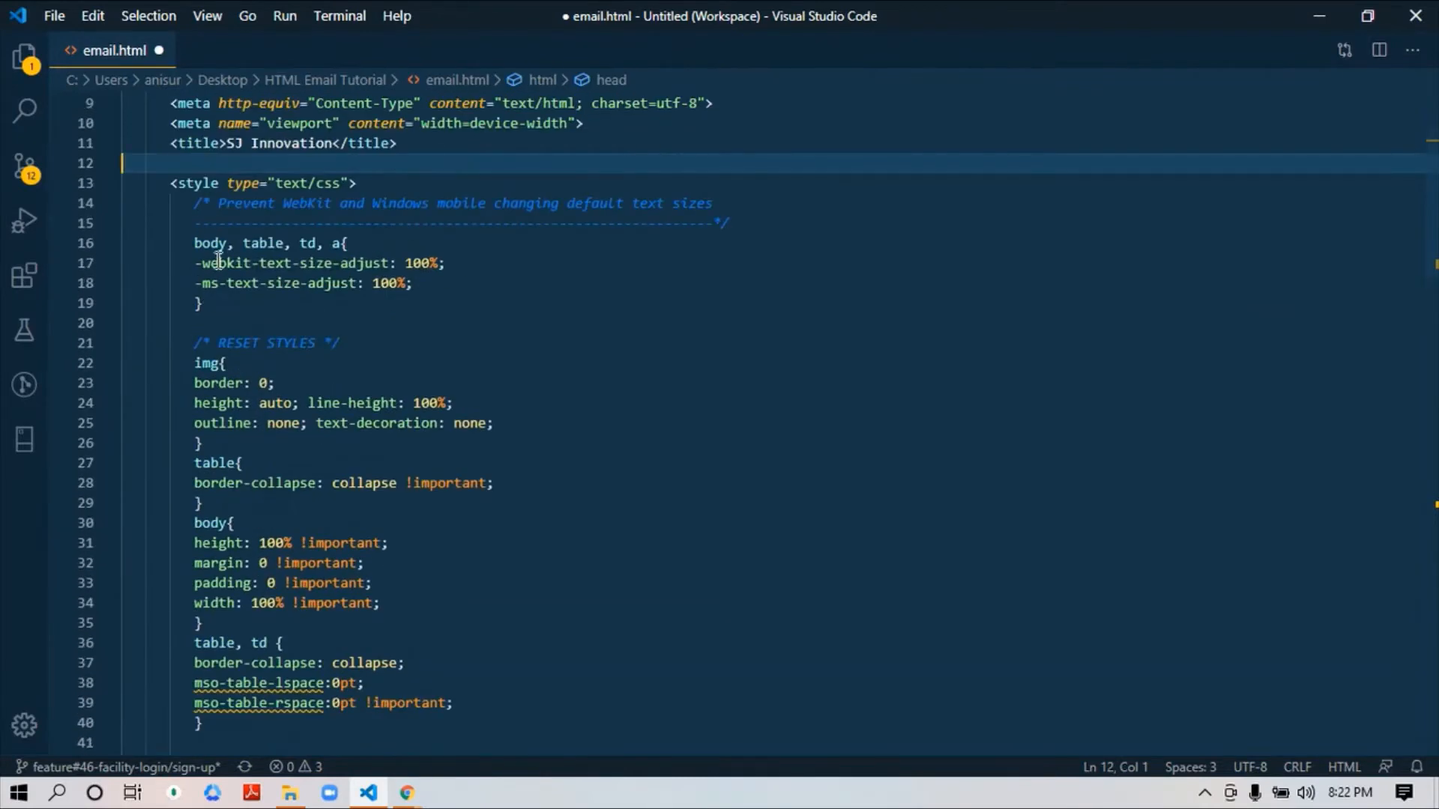
{"action": "left_click", "coordinate": [356, 182]}
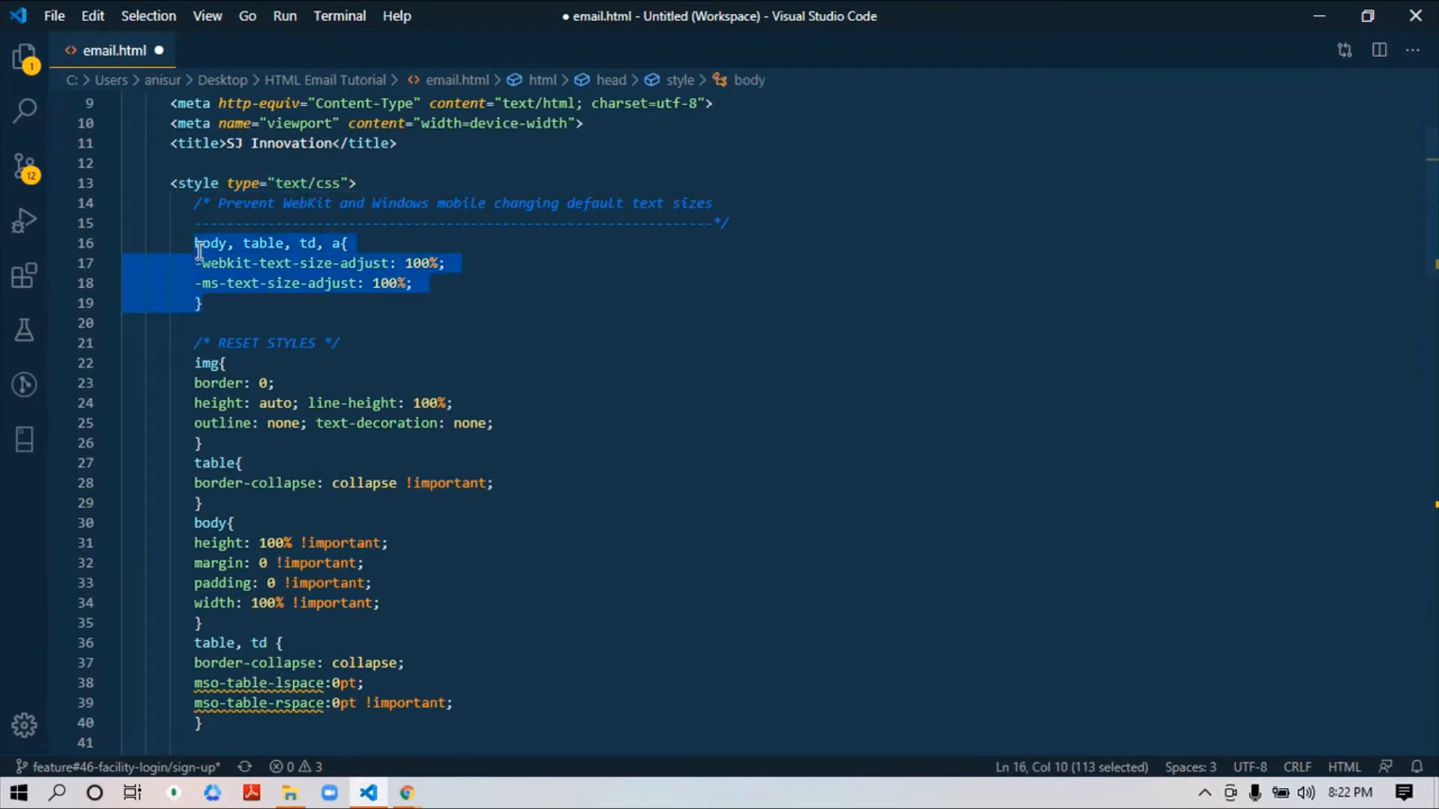
{"action": "mouse_move", "coordinate": [208, 243]}
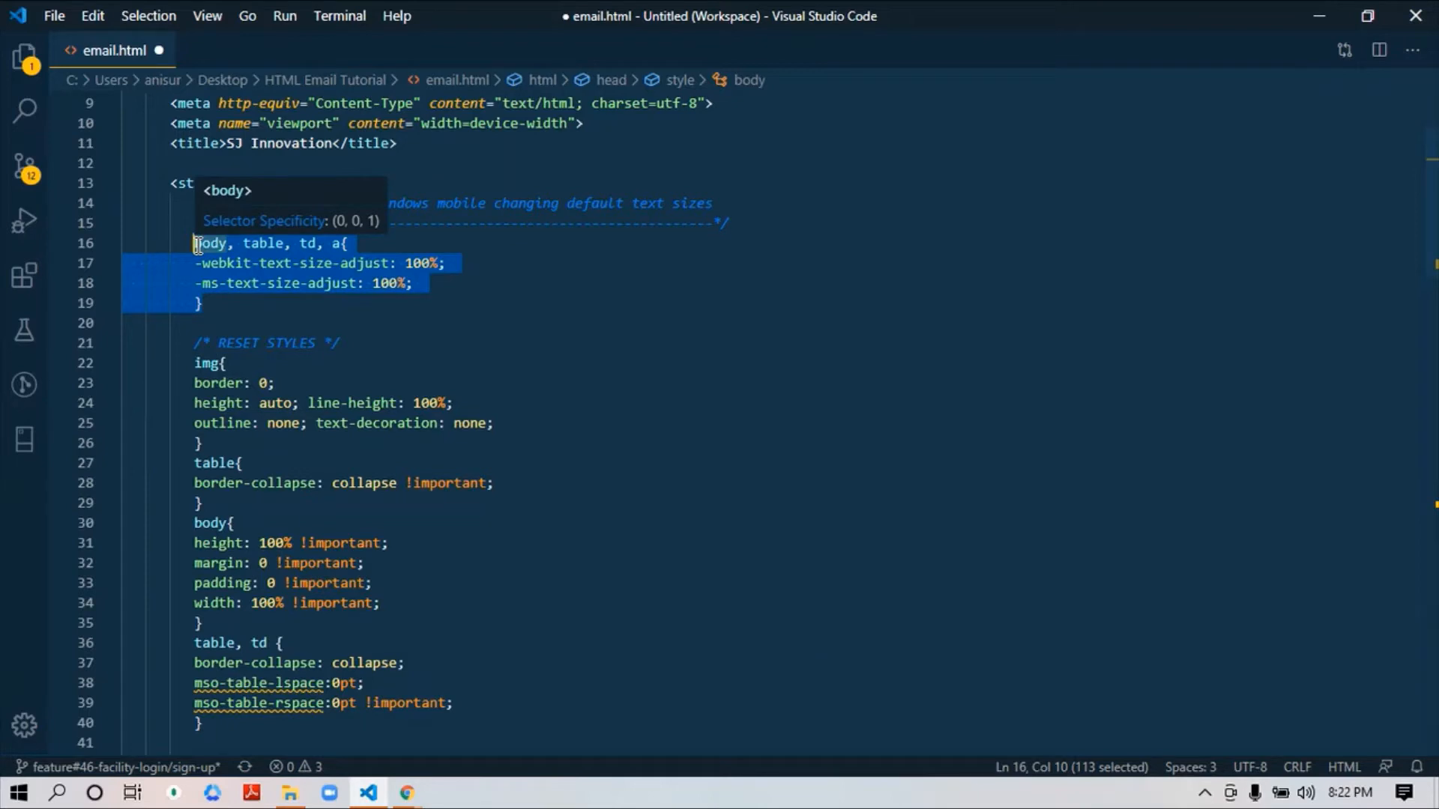
{"action": "left_click", "coordinate": [202, 243]}
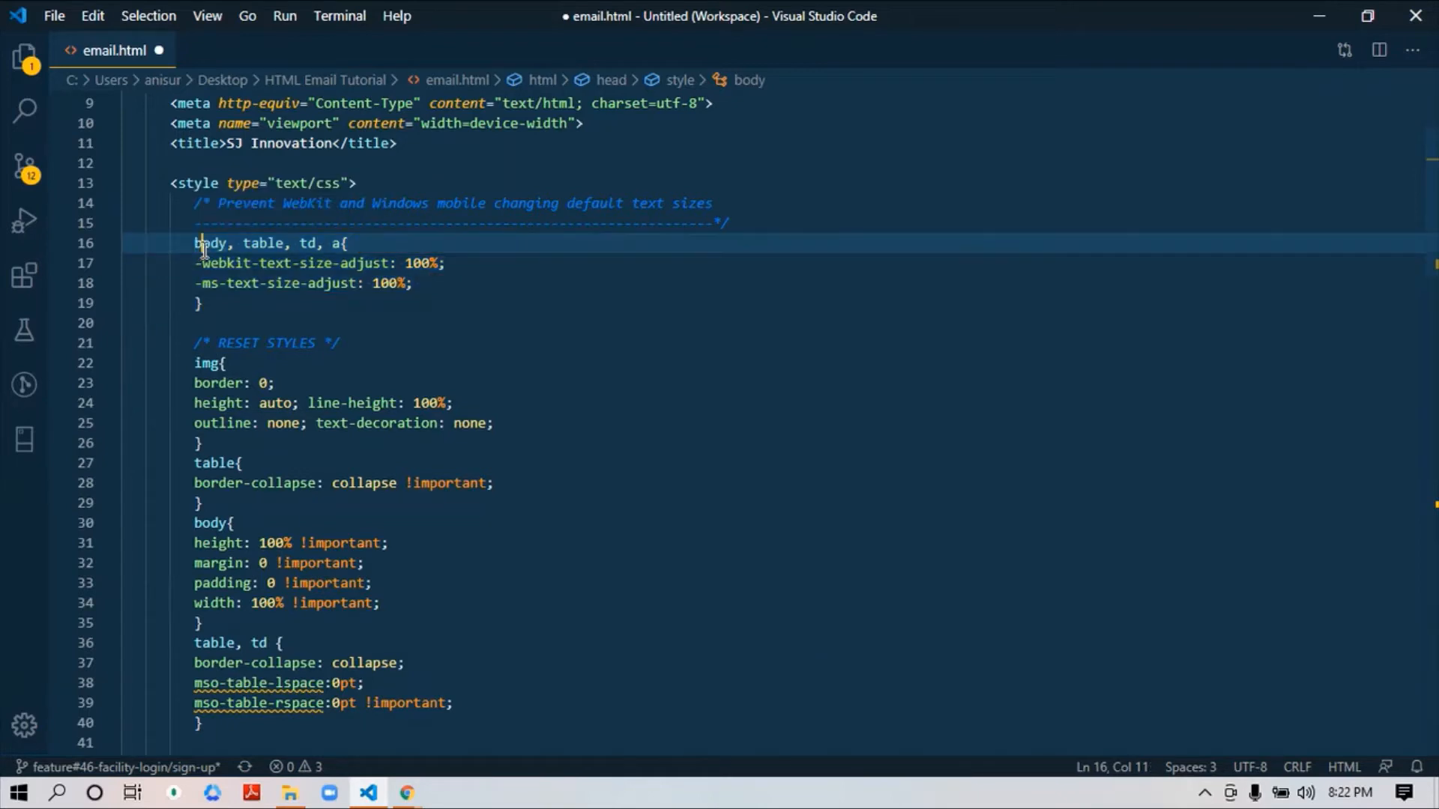
{"action": "left_click_drag", "start_coordinate": [199, 243], "coordinate": [199, 303]}
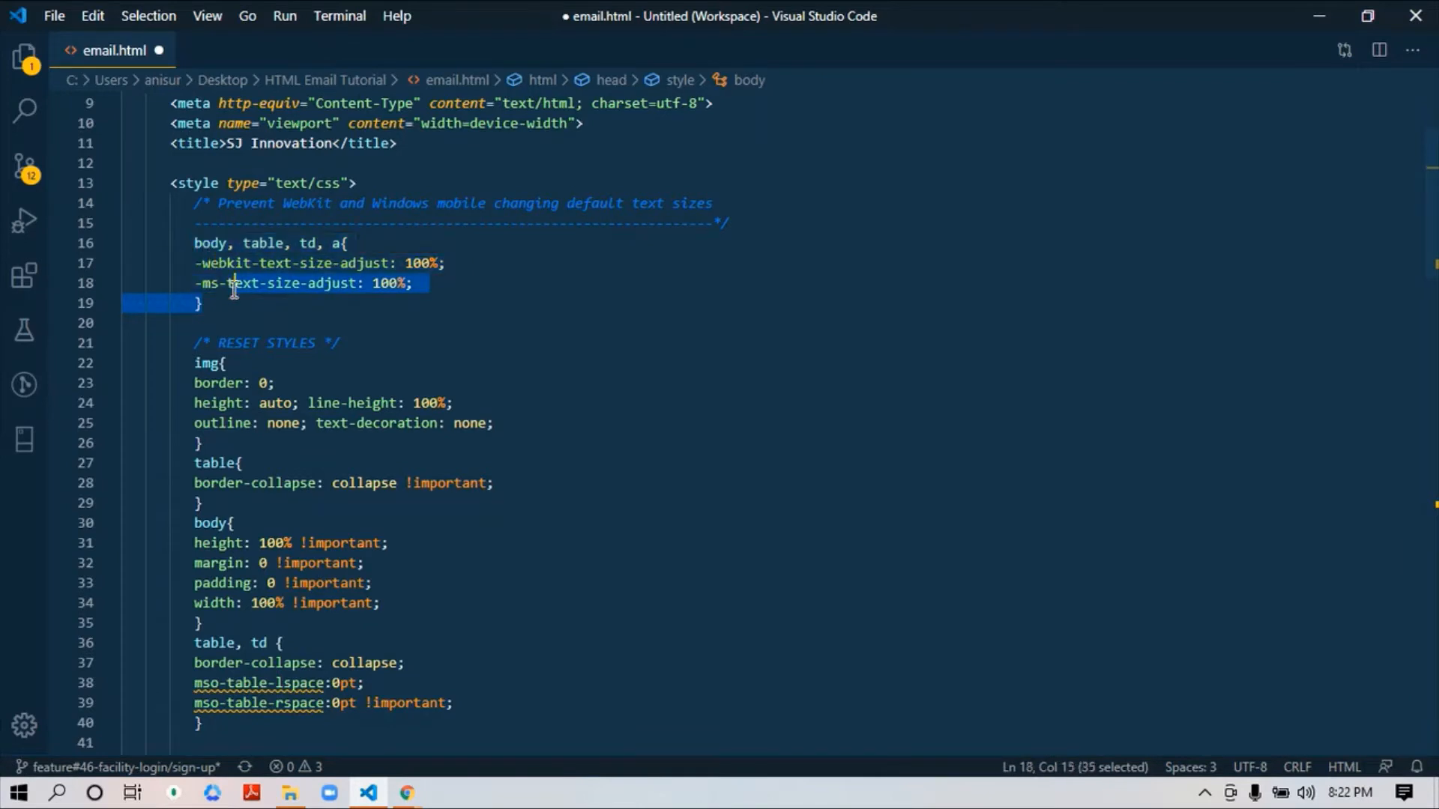
{"action": "left_click_drag", "start_coordinate": [234, 284], "coordinate": [198, 243]}
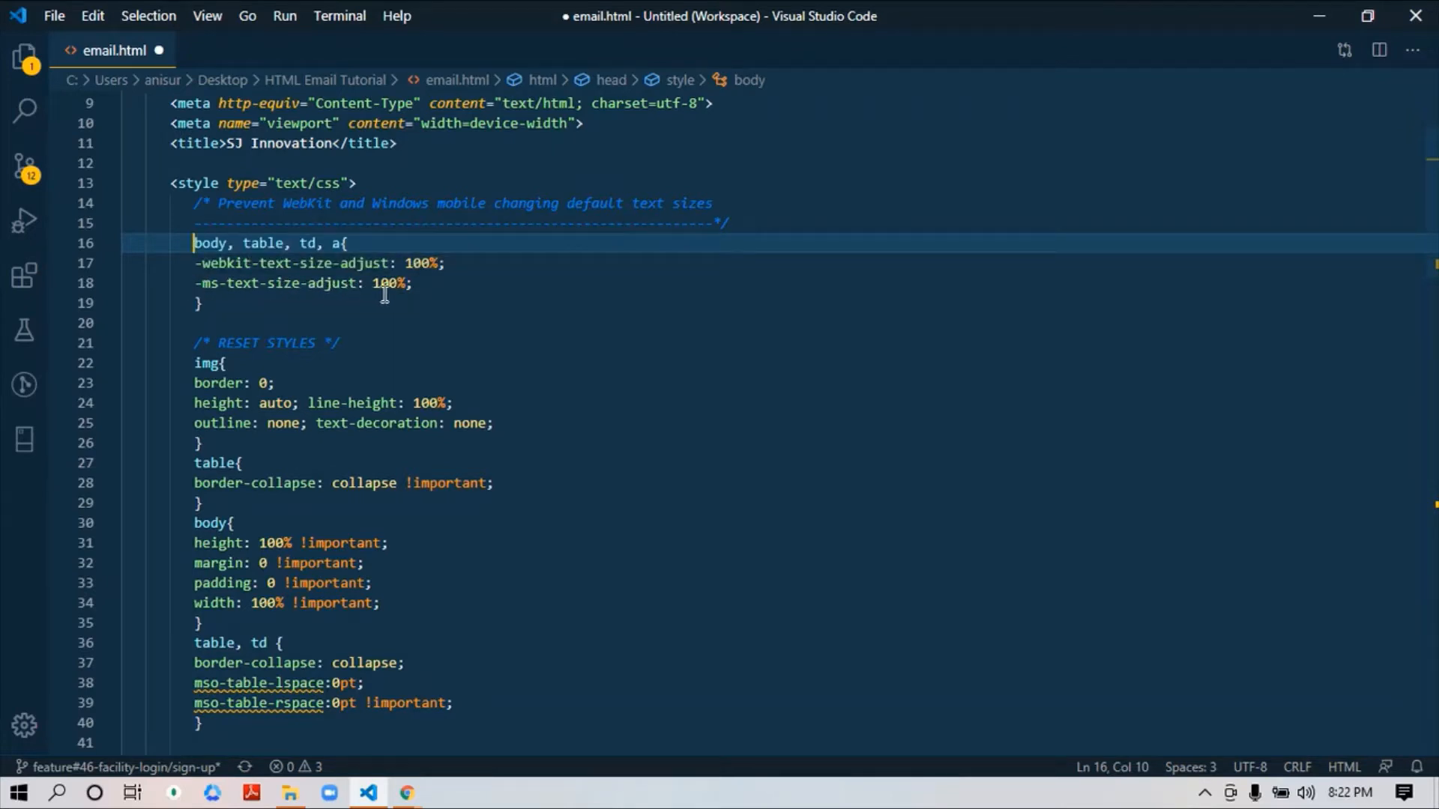
{"action": "left_click", "coordinate": [202, 303]}
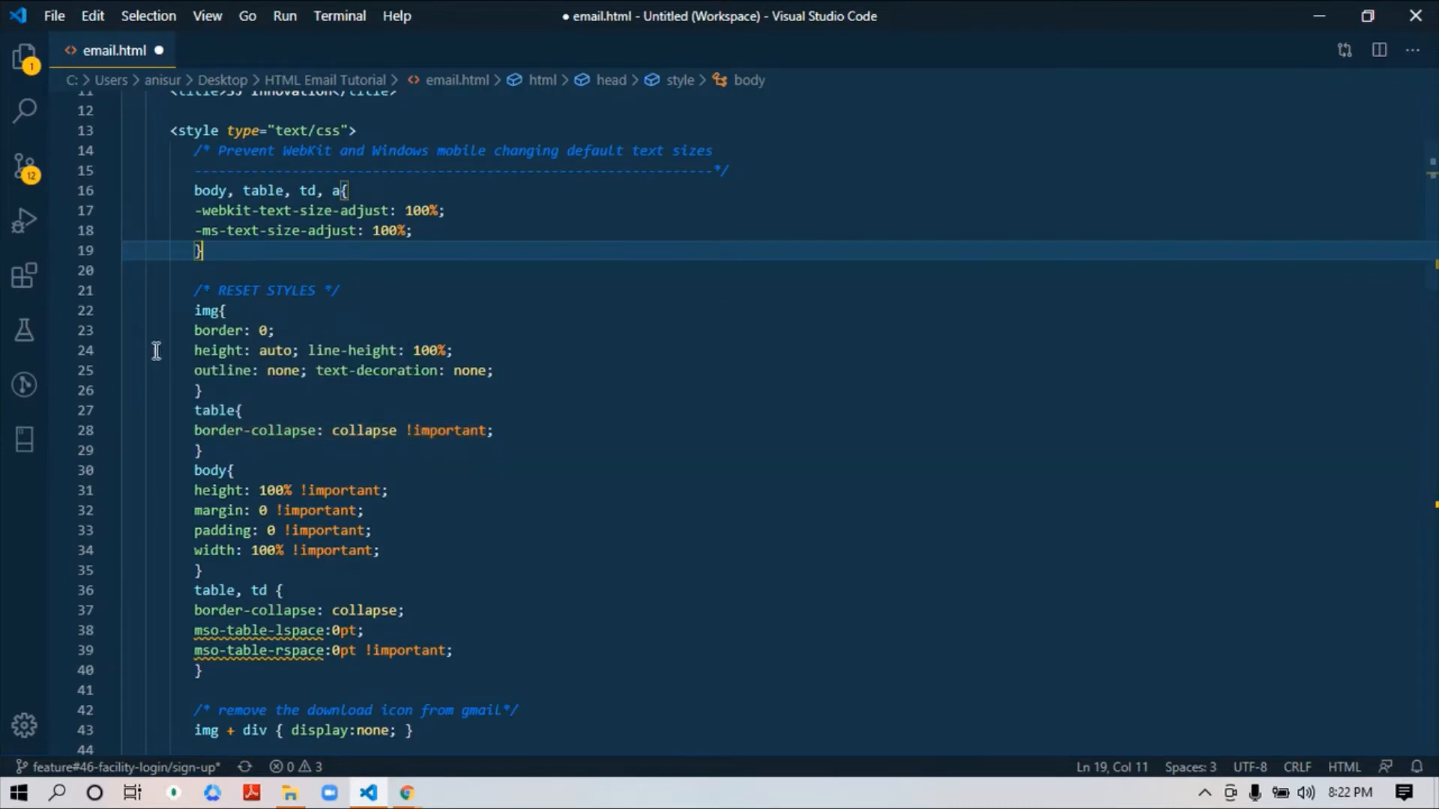
{"action": "left_click", "coordinate": [207, 310]}
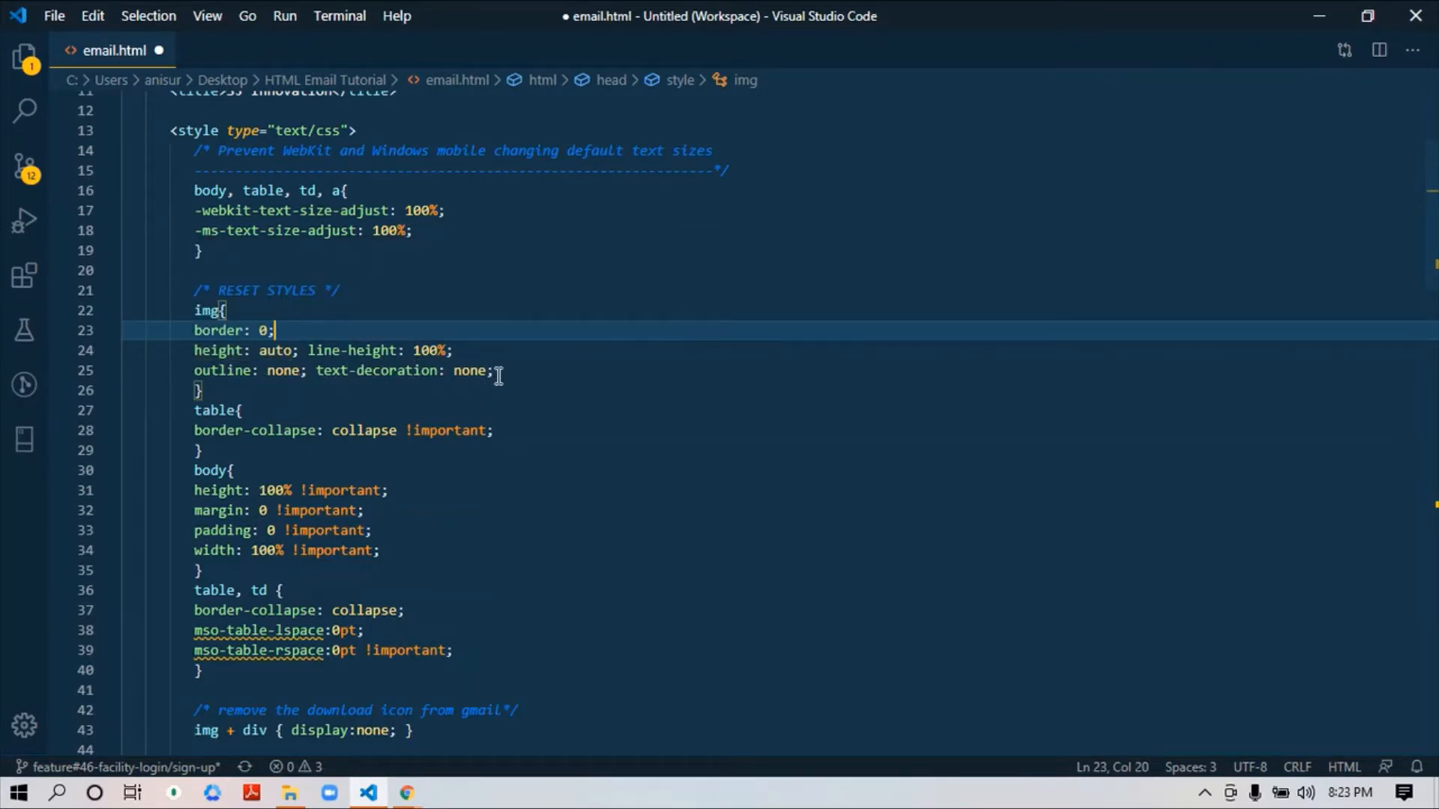
{"action": "mouse_move", "coordinate": [271, 370]}
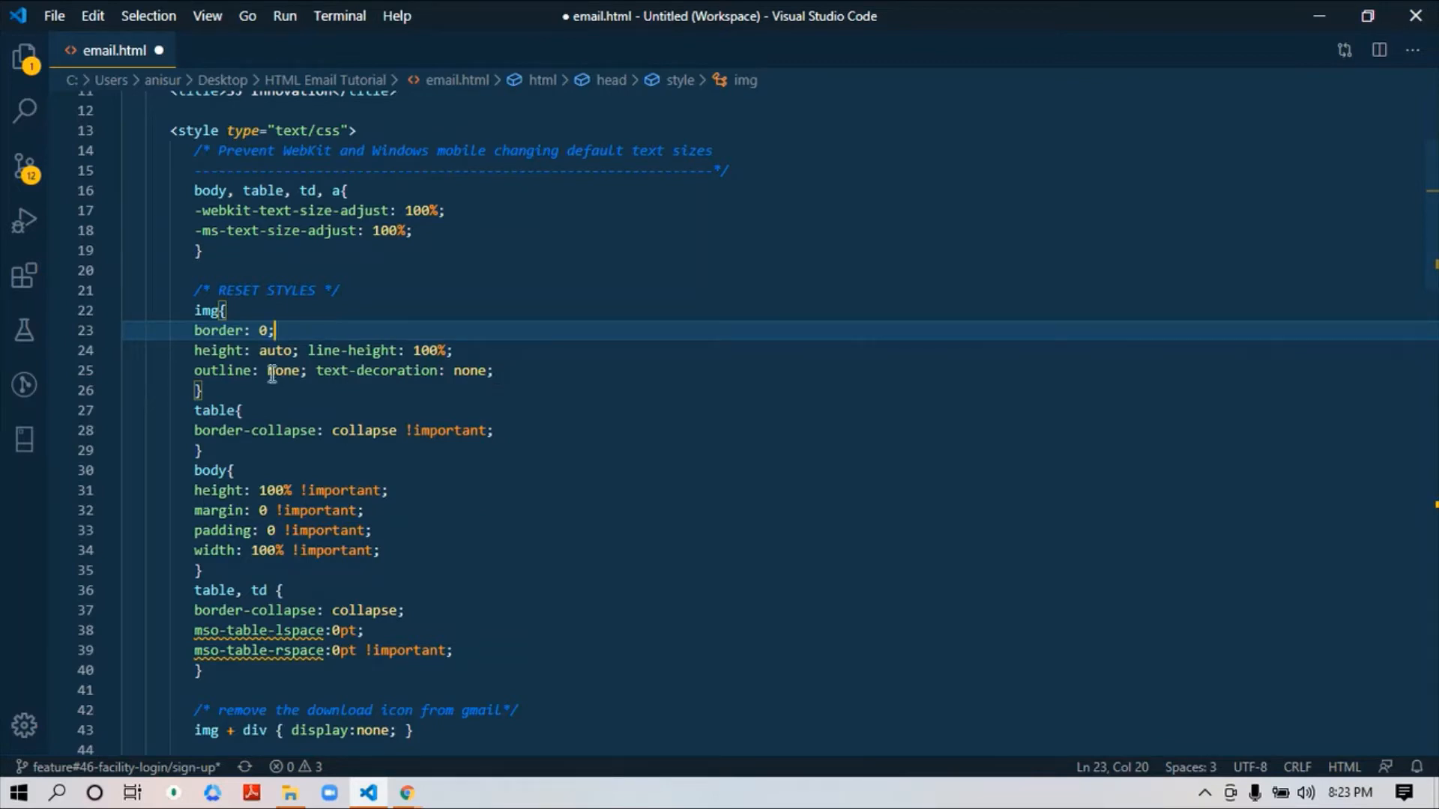
{"action": "left_click", "coordinate": [496, 370]}
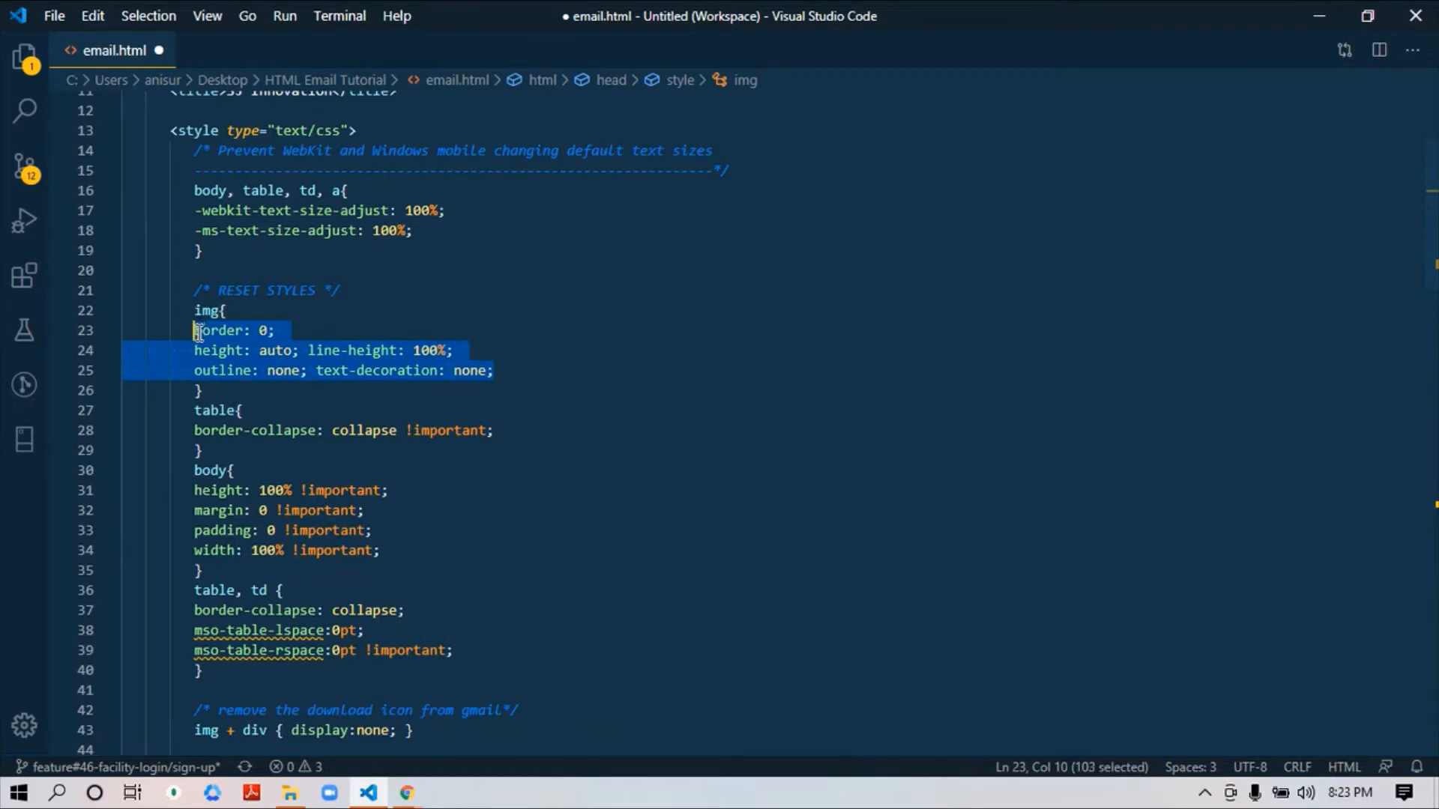
{"action": "mouse_move", "coordinate": [220, 330]}
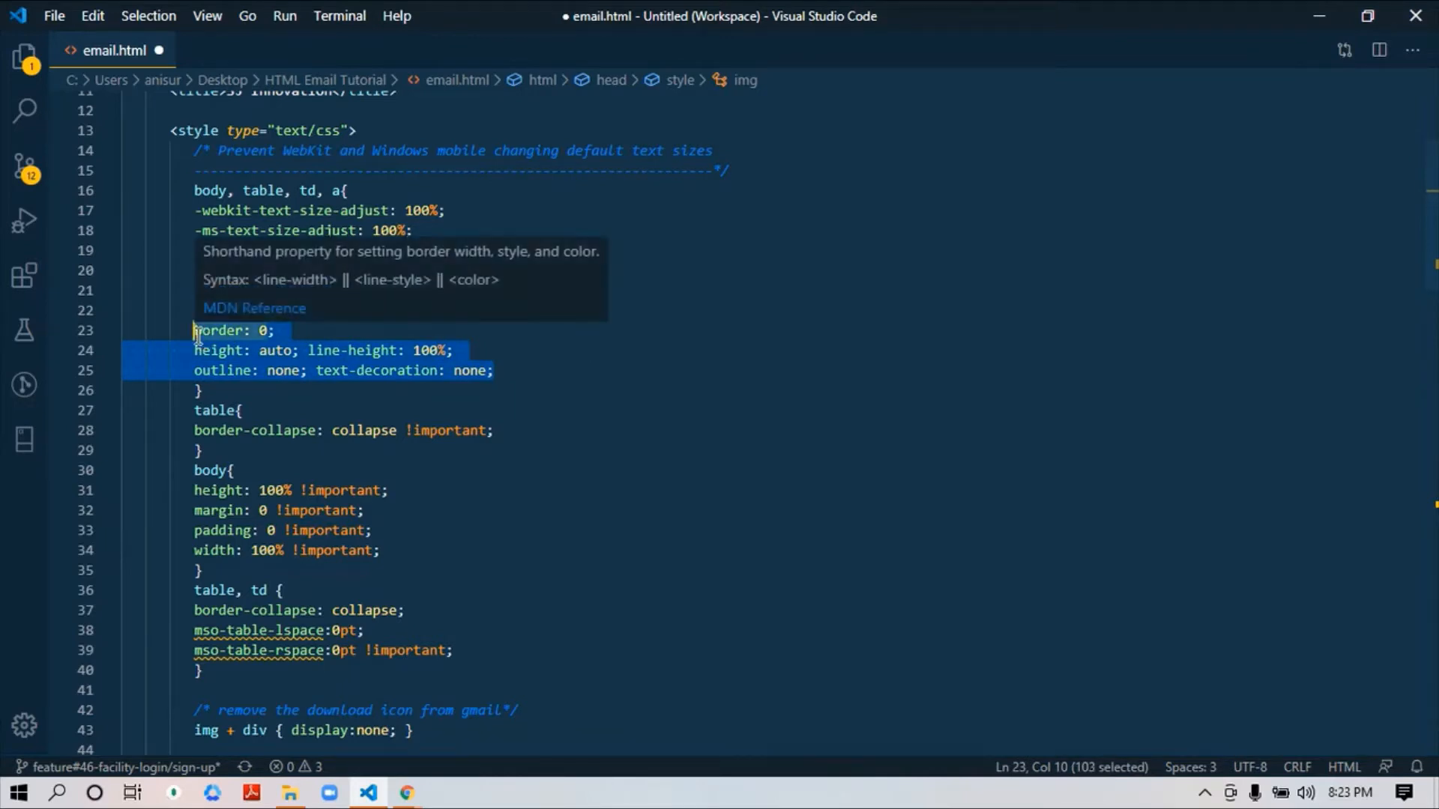
{"action": "mouse_move", "coordinate": [204, 349]}
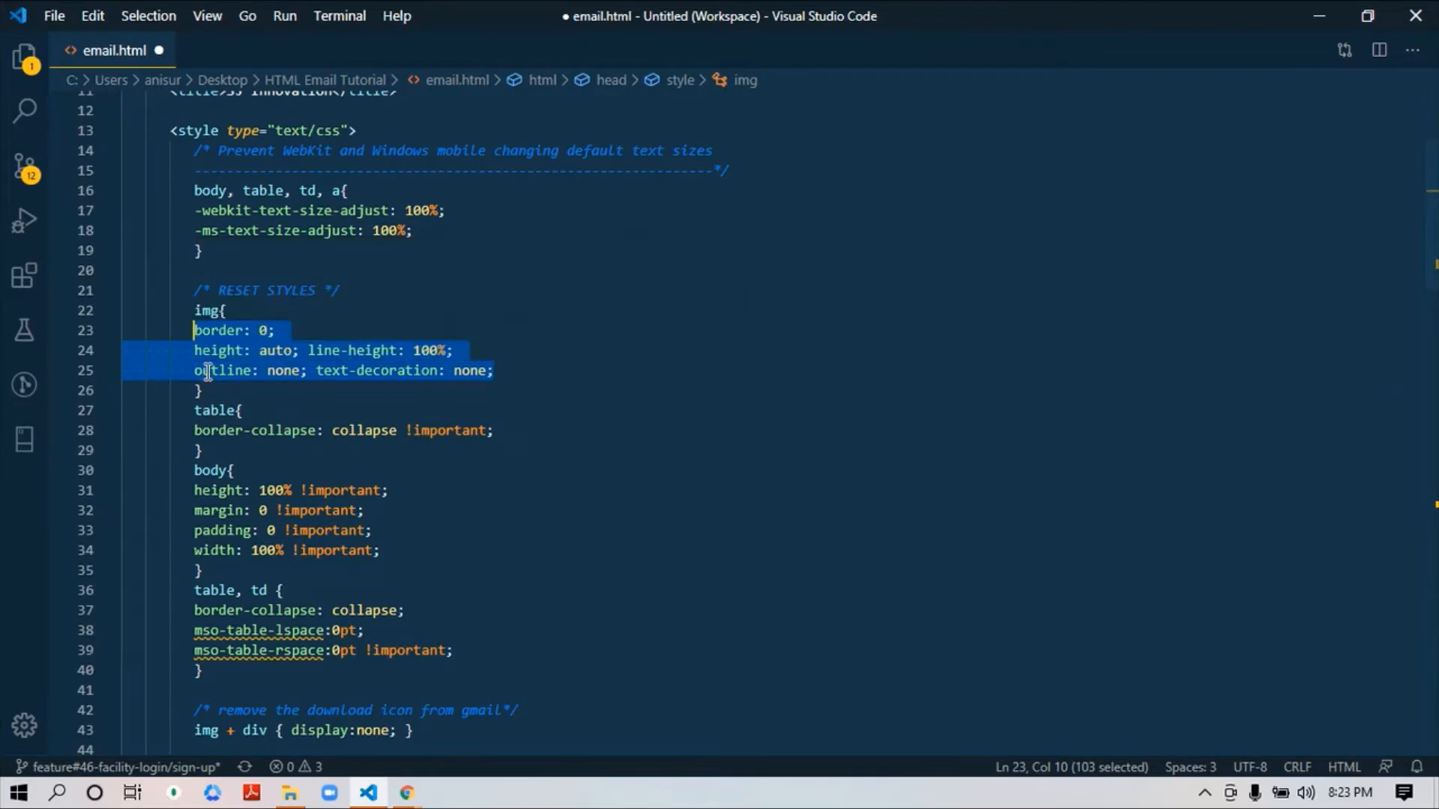
{"action": "left_click", "coordinate": [202, 389]}
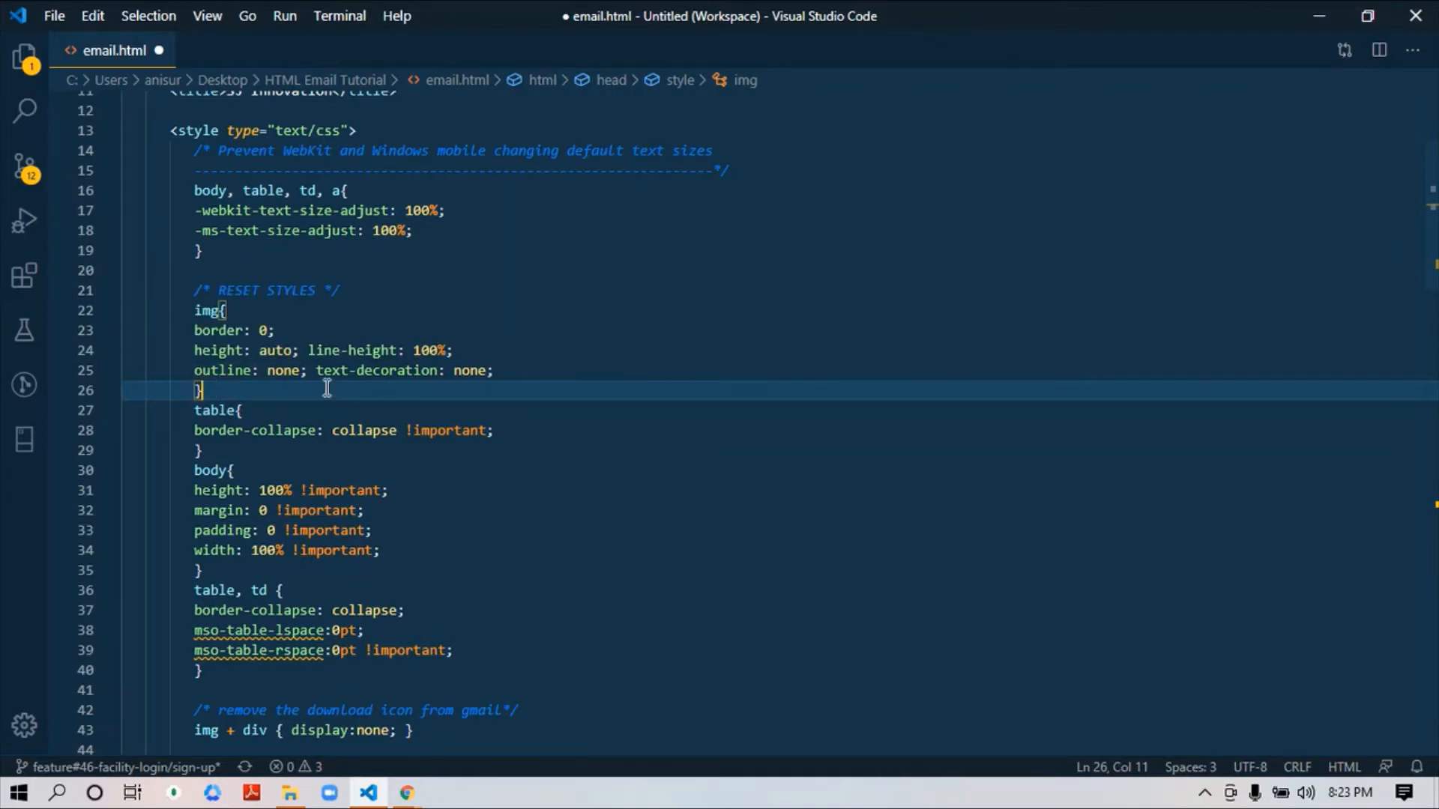
{"action": "mouse_move", "coordinate": [218, 349]}
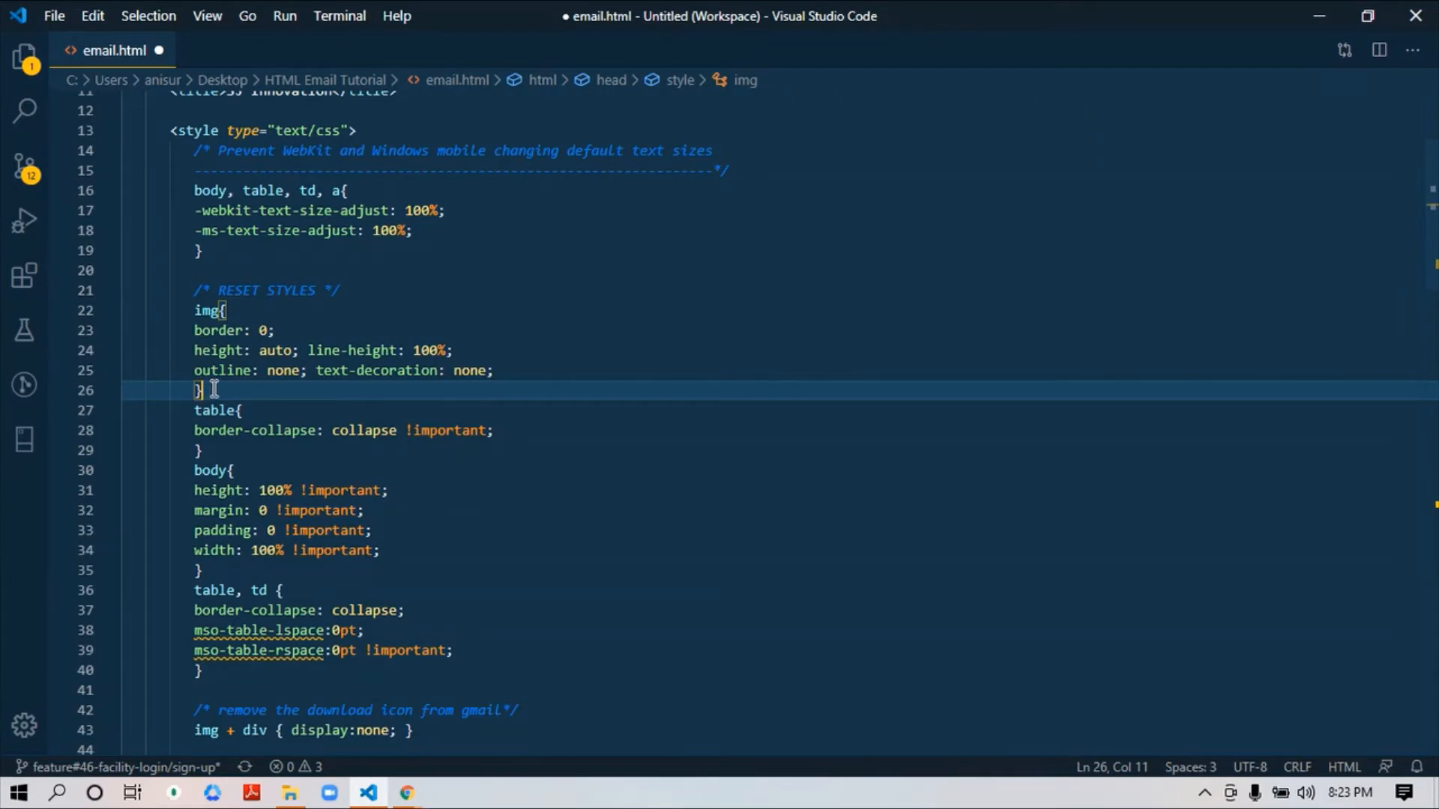
{"action": "scroll", "scroll_direction": "down", "scroll_amount": 3}
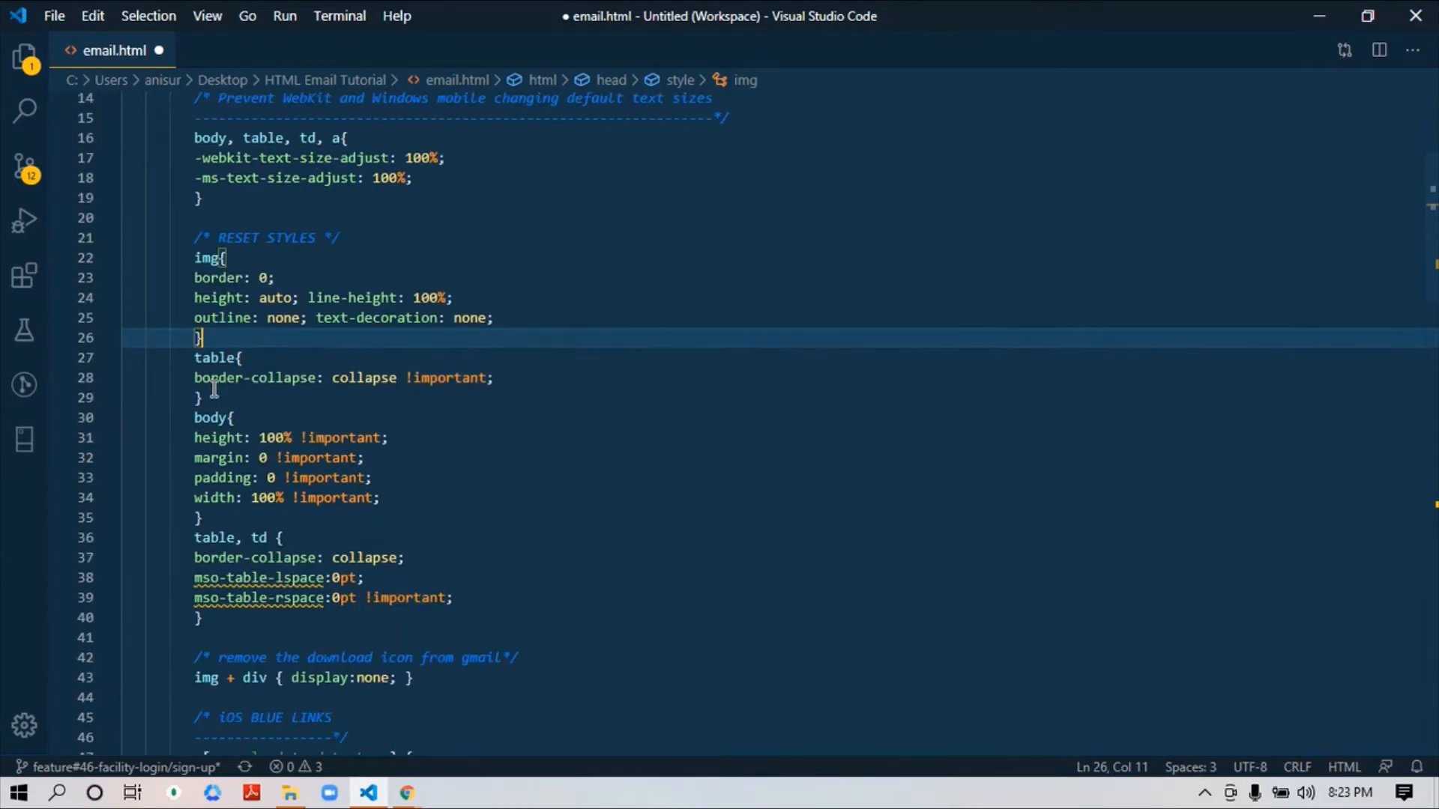
{"action": "scroll", "scroll_direction": "down", "scroll_amount": 3}
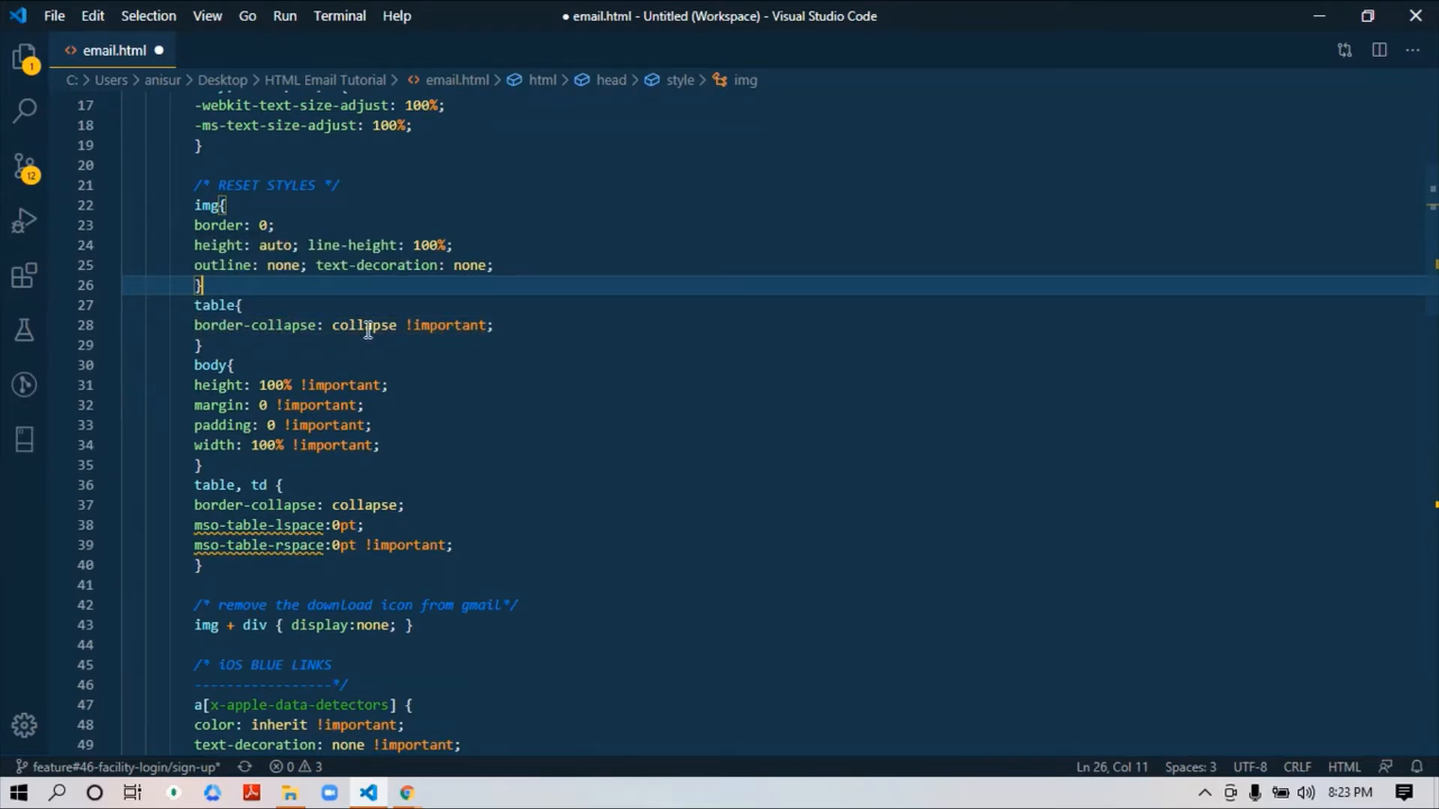
{"action": "mouse_move", "coordinate": [272, 326]}
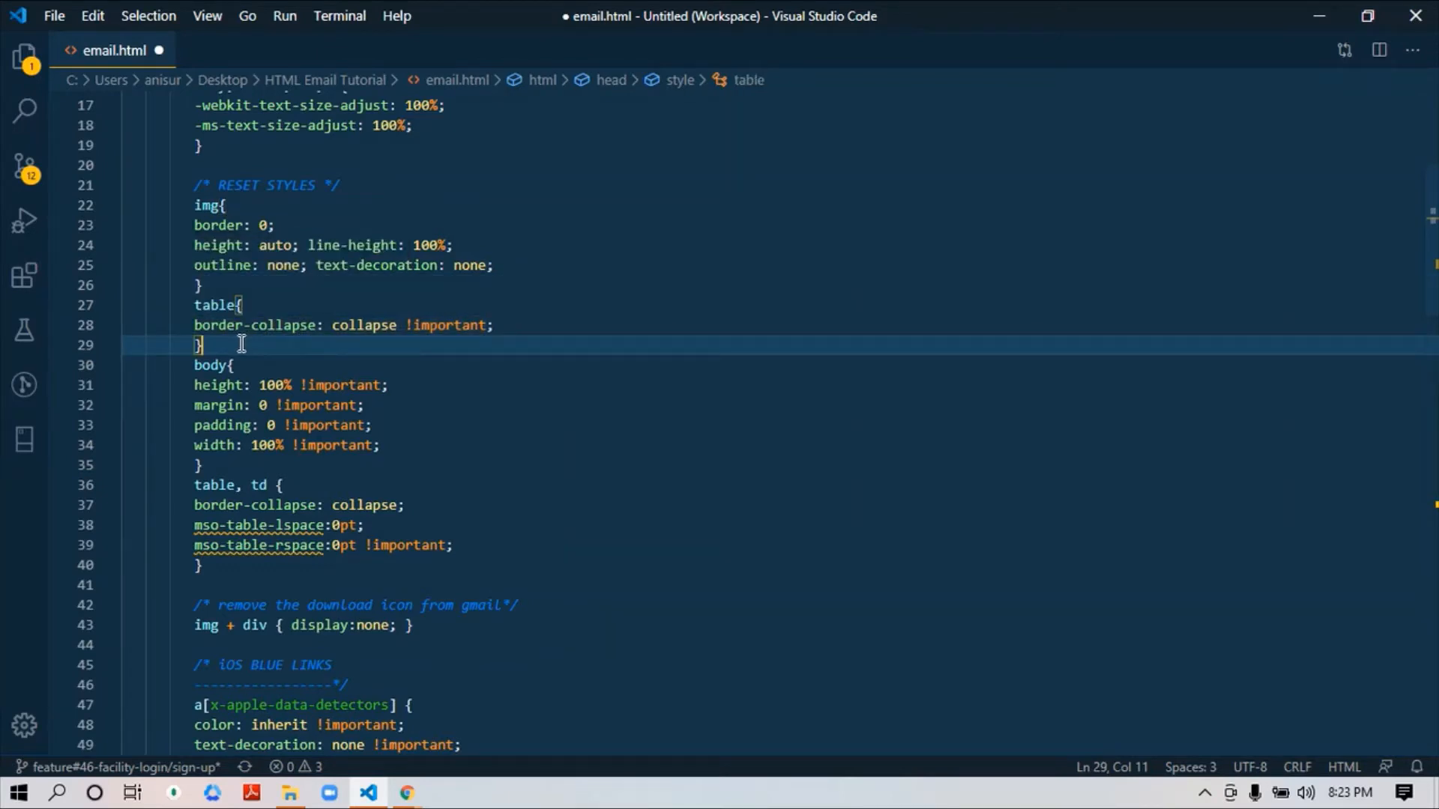
Step: Search 'border collapse' in a new Chrome tab and enlarge the DEV Community comparison image
{"action": "left_click", "coordinate": [406, 791]}
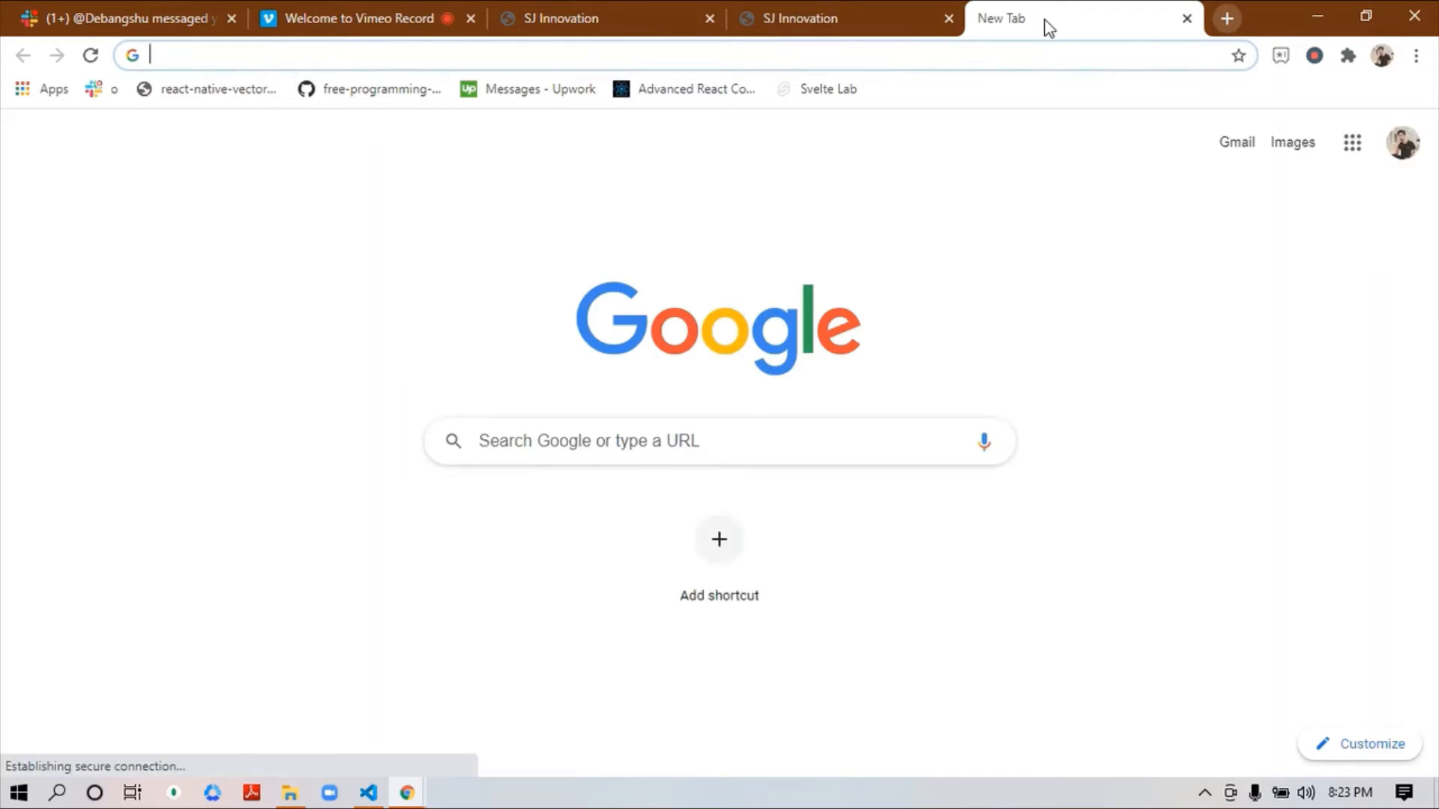
{"action": "type", "text": "border collapse"}
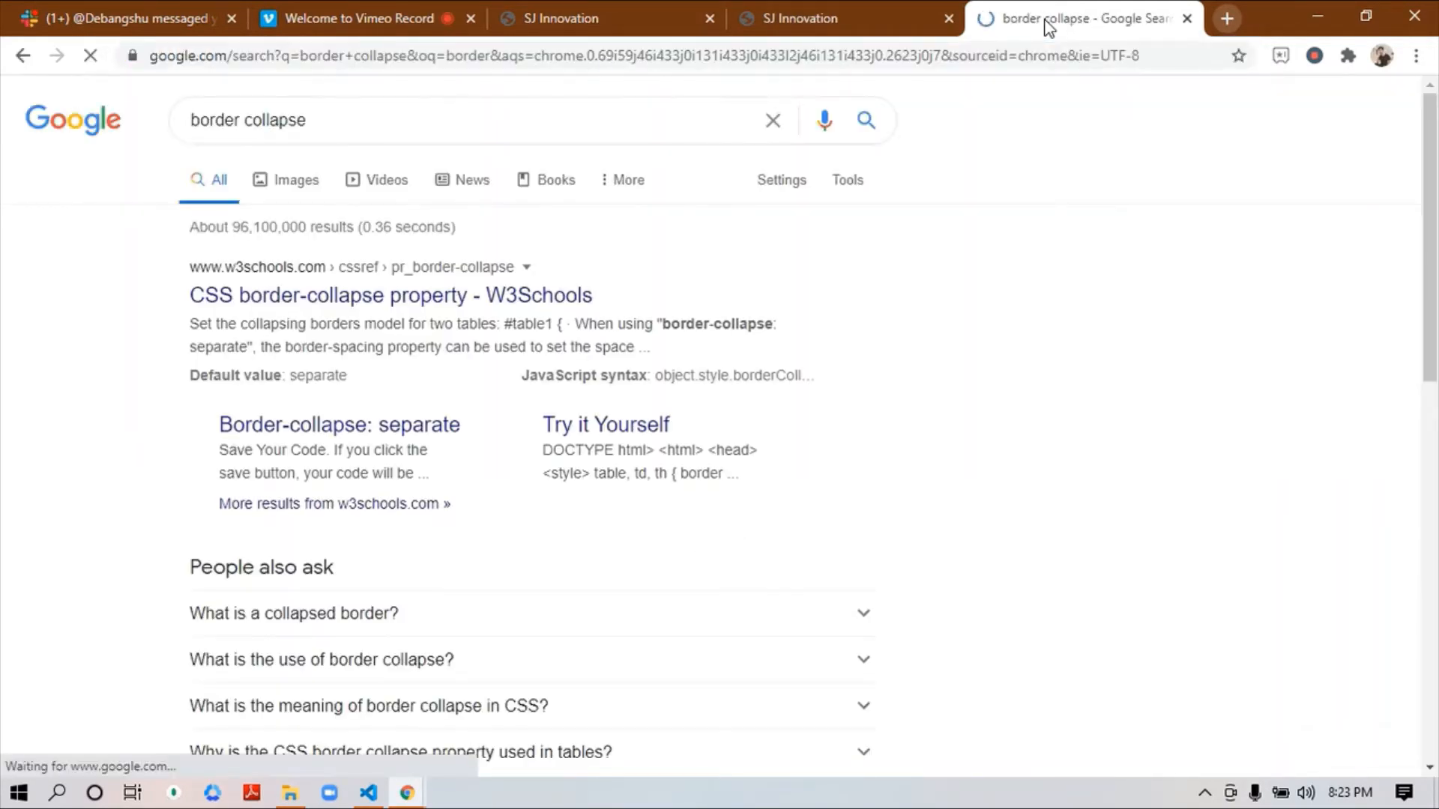
{"action": "left_click", "coordinate": [295, 179]}
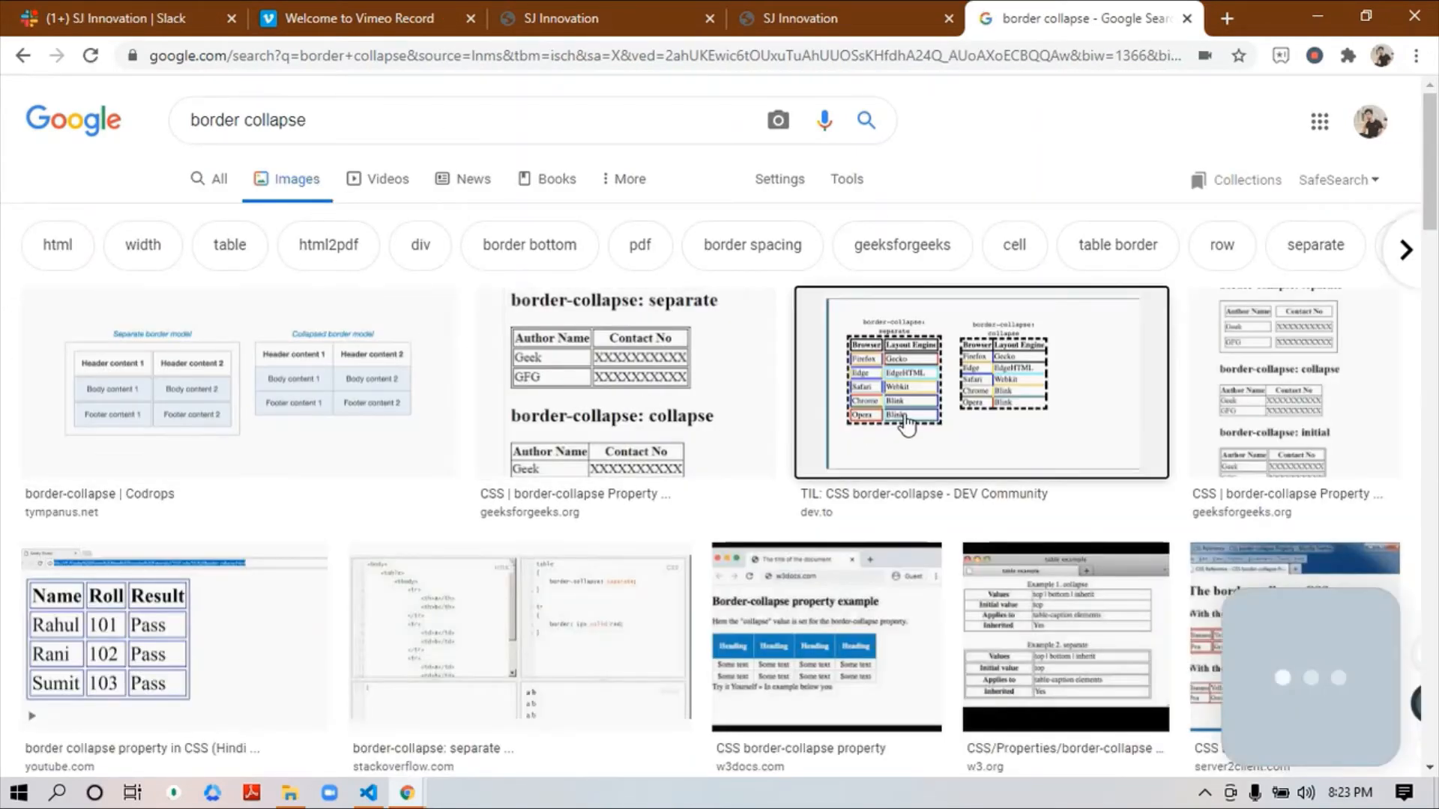
{"action": "left_click", "coordinate": [978, 382]}
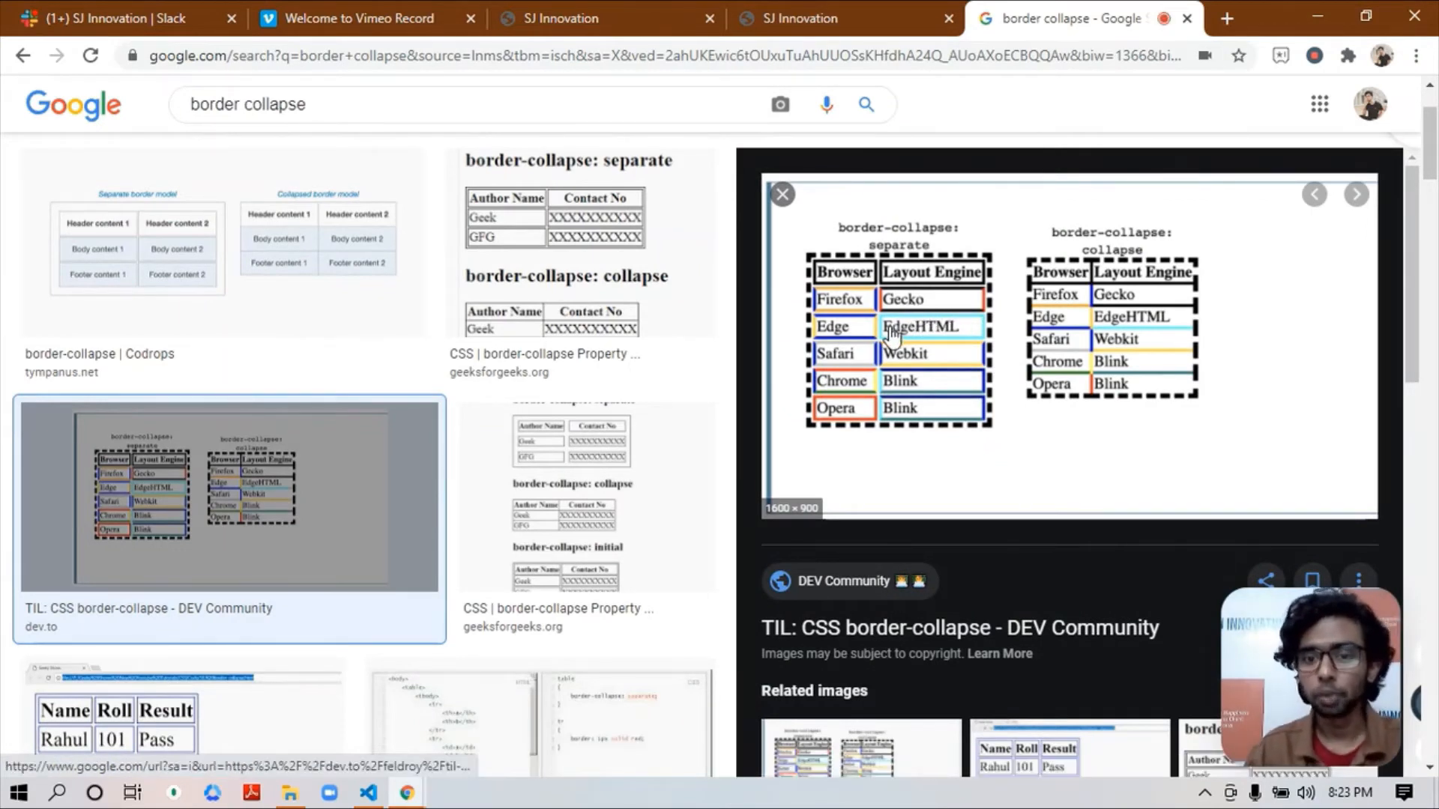
{"action": "mouse_move", "coordinate": [877, 311]}
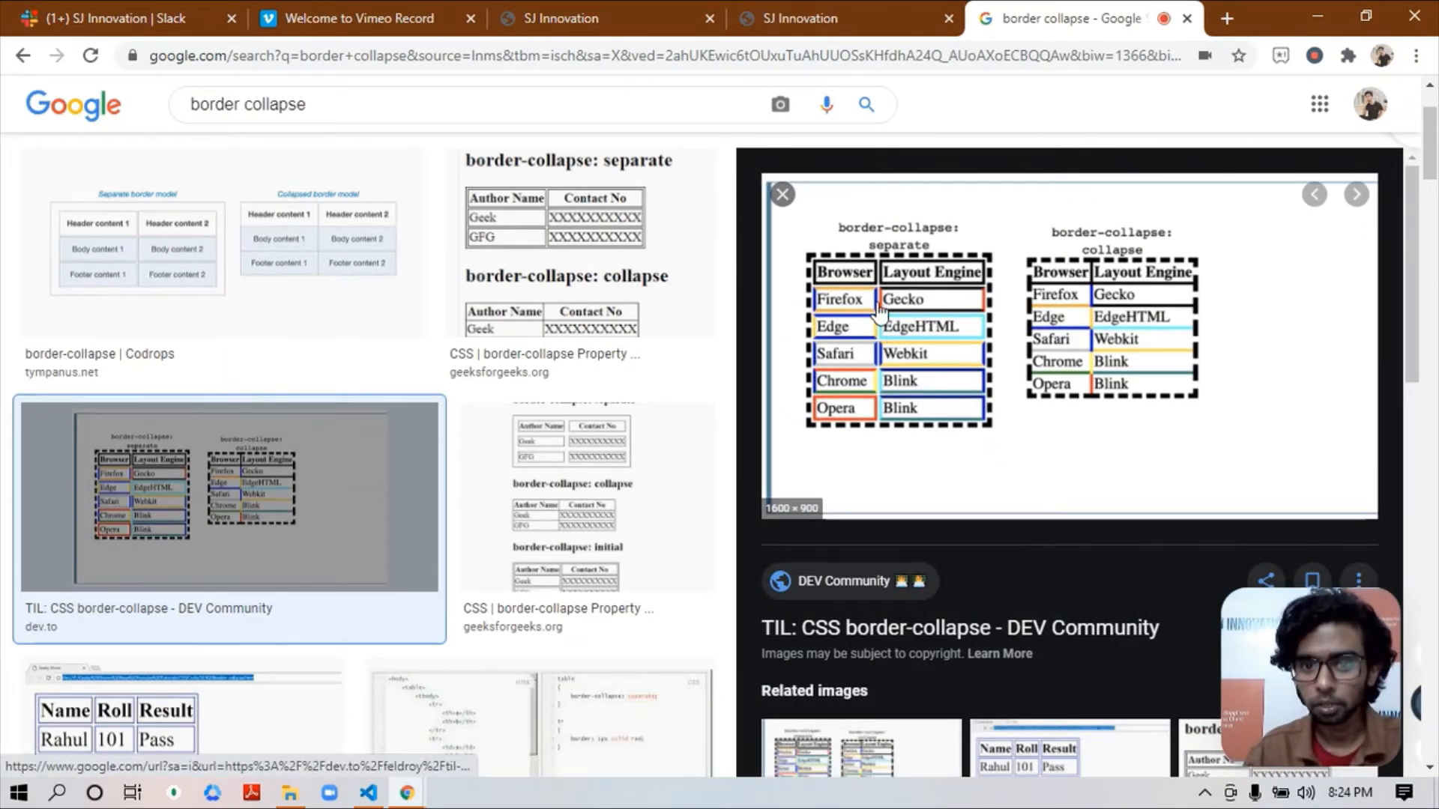
{"action": "mouse_move", "coordinate": [880, 294]}
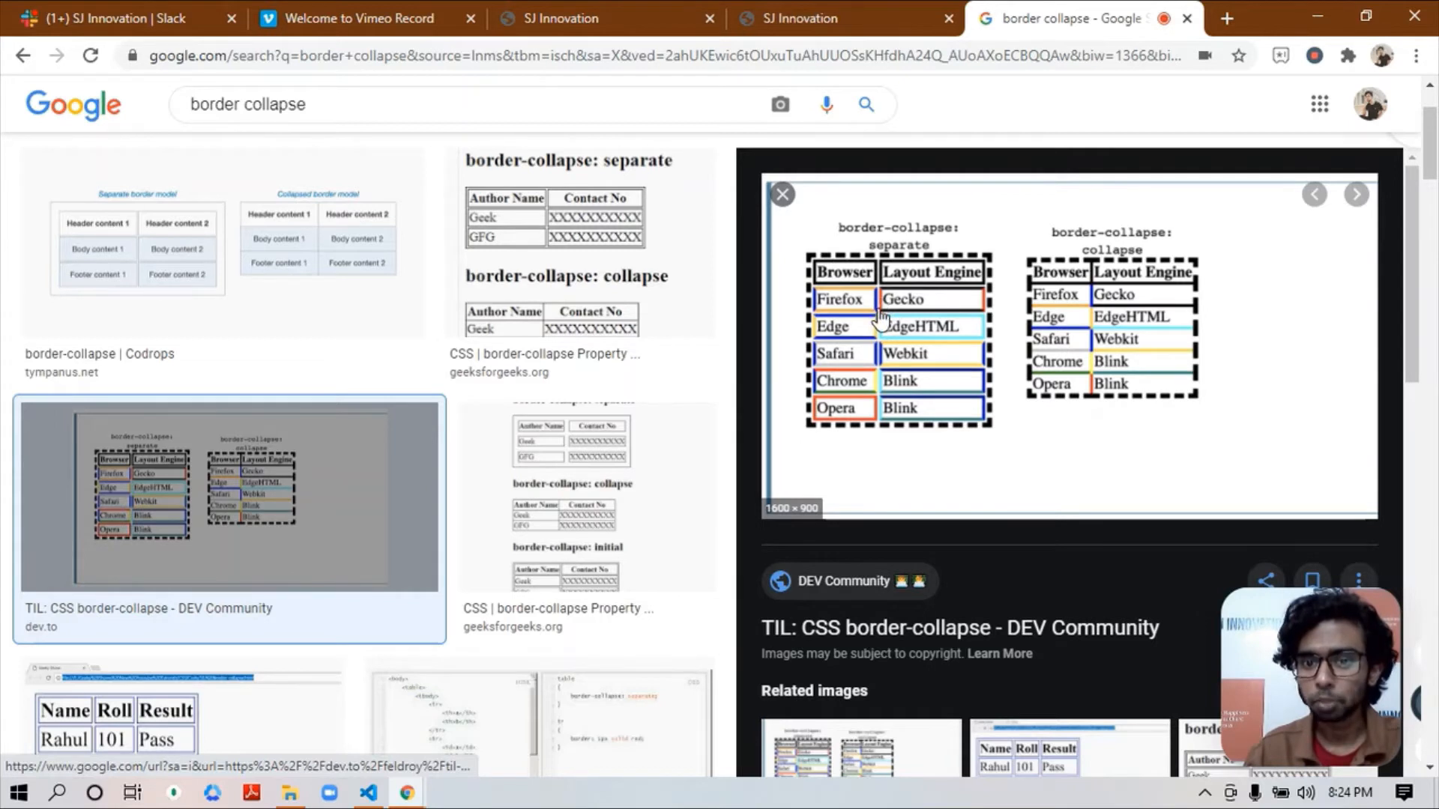
{"action": "mouse_move", "coordinate": [1088, 333]}
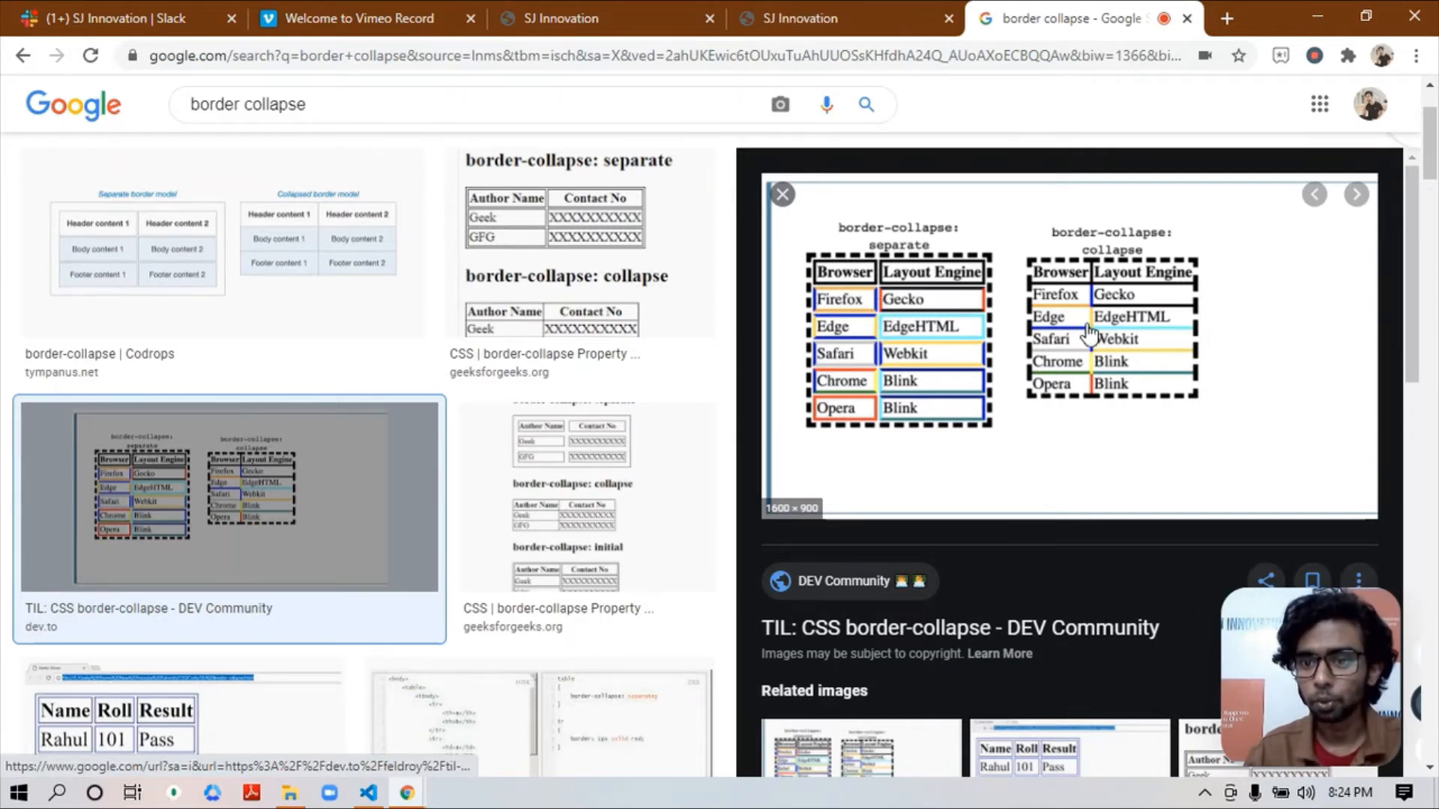
{"action": "mouse_move", "coordinate": [1124, 333]}
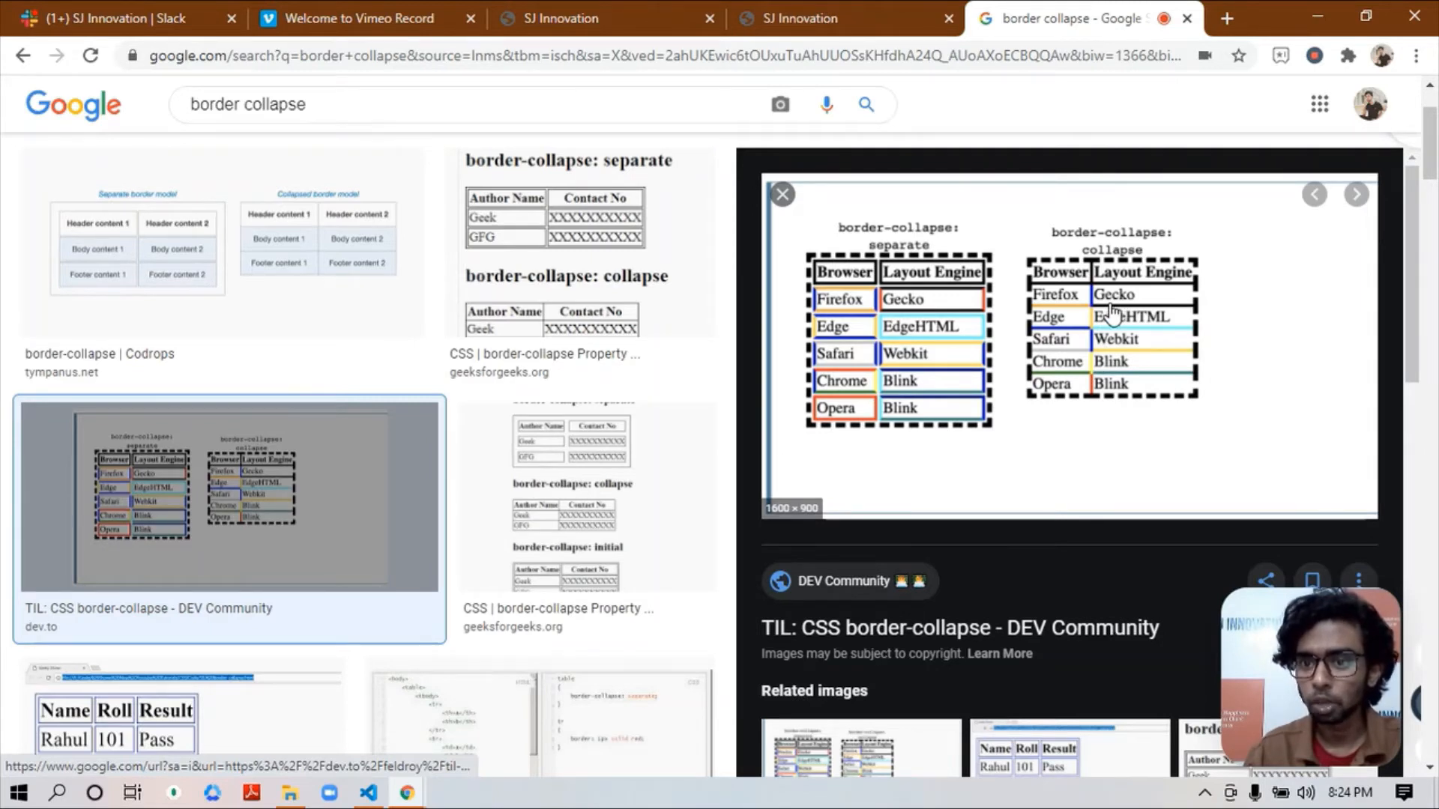
{"action": "mouse_move", "coordinate": [663, 613]}
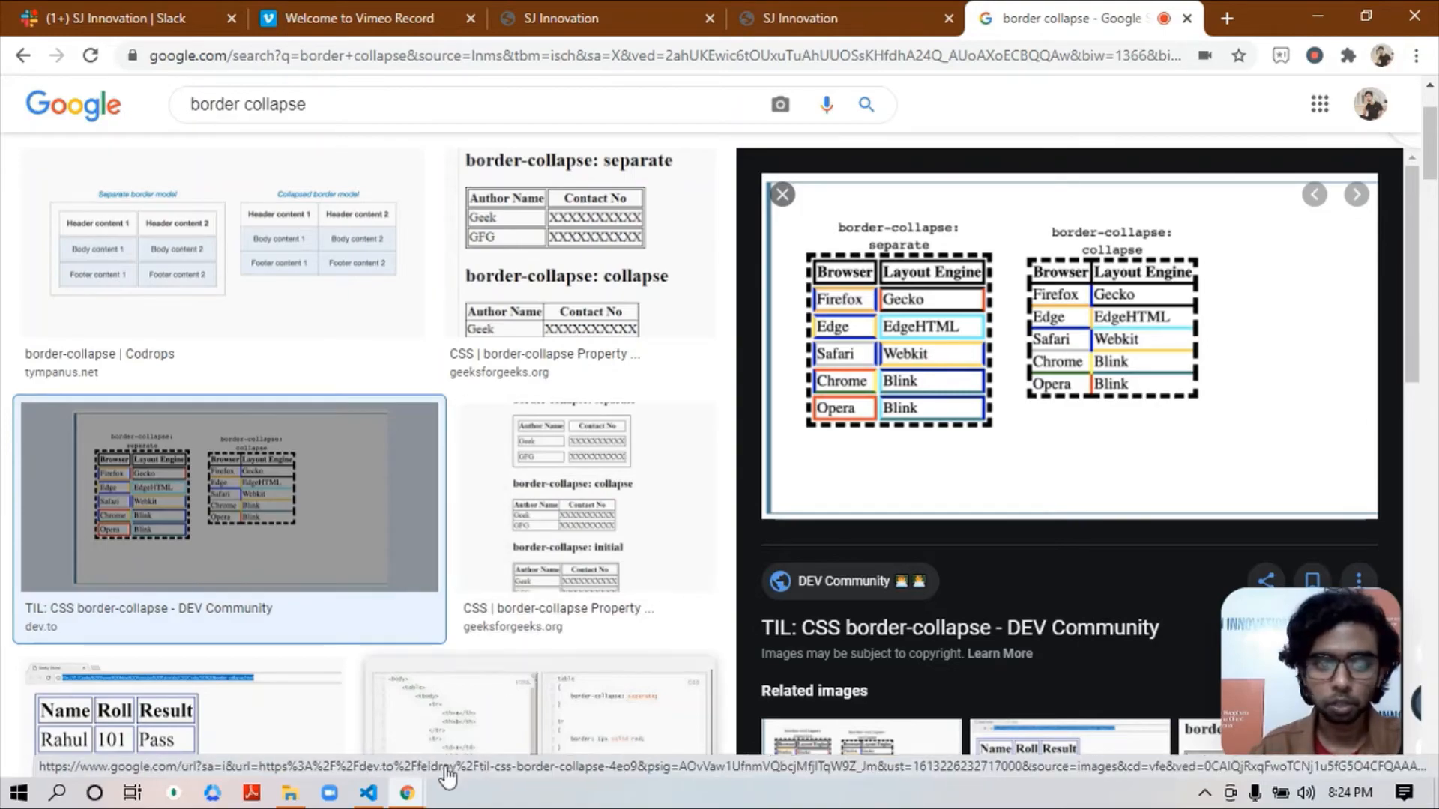
Step: Return to the email template code showing the table border-collapse reset
{"action": "left_click", "coordinate": [367, 791]}
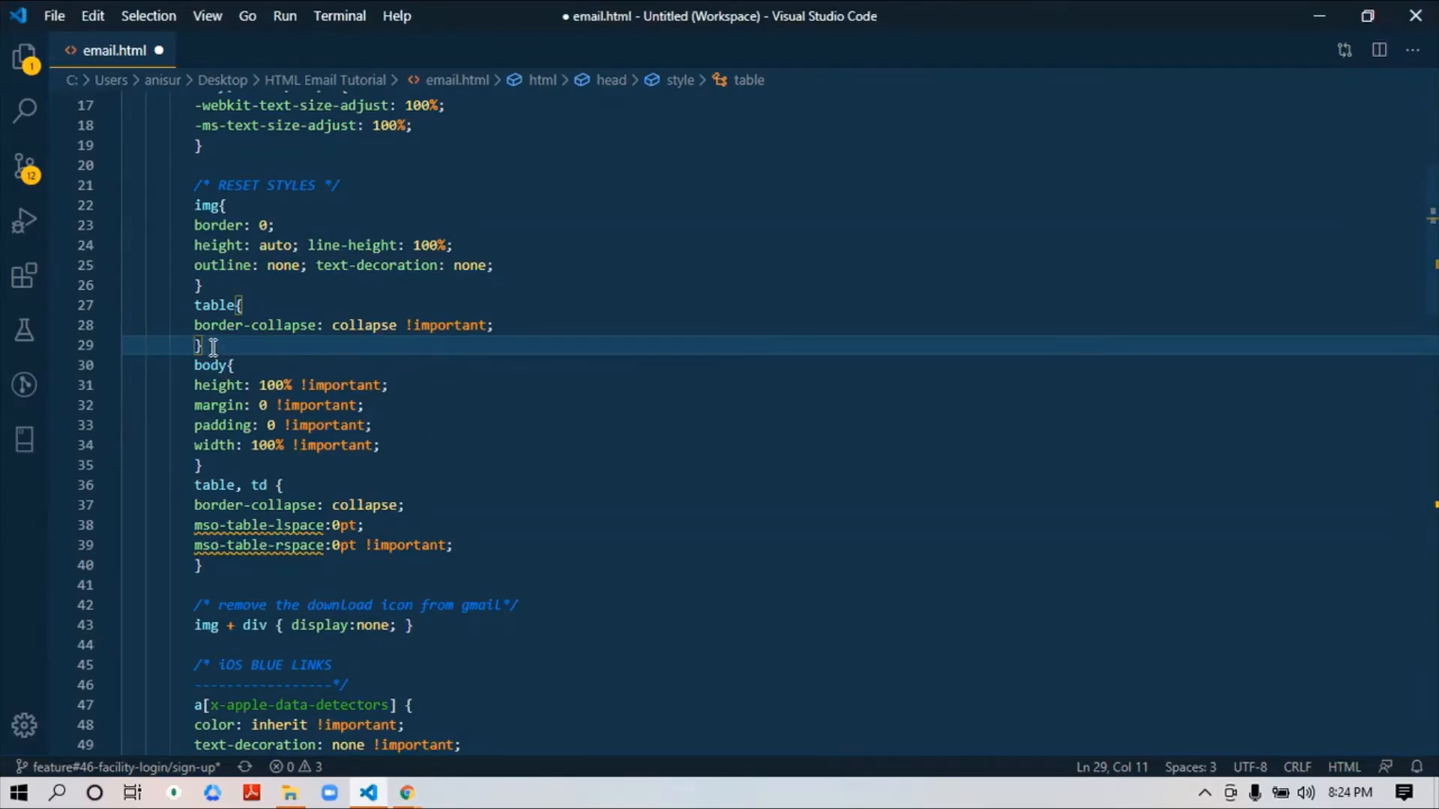
{"action": "scroll", "scroll_direction": "down", "scroll_amount": 3}
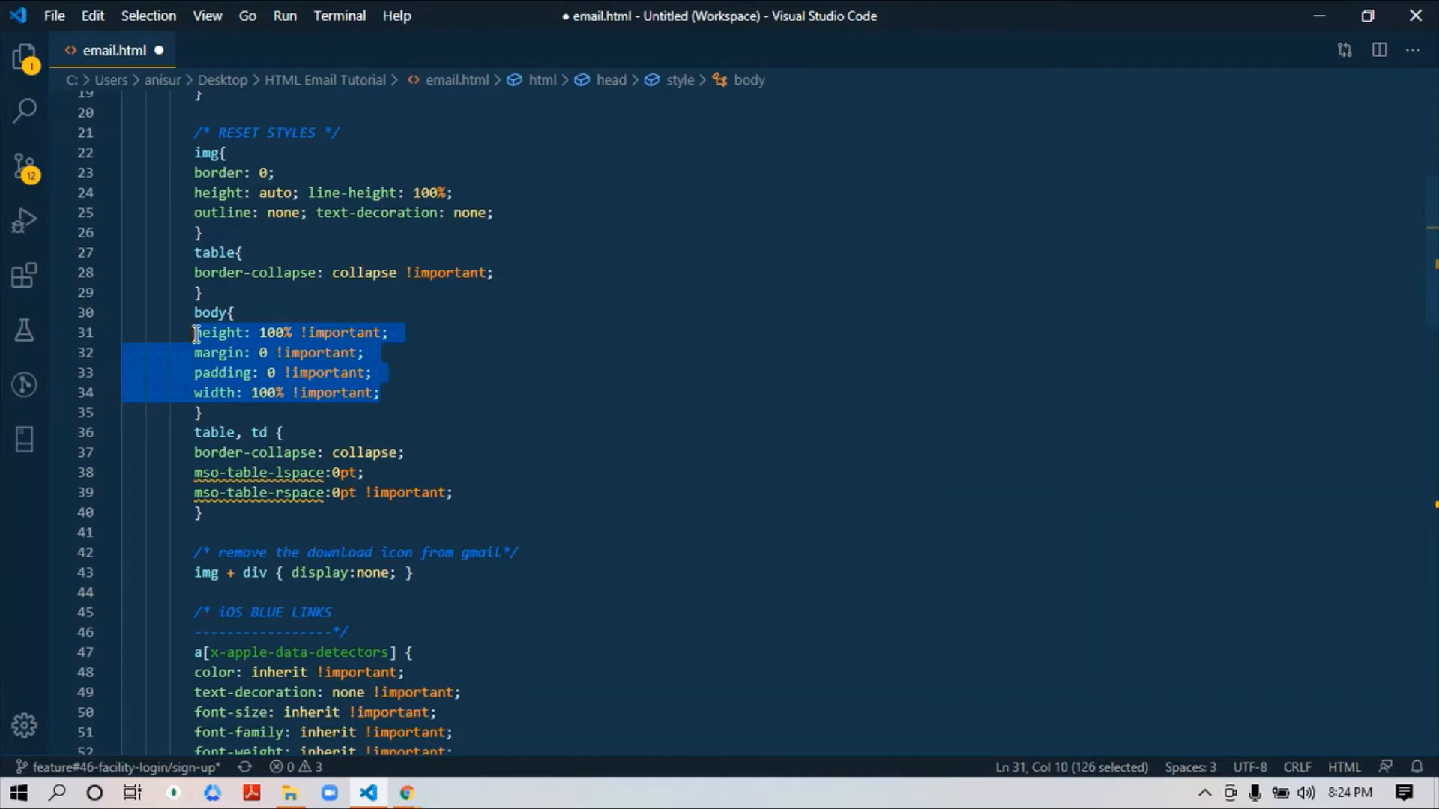
{"action": "mouse_move", "coordinate": [223, 373]}
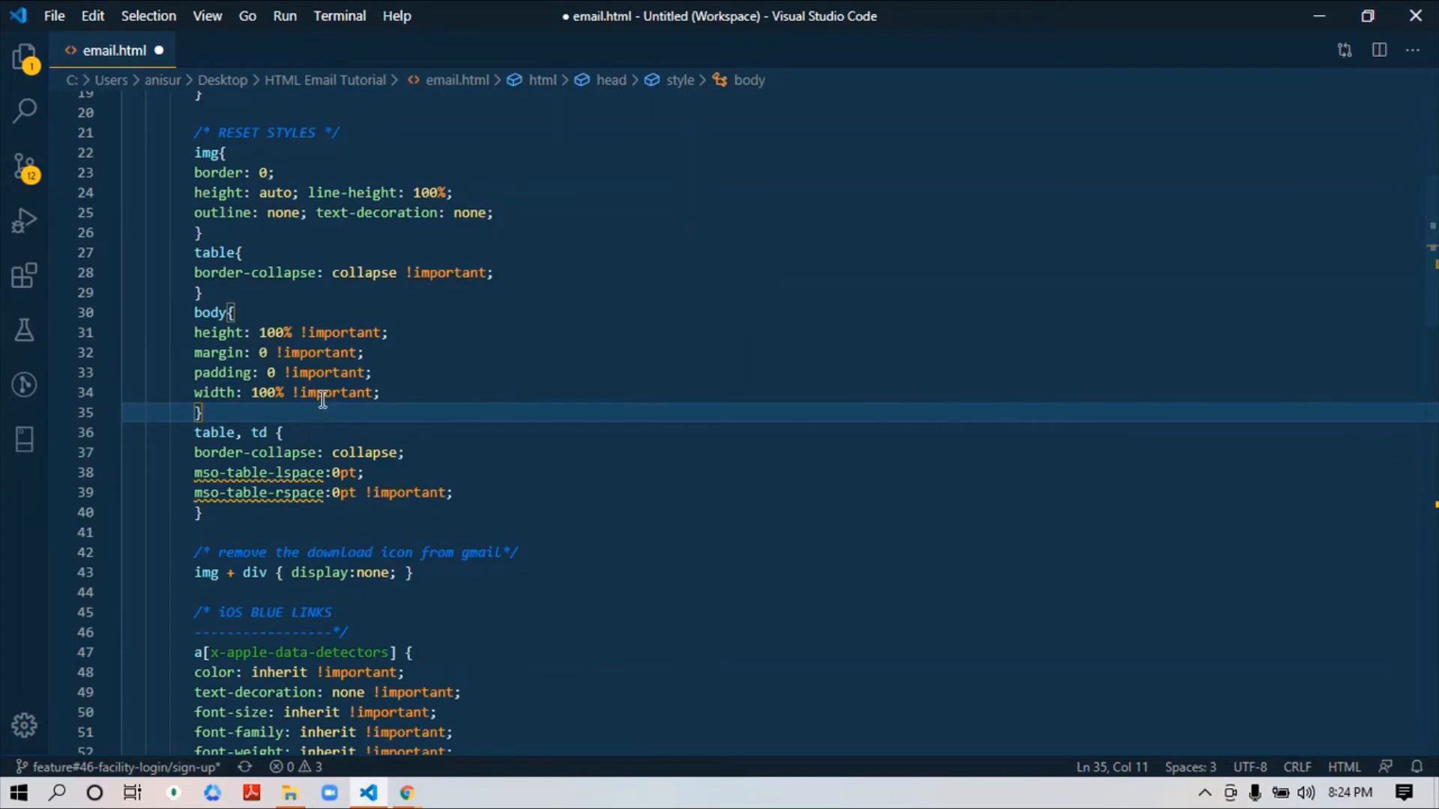
{"action": "mouse_move", "coordinate": [316, 410]}
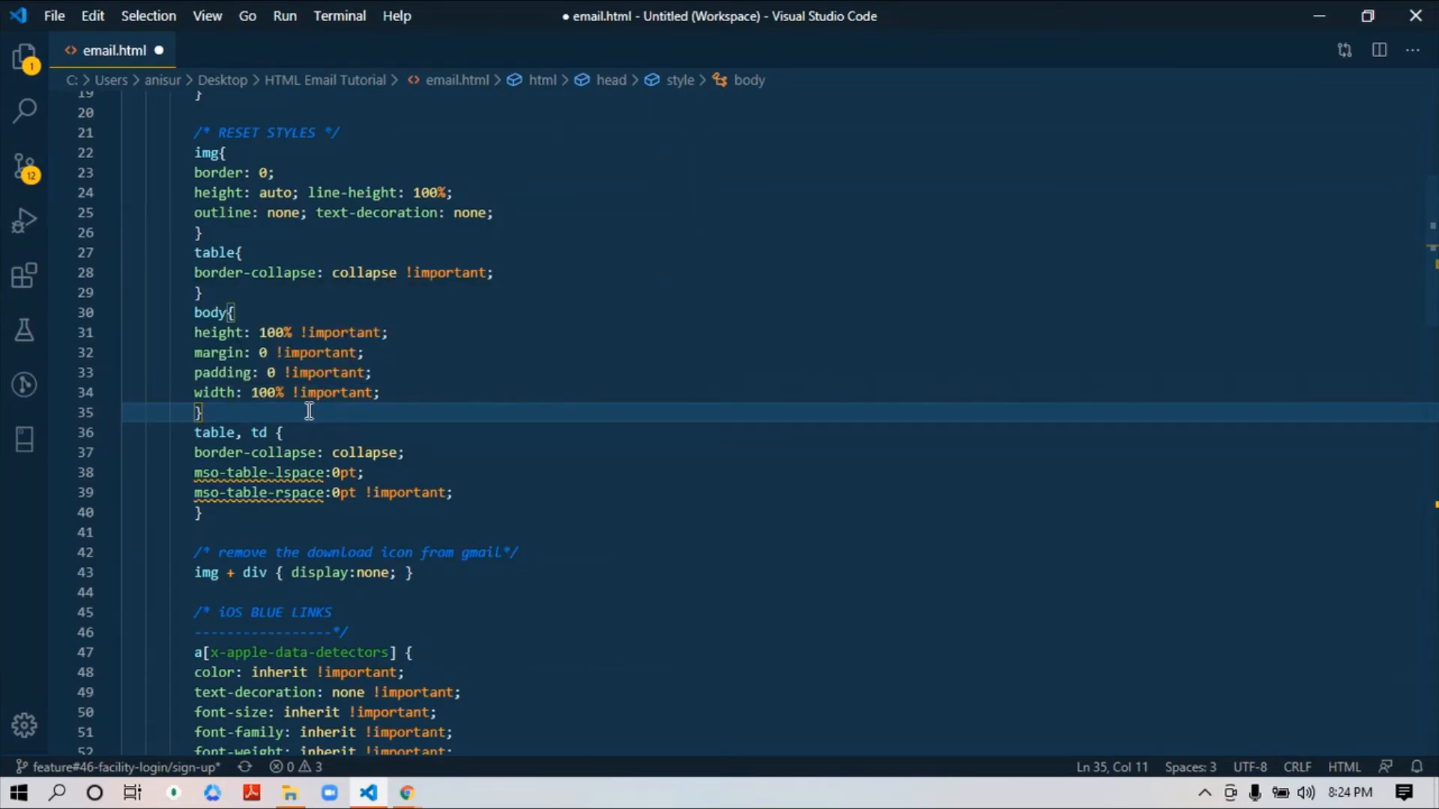
{"action": "mouse_move", "coordinate": [381, 402]}
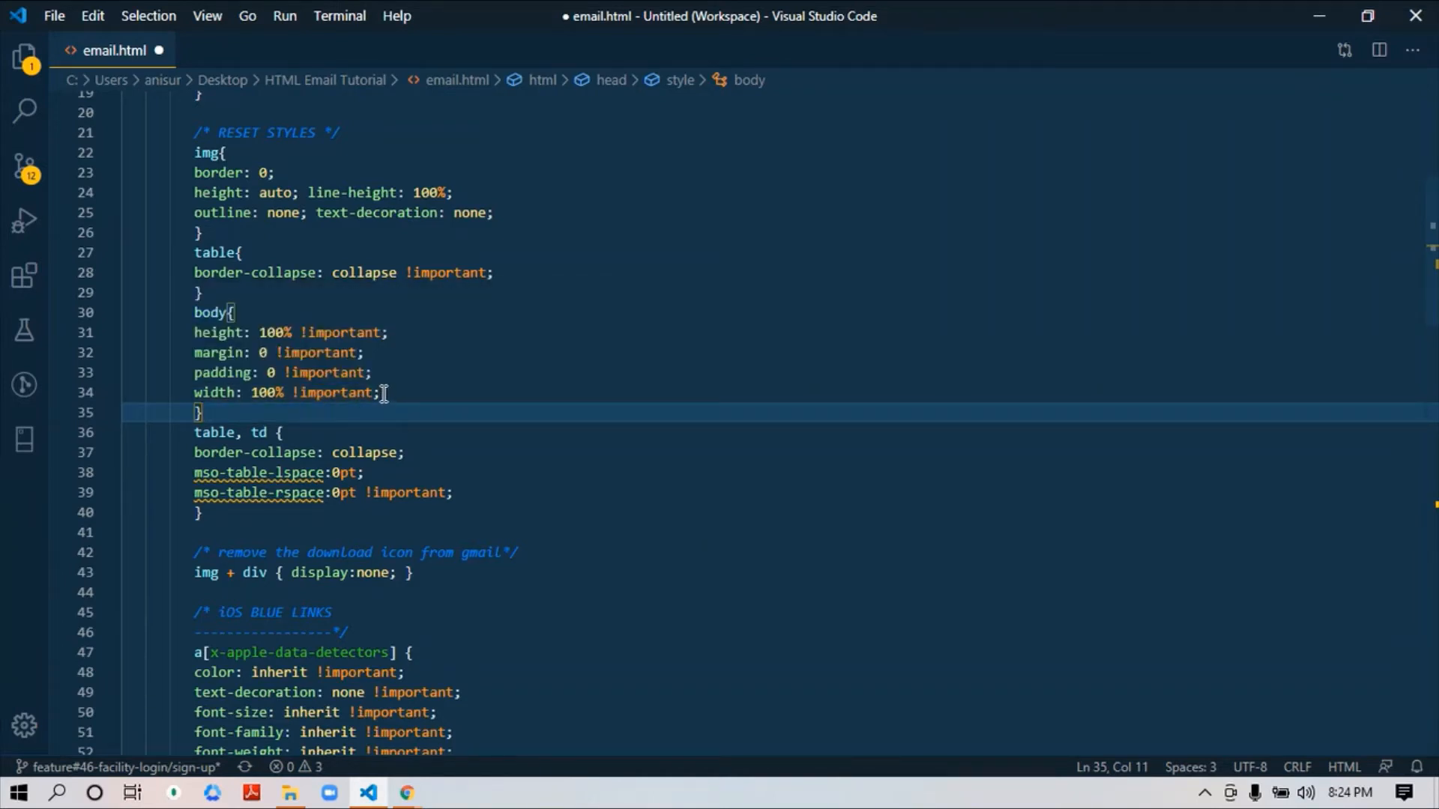
{"action": "scroll", "scroll_direction": "down", "scroll_amount": 3}
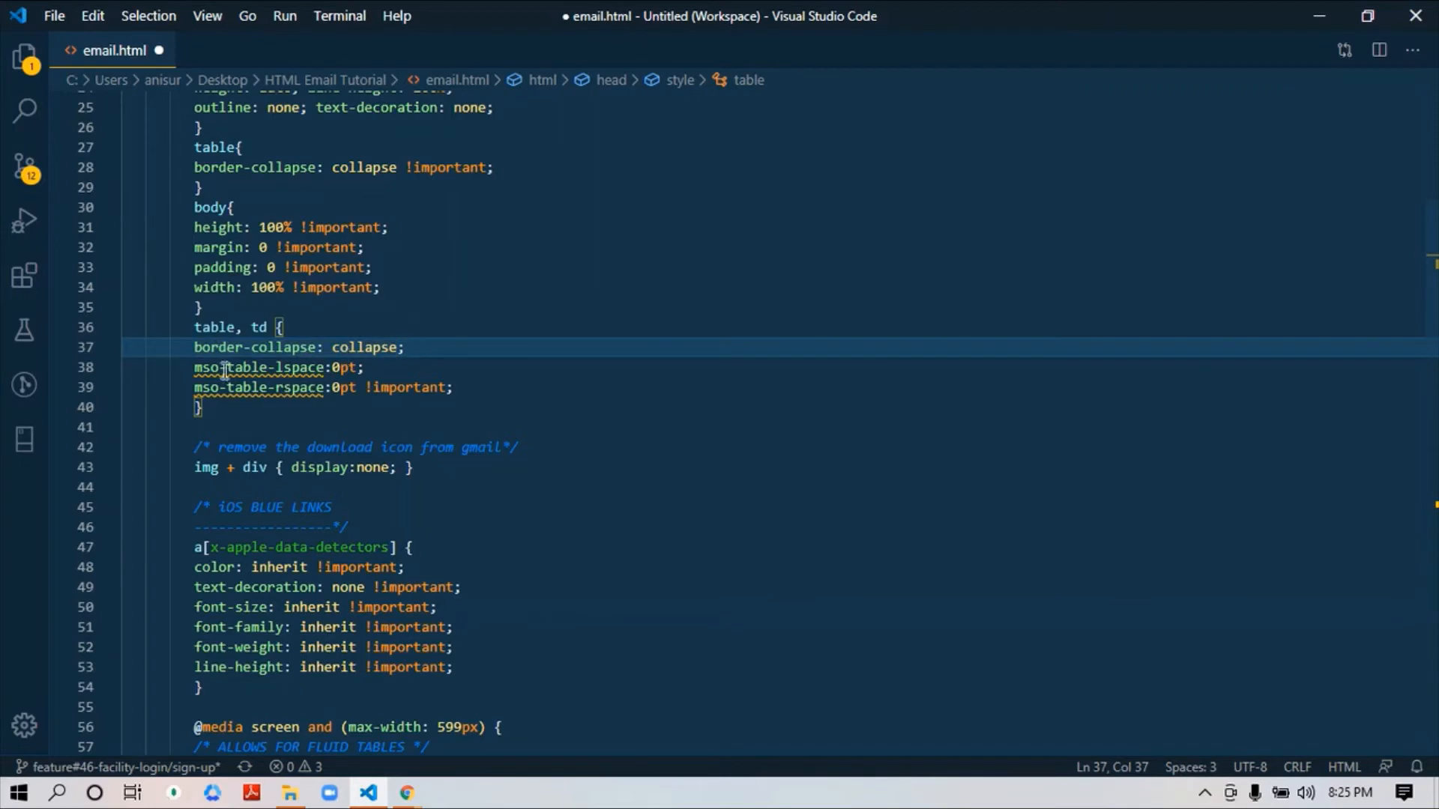
{"action": "mouse_move", "coordinate": [256, 386]}
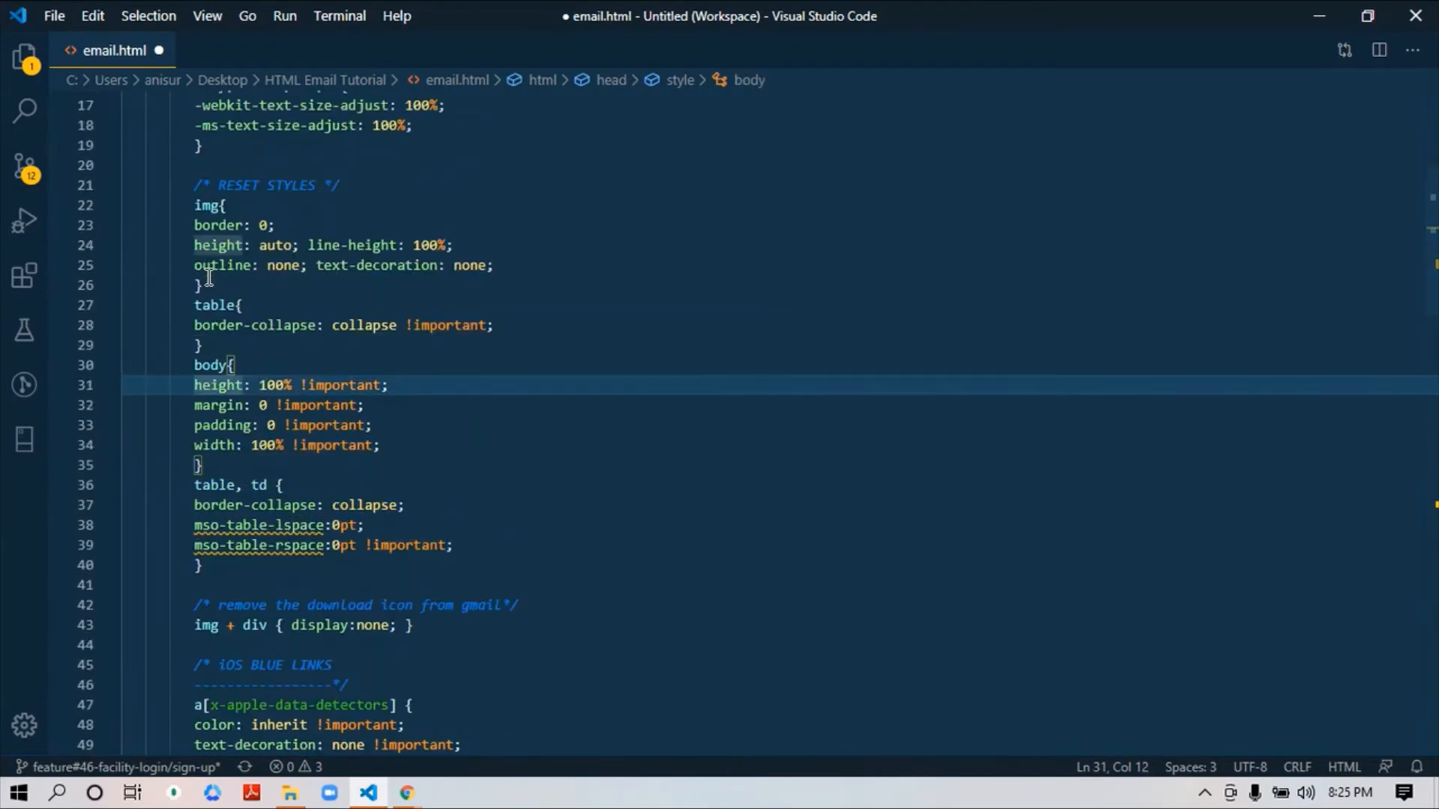
{"action": "scroll", "scroll_direction": "down", "scroll_amount": 3}
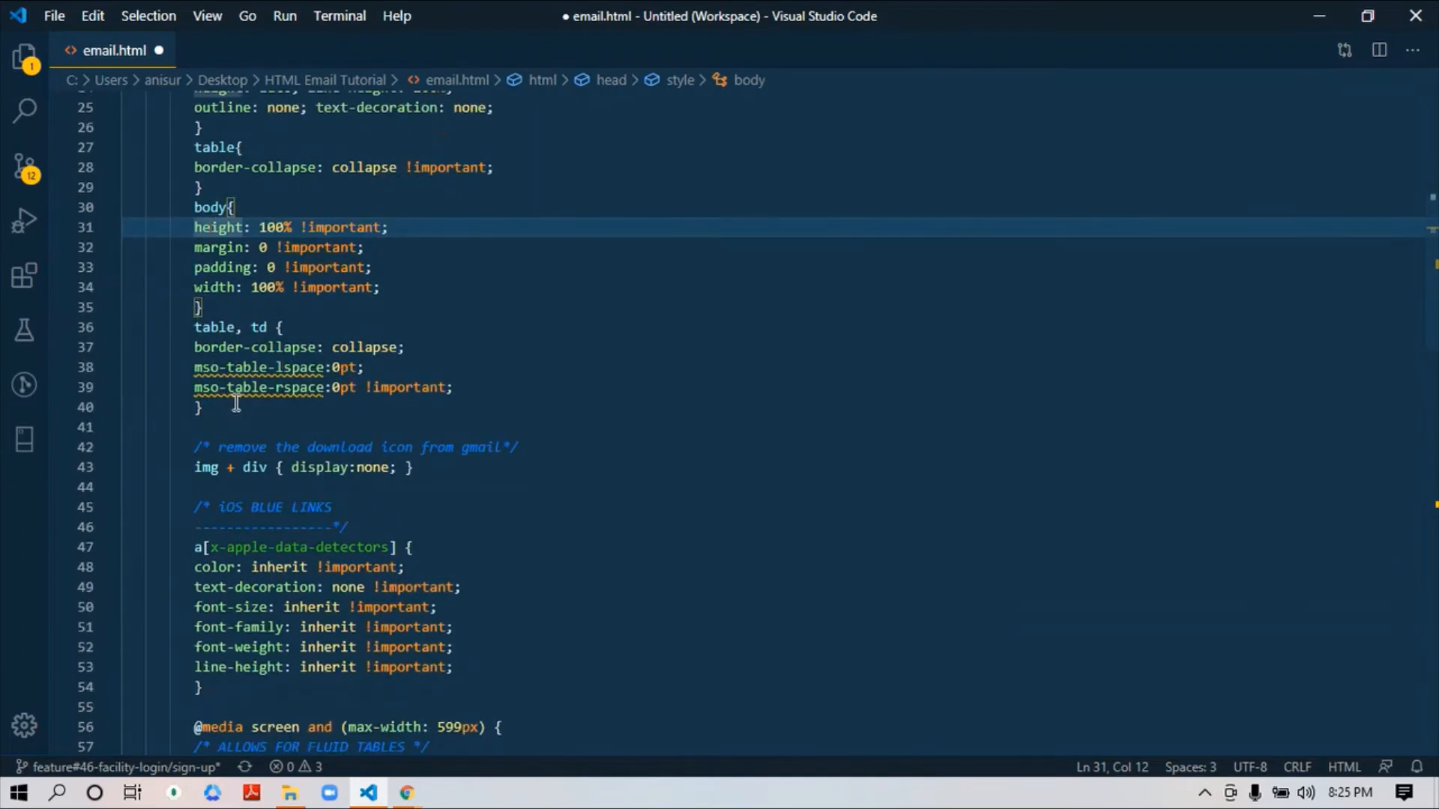
{"action": "scroll", "scroll_direction": "up", "scroll_amount": 3}
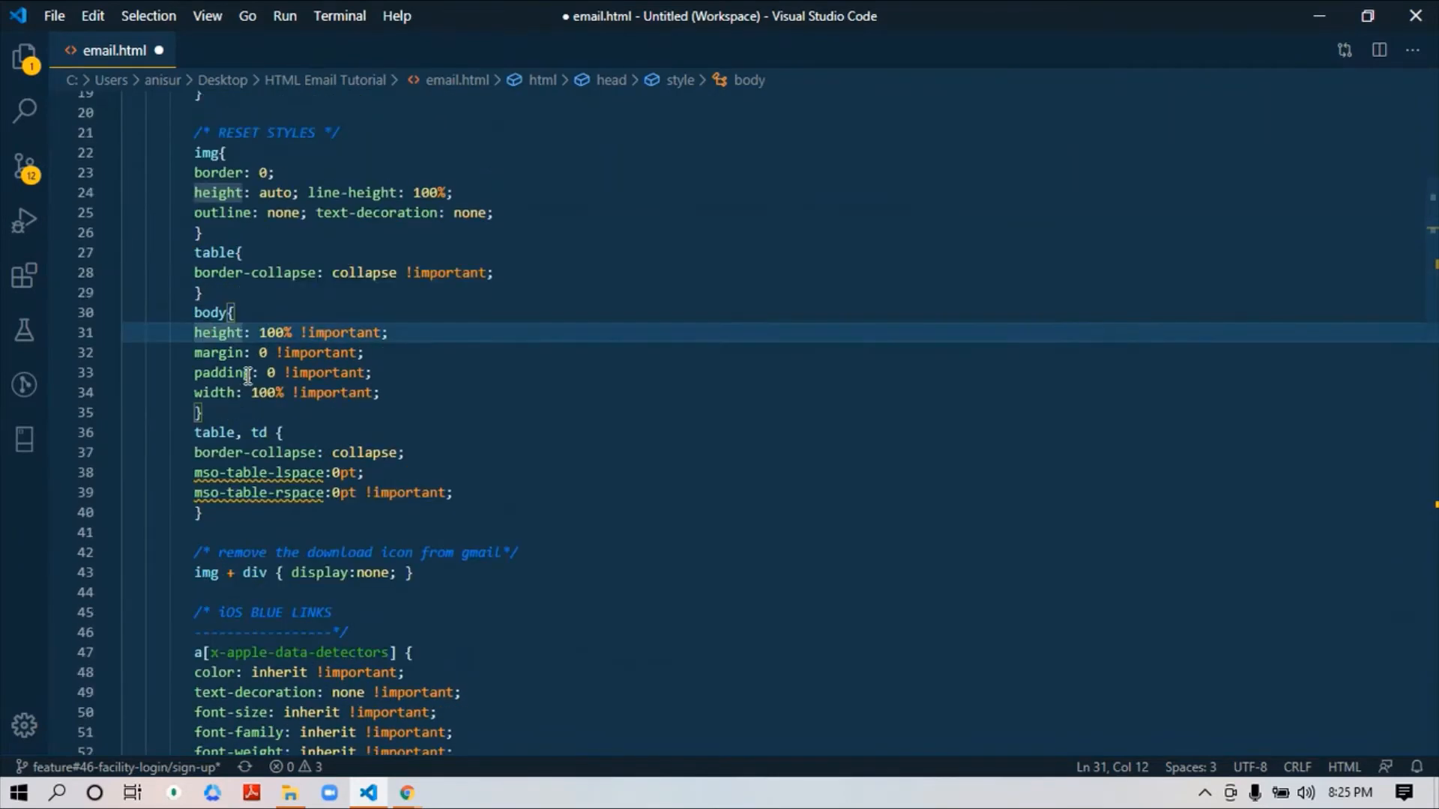
{"action": "scroll", "scroll_direction": "up", "scroll_amount": 3}
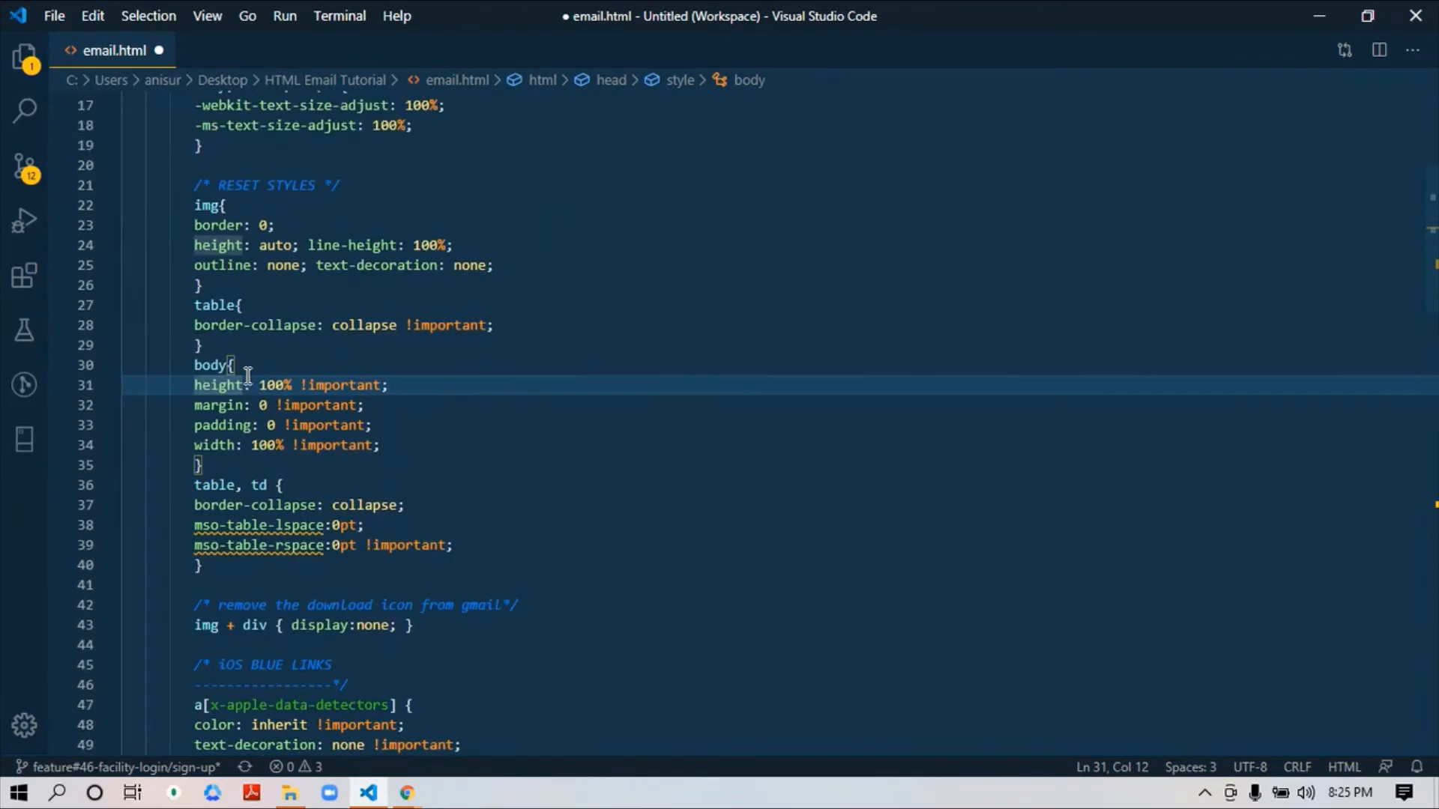
{"action": "scroll", "scroll_direction": "down", "scroll_amount": 3}
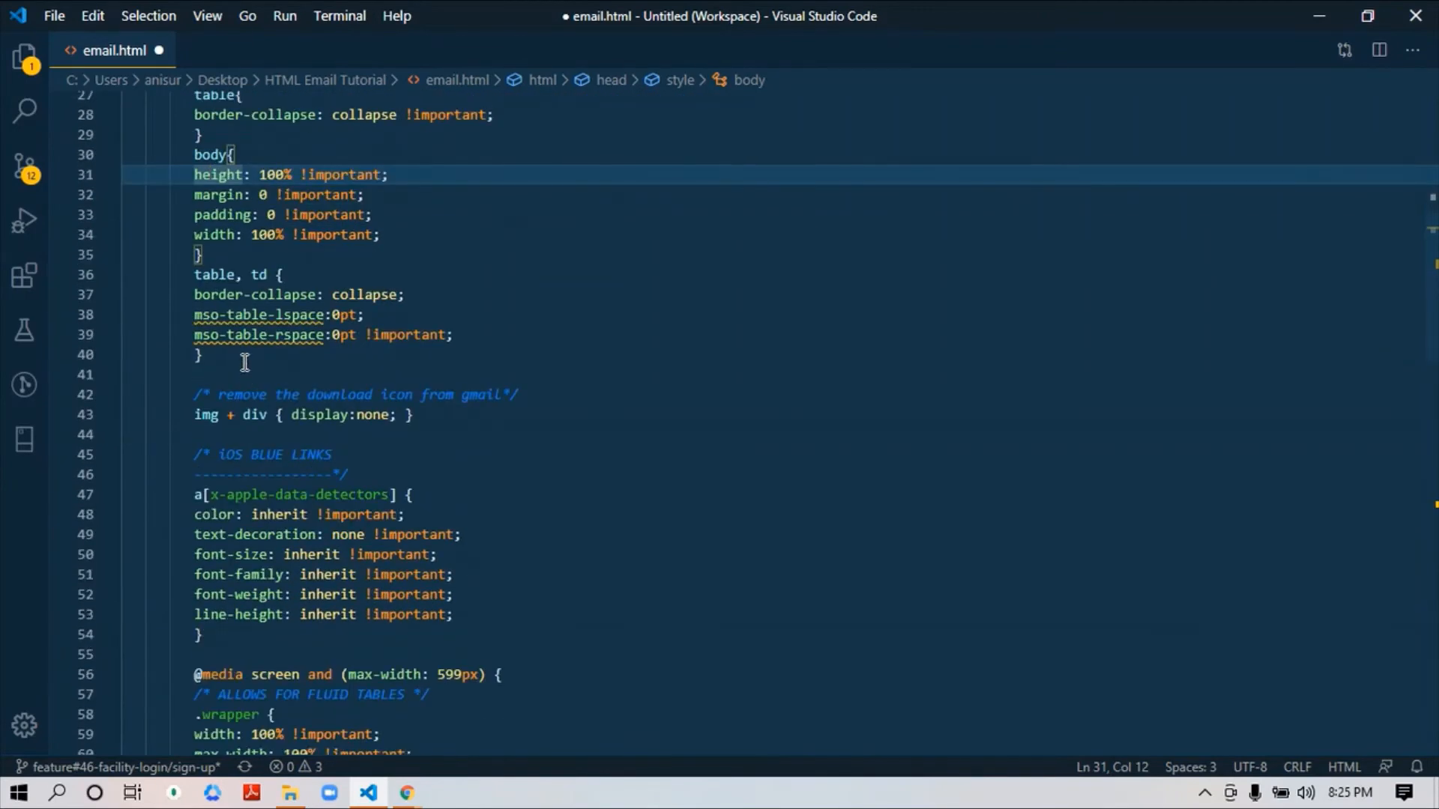
{"action": "left_click", "coordinate": [225, 357]}
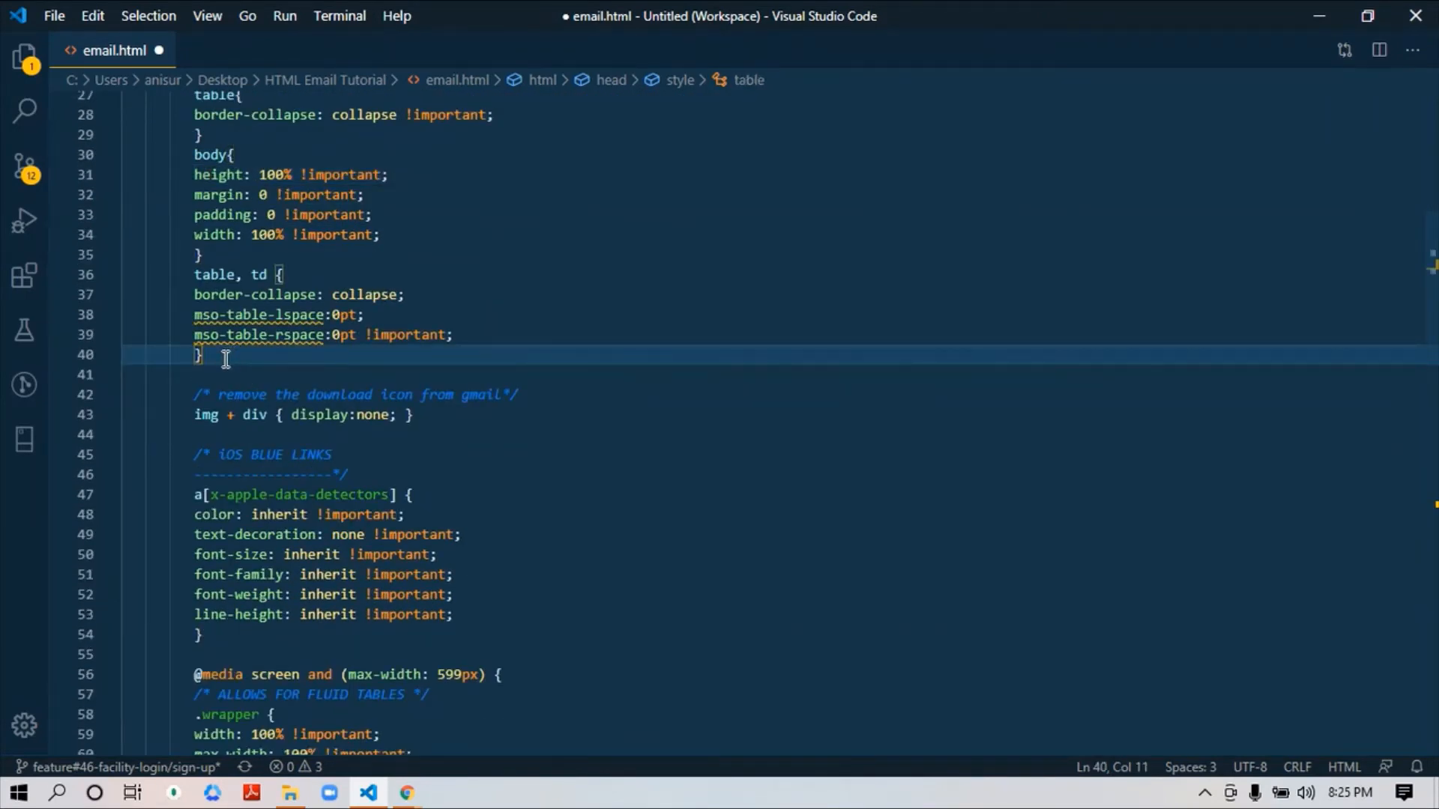
{"action": "scroll", "scroll_direction": "down", "scroll_amount": 3}
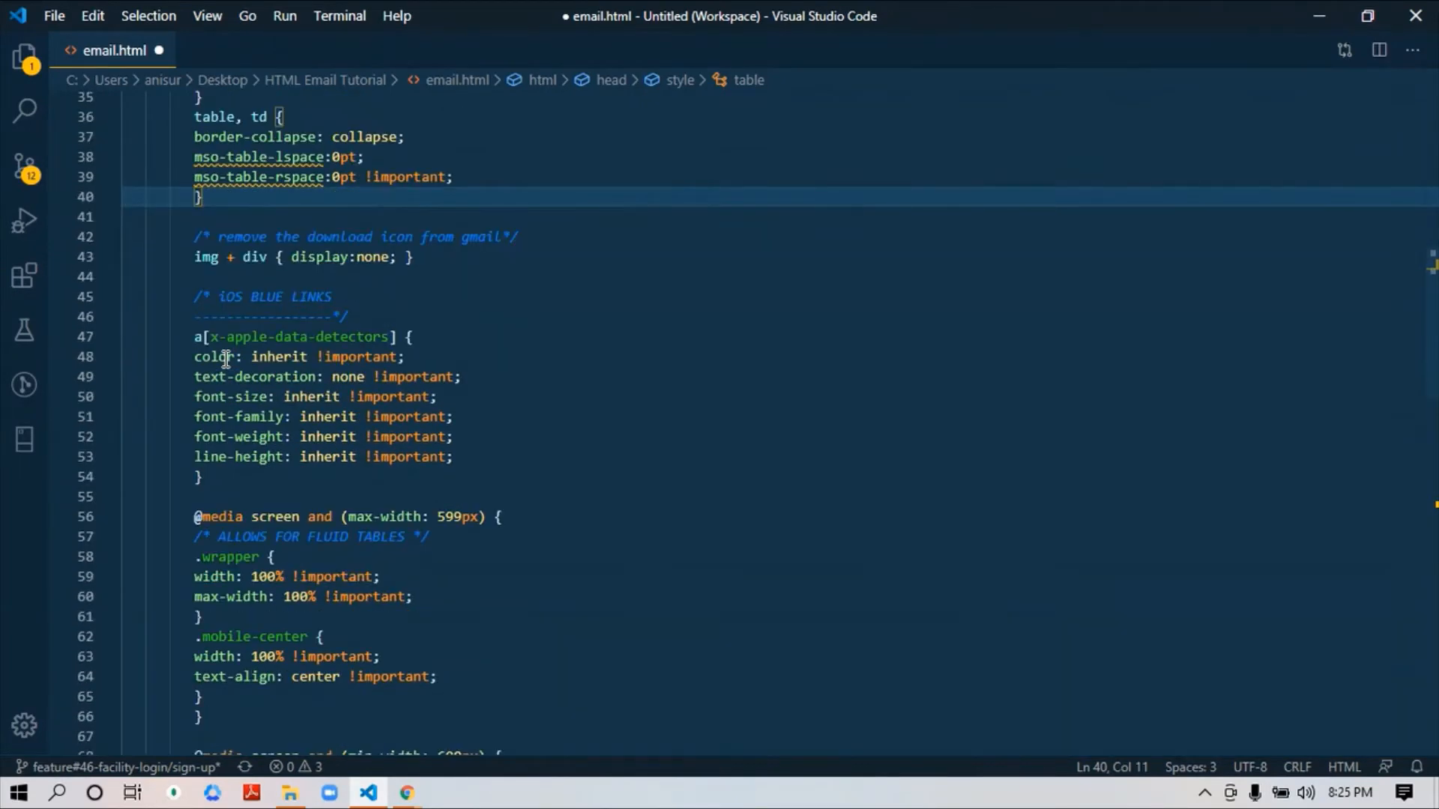
{"action": "mouse_move", "coordinate": [225, 264]}
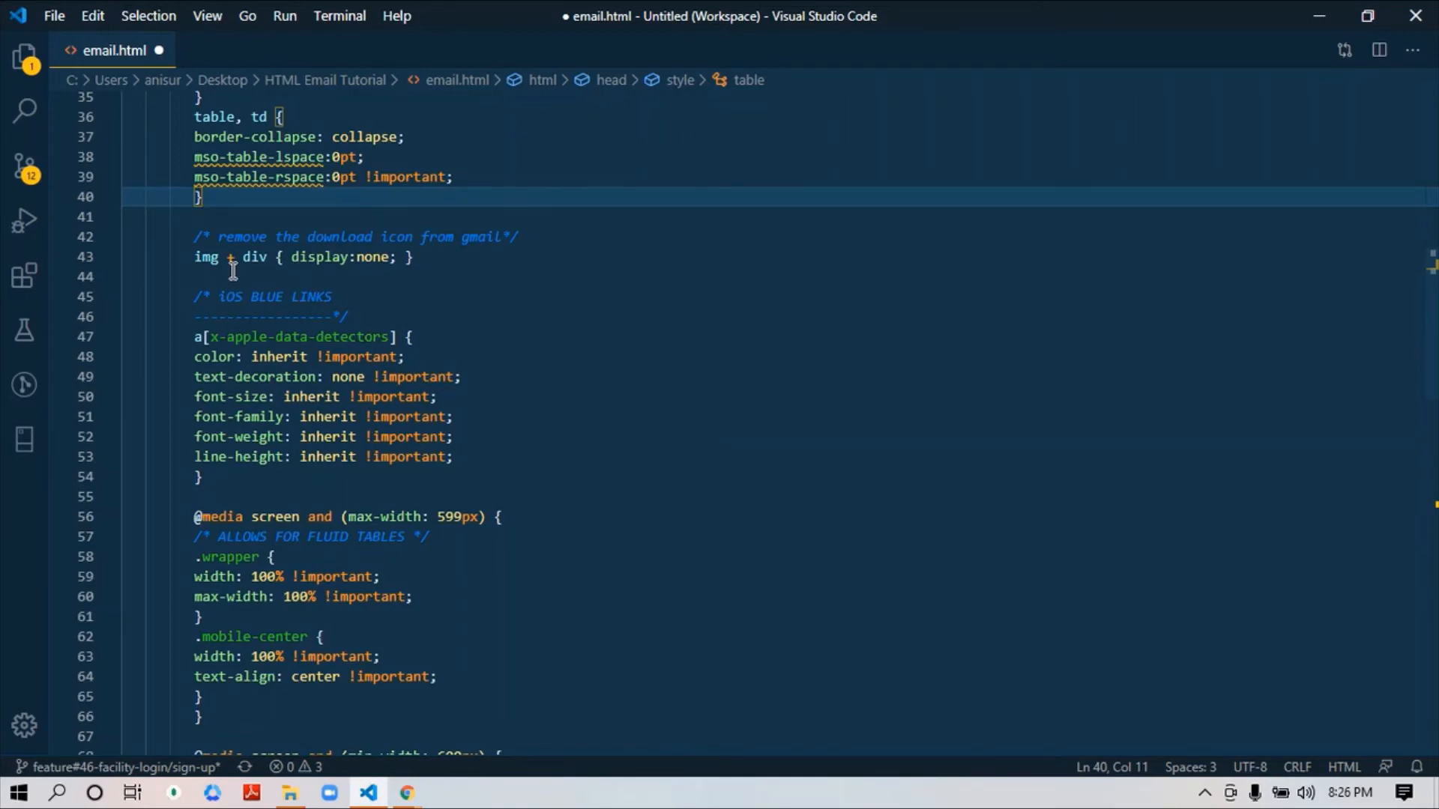
{"action": "mouse_move", "coordinate": [231, 285]}
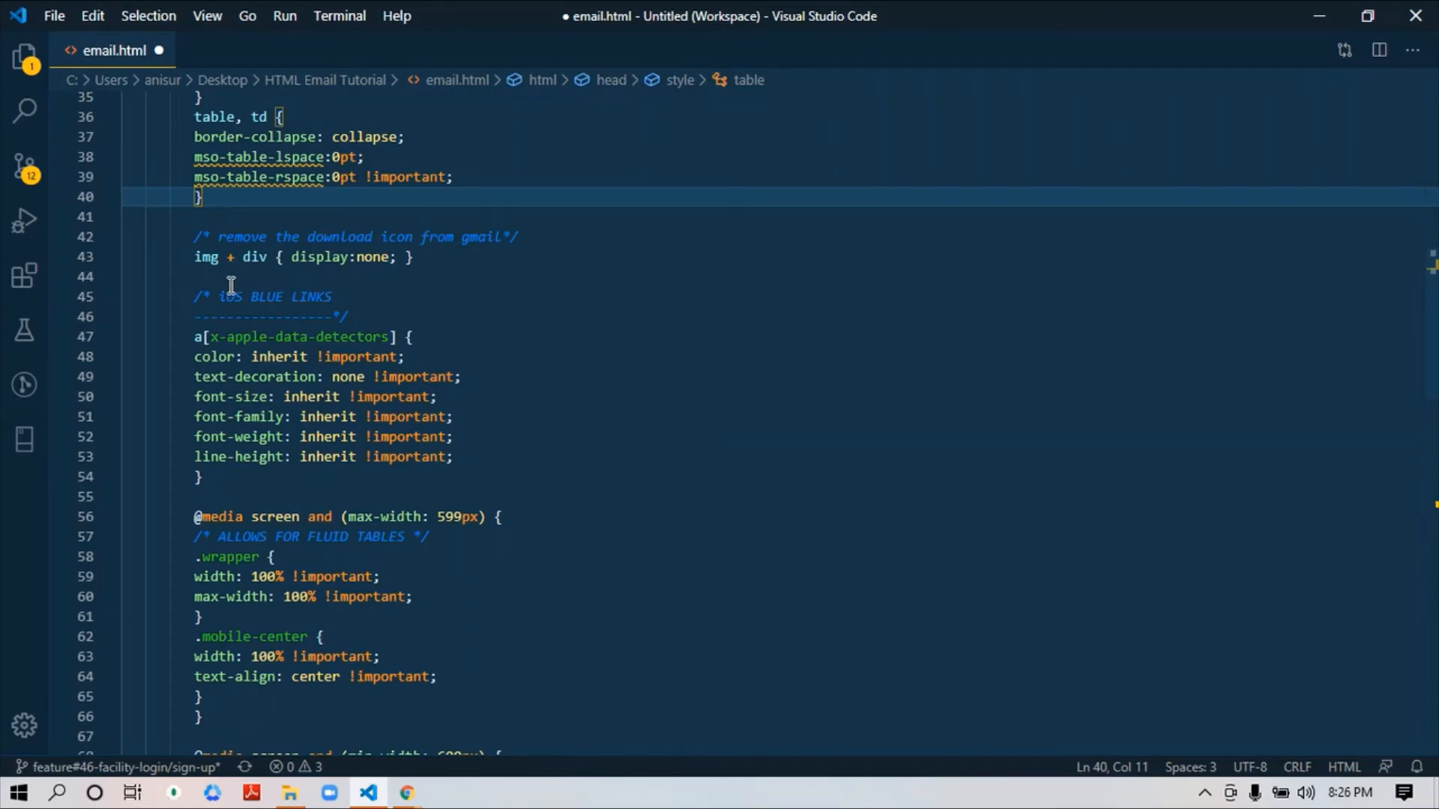
{"action": "scroll", "scroll_direction": "down", "scroll_amount": 3}
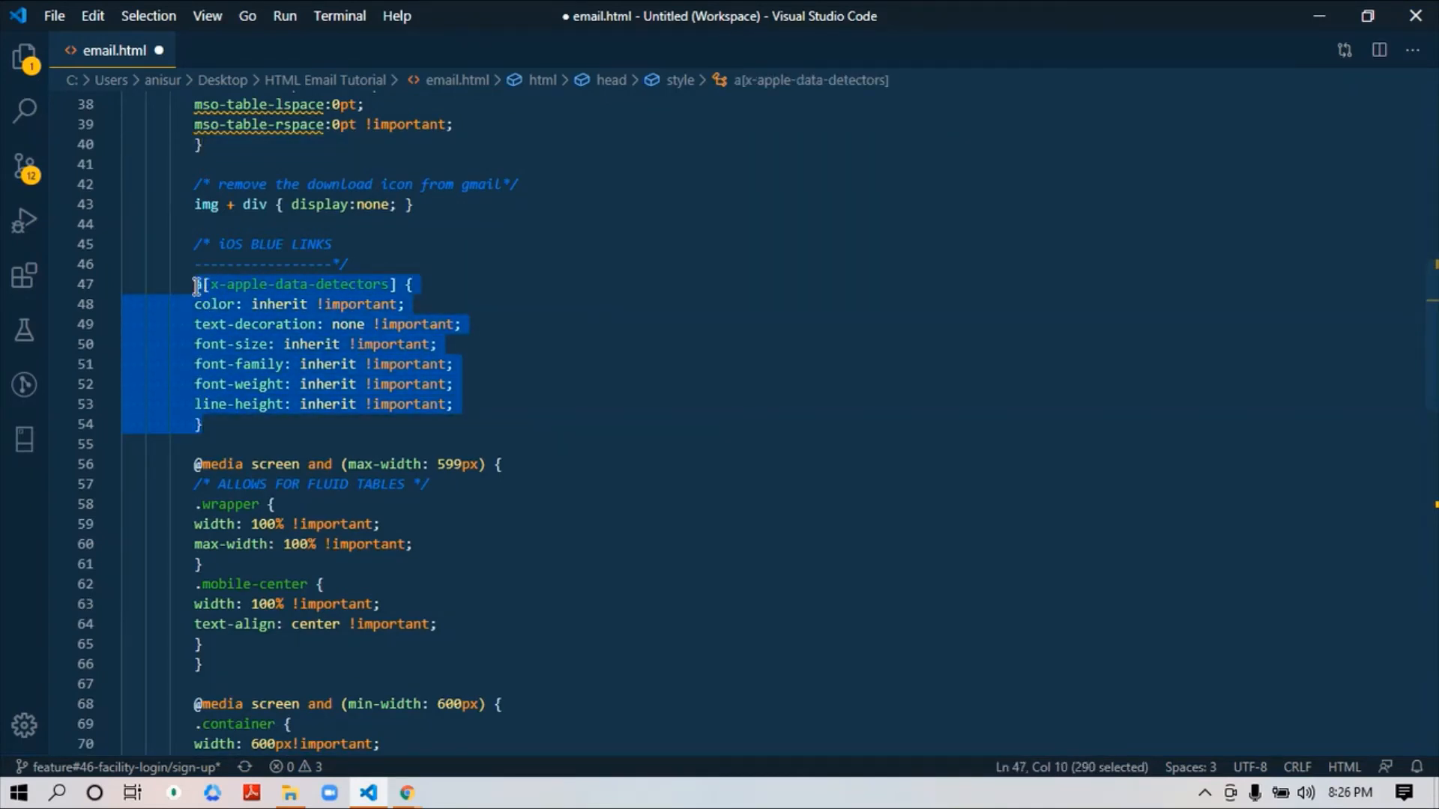
{"action": "left_click", "coordinate": [204, 424]}
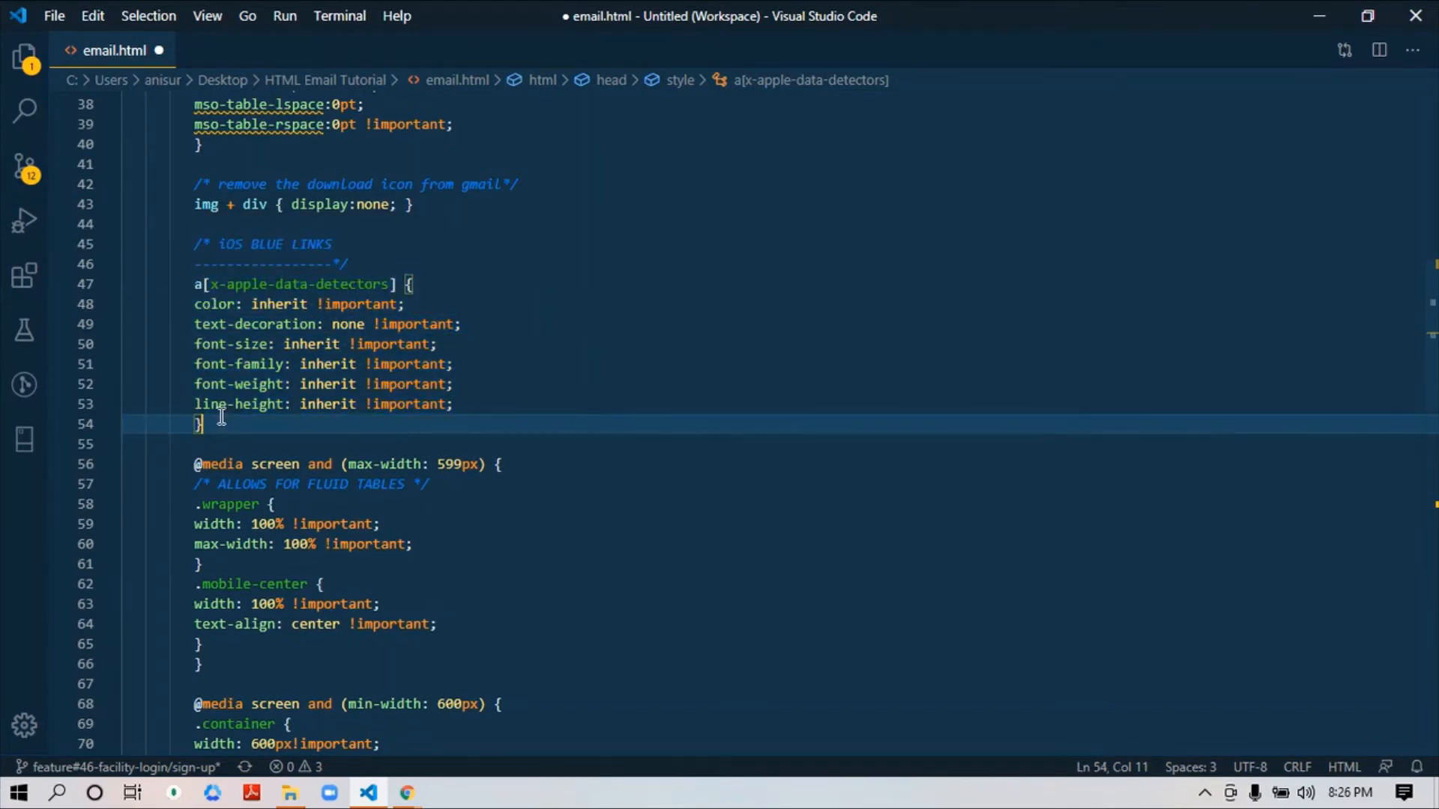
{"action": "mouse_move", "coordinate": [208, 346]}
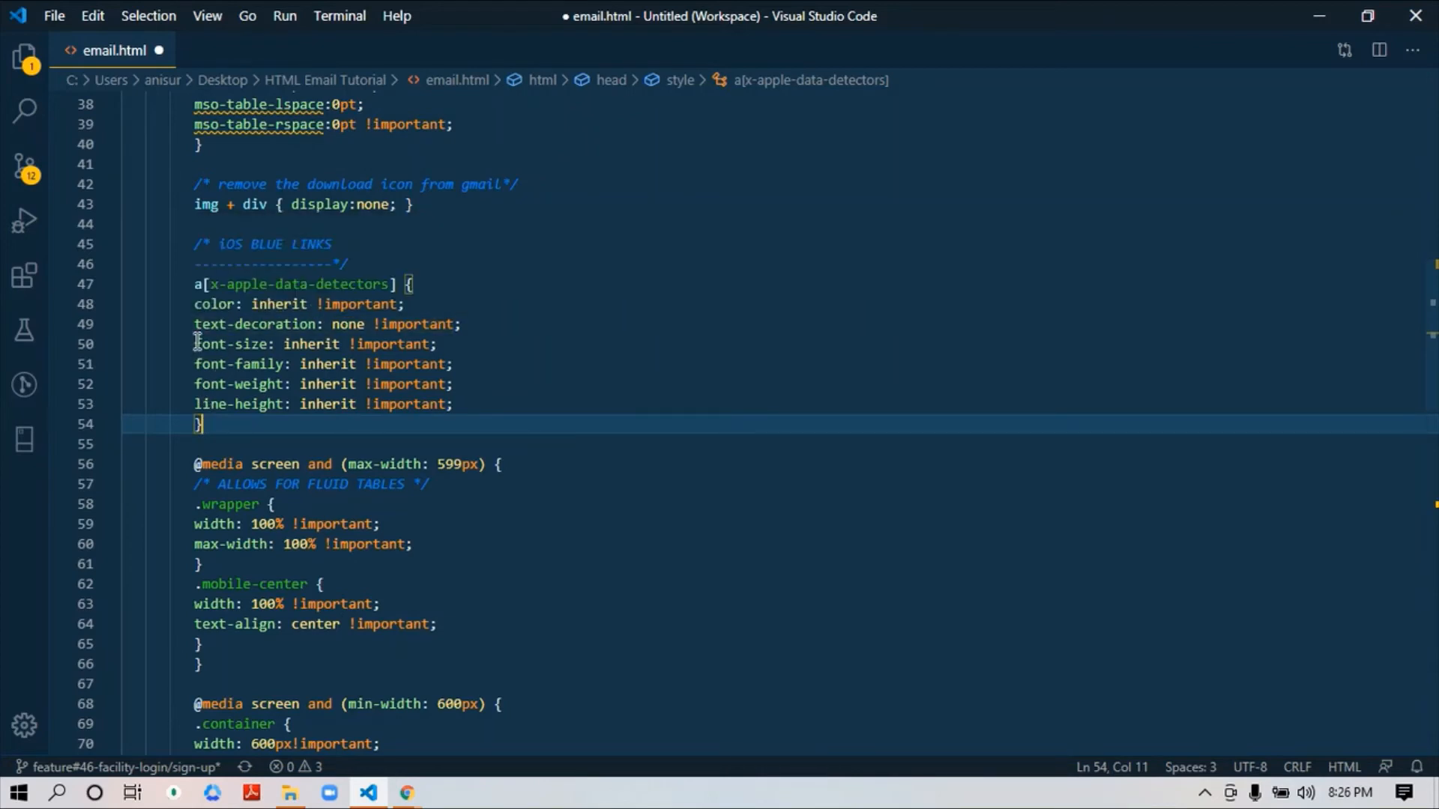
{"action": "mouse_move", "coordinate": [213, 324]}
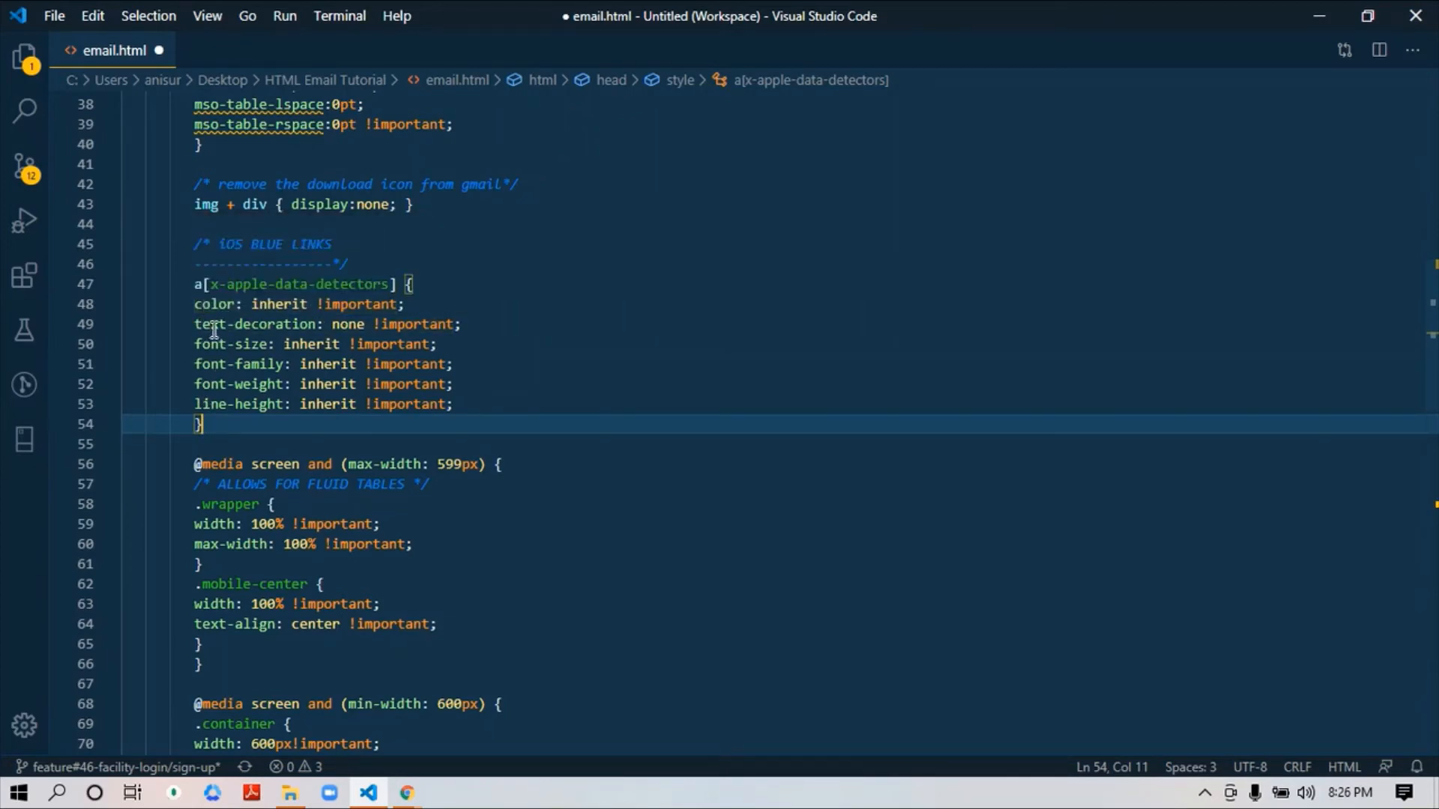
{"action": "mouse_move", "coordinate": [304, 343]}
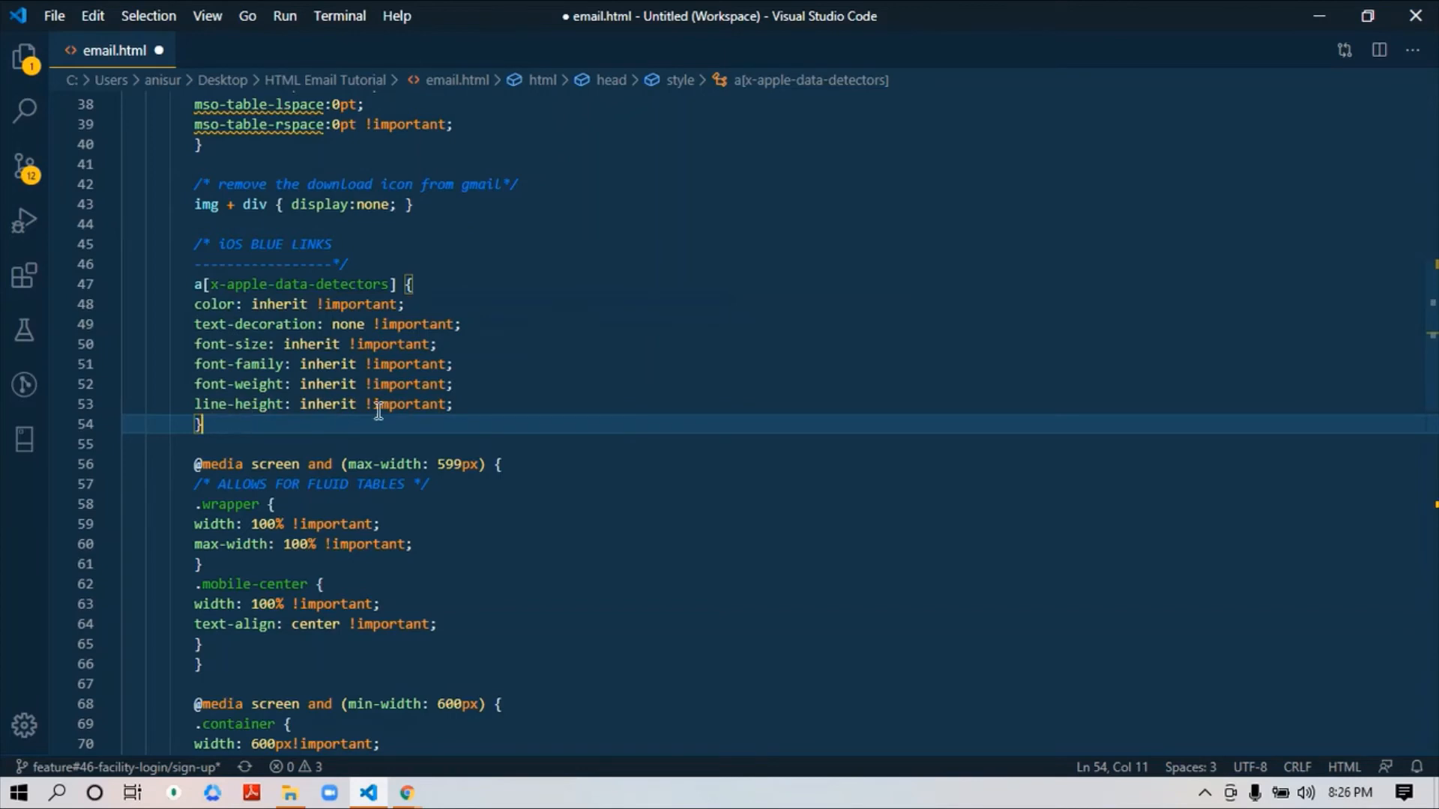
{"action": "mouse_move", "coordinate": [464, 411]}
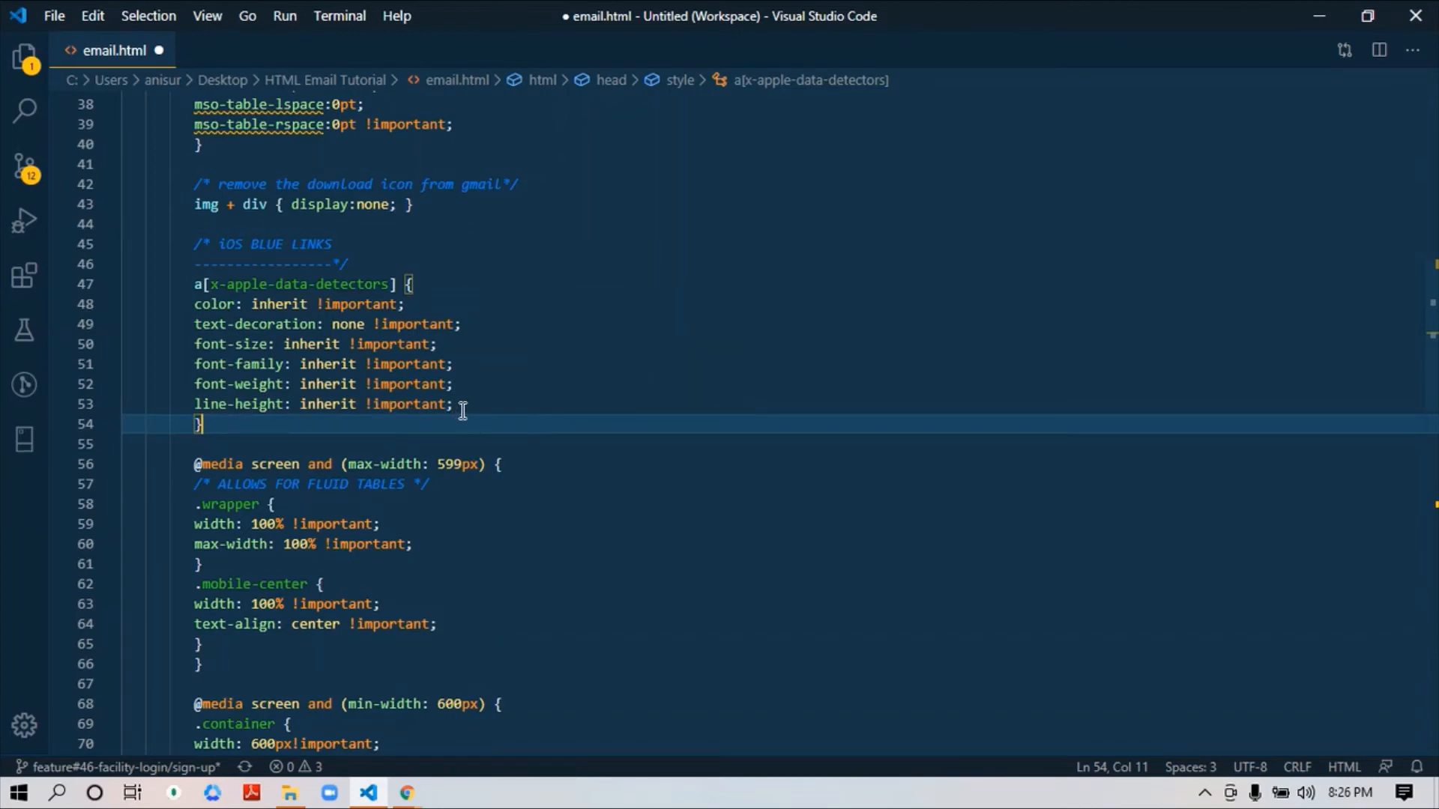
{"action": "mouse_move", "coordinate": [234, 414]}
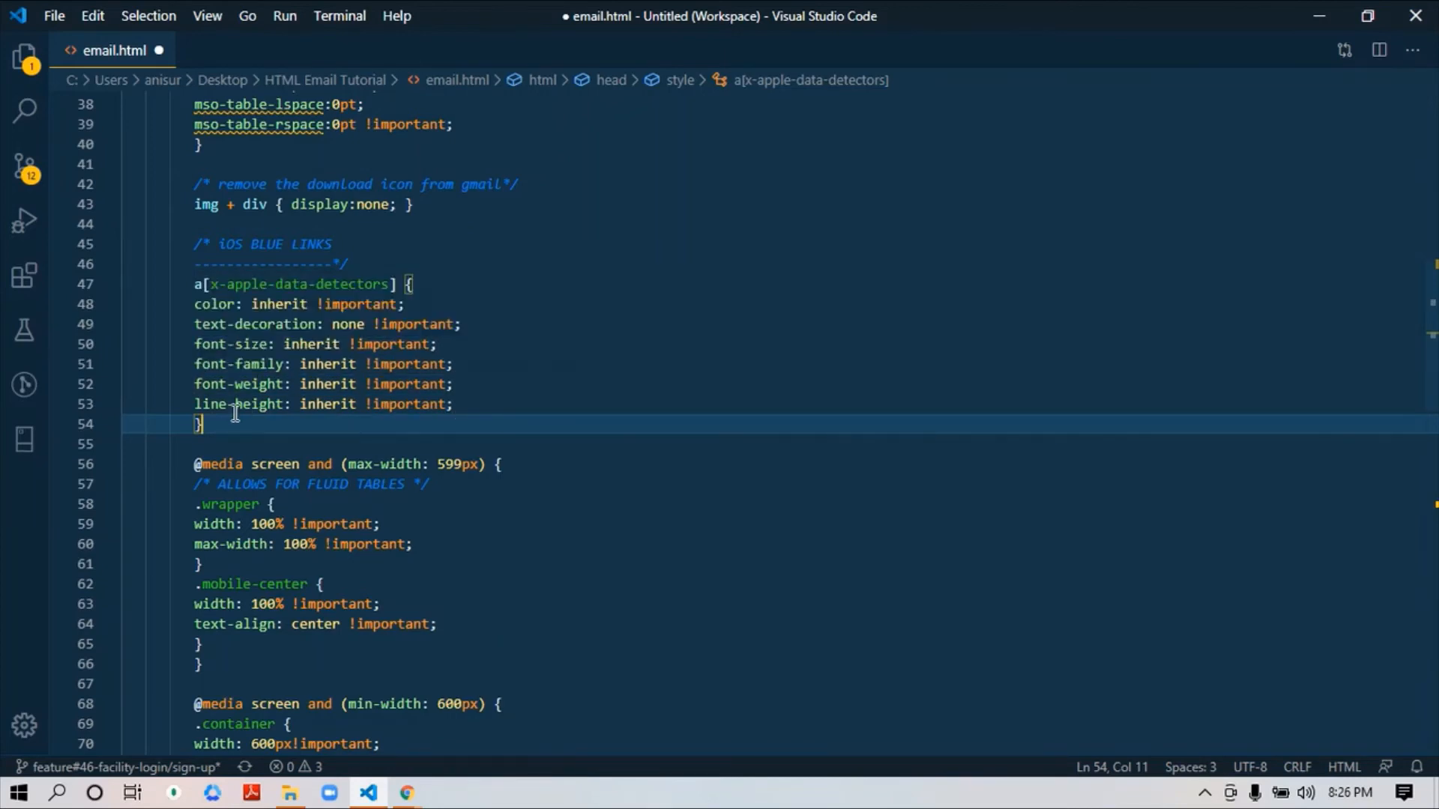
{"action": "mouse_move", "coordinate": [232, 403]}
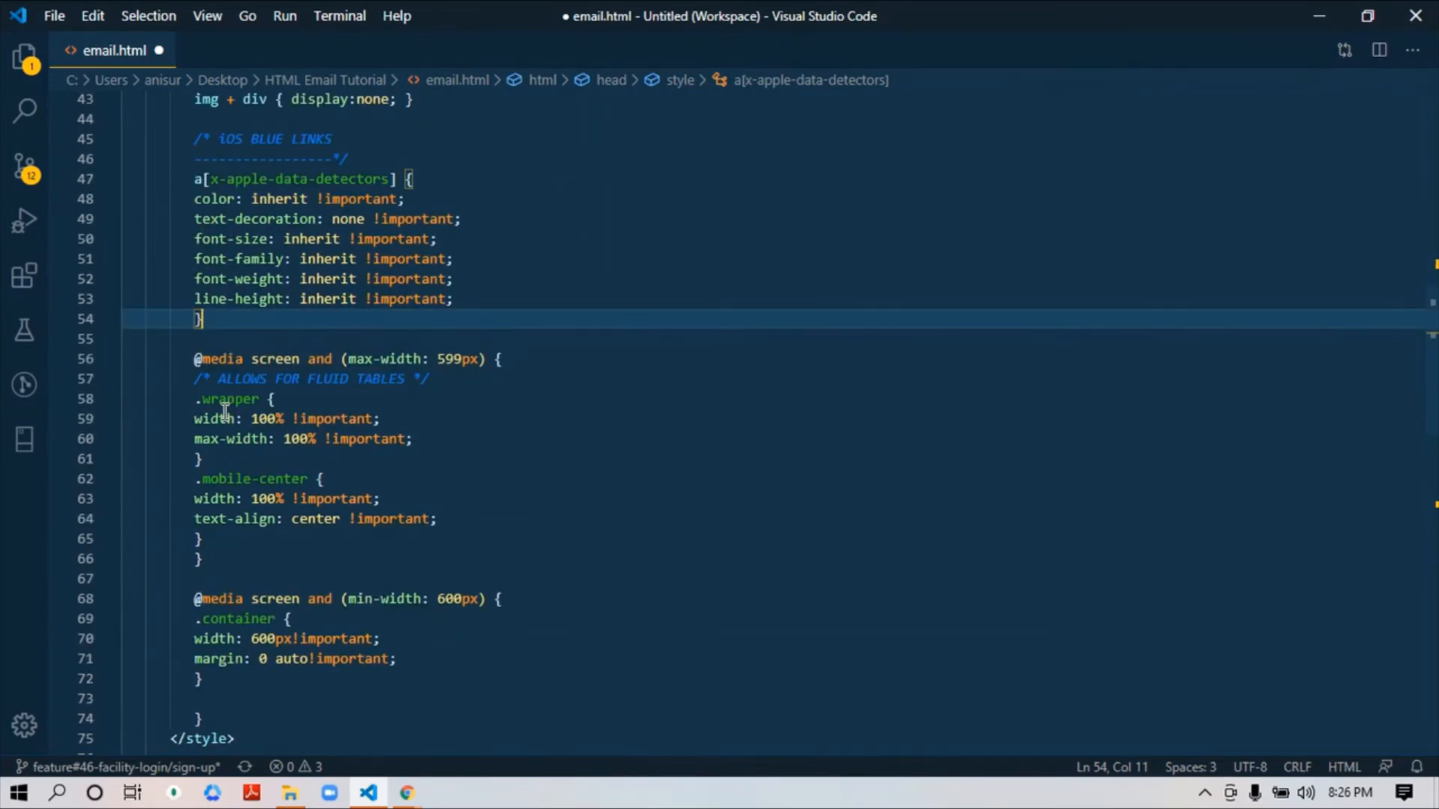
Step: Reach the media queries and highlight the 600px min-width breakpoint
{"action": "scroll", "scroll_direction": "down", "scroll_amount": 3}
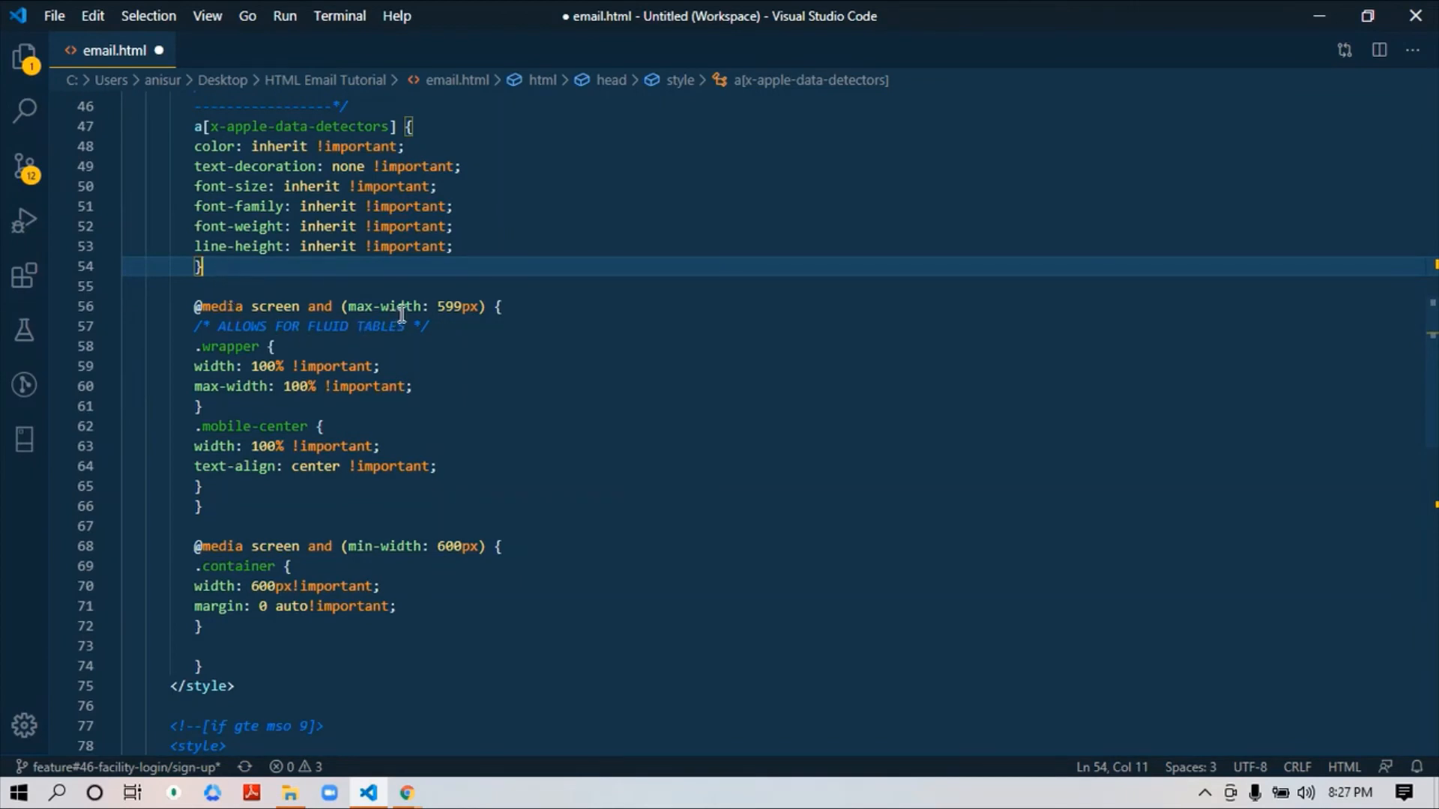
{"action": "scroll", "scroll_direction": "down", "scroll_amount": 3}
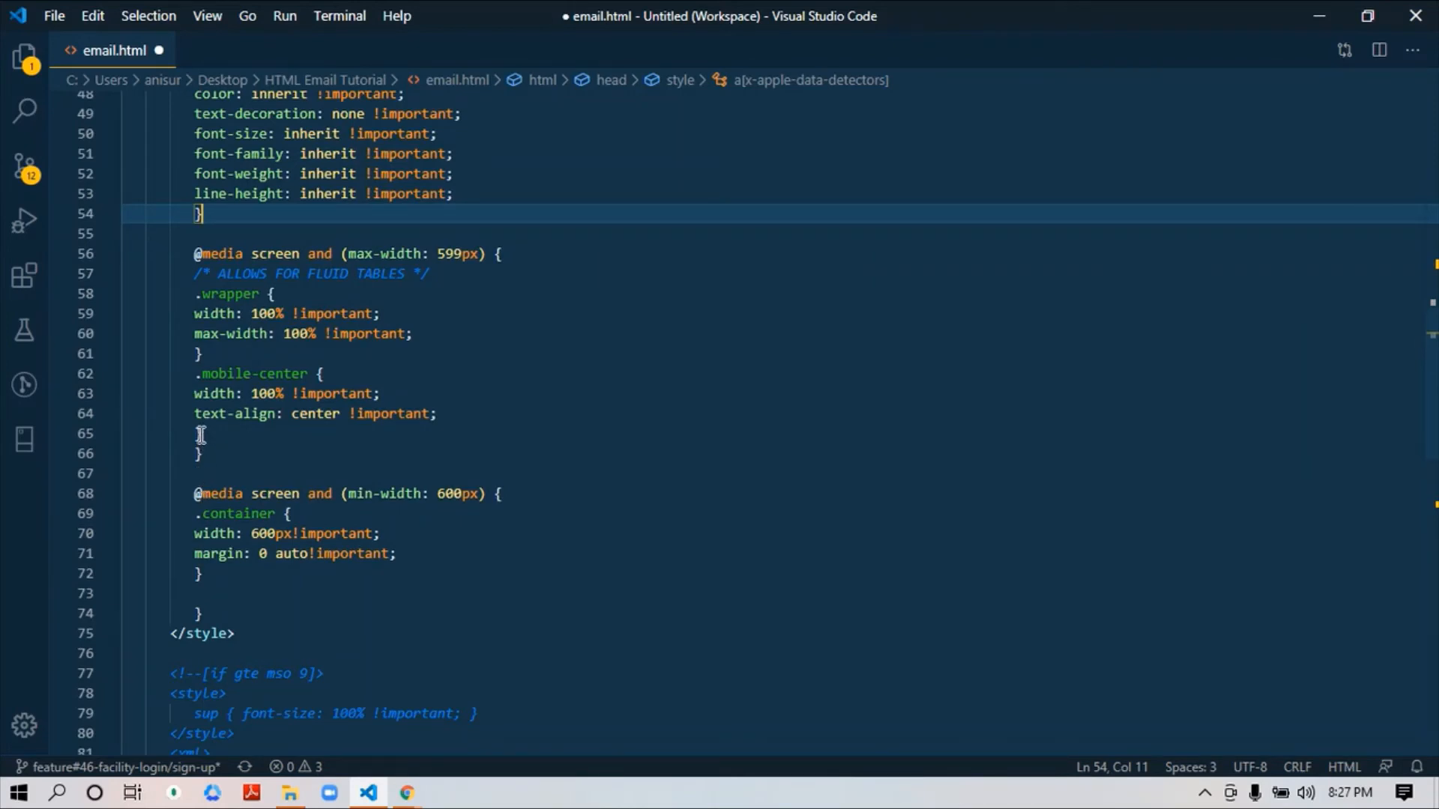
{"action": "mouse_move", "coordinate": [256, 273]}
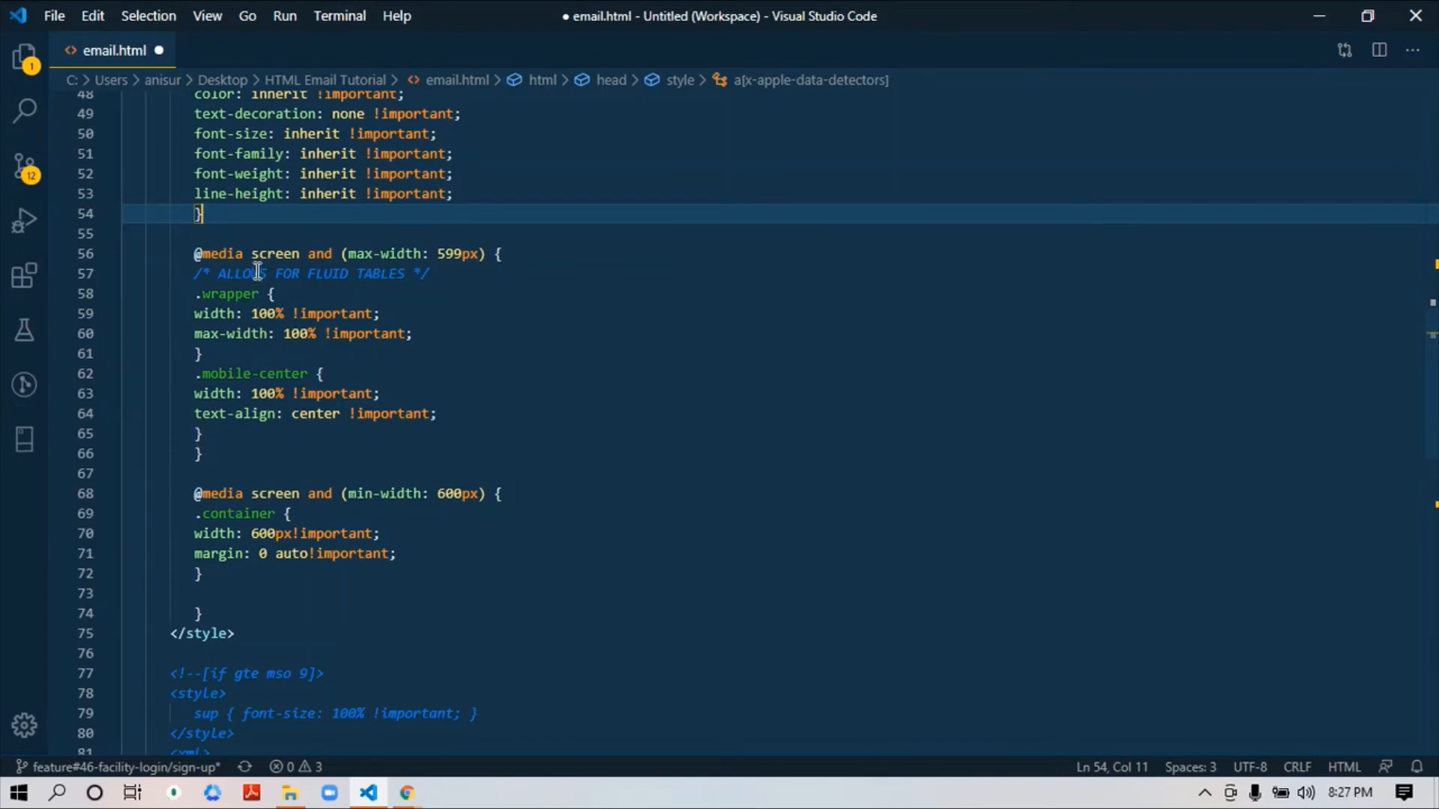
{"action": "scroll", "scroll_direction": "down", "scroll_amount": 3}
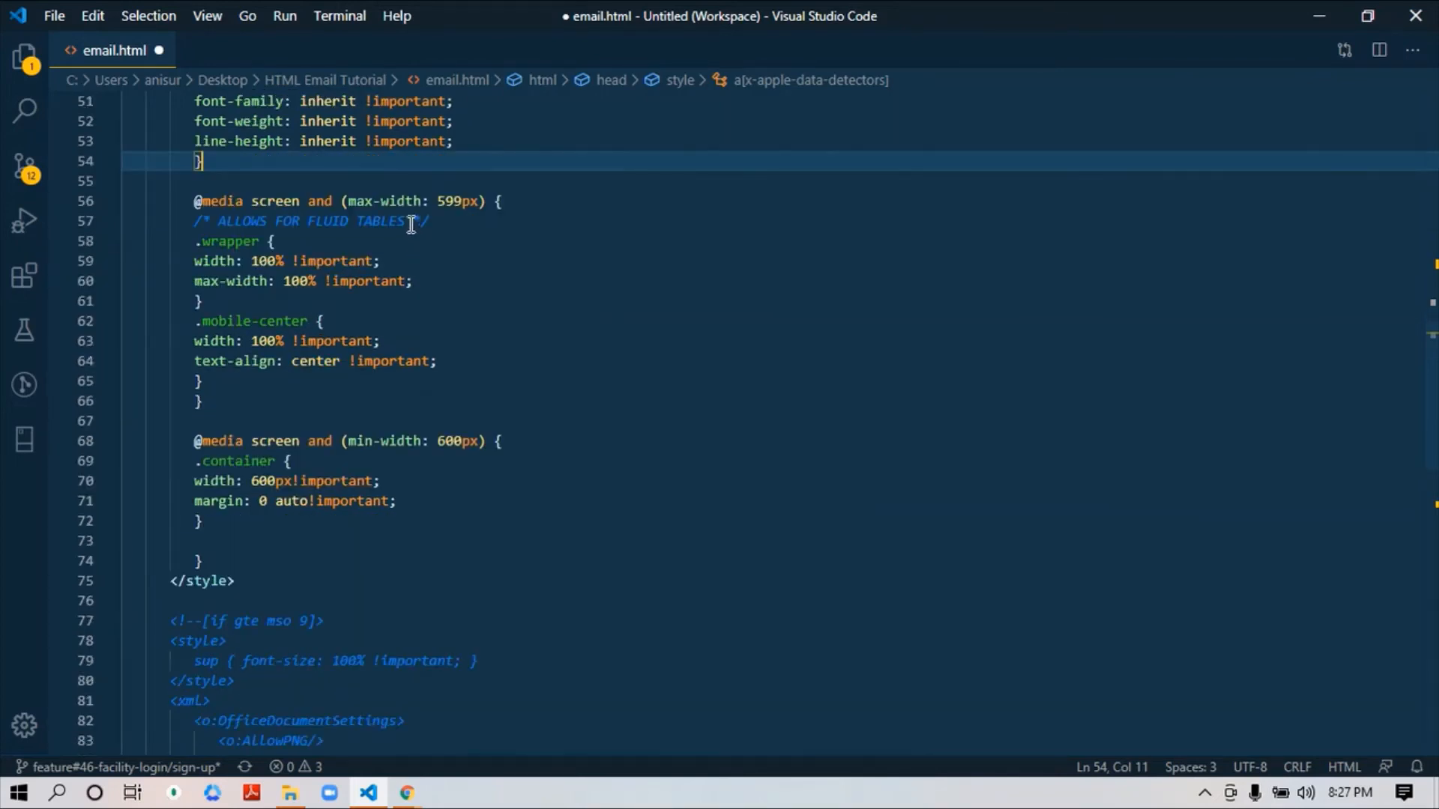
{"action": "mouse_move", "coordinate": [210, 525]}
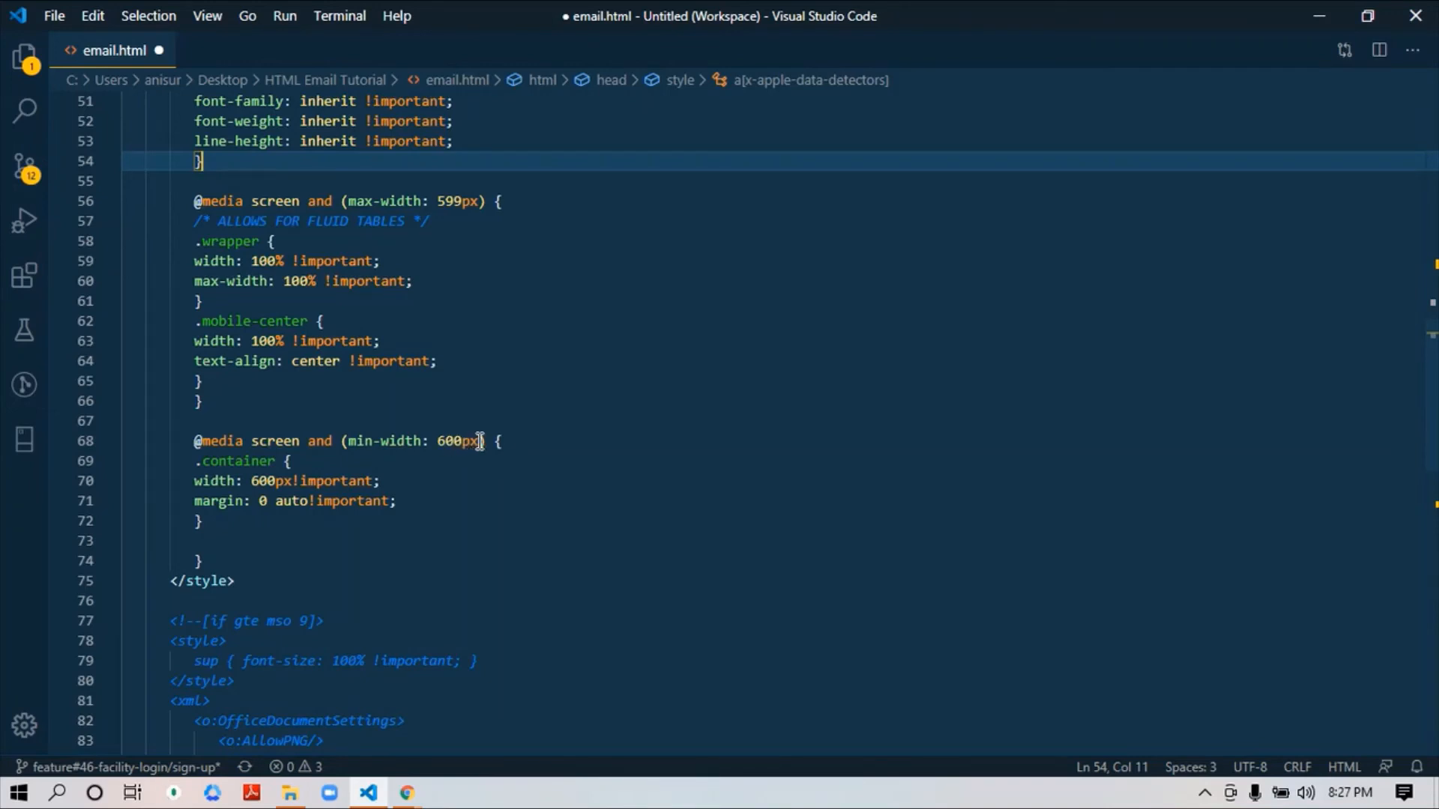
{"action": "double_click", "coordinate": [459, 441]}
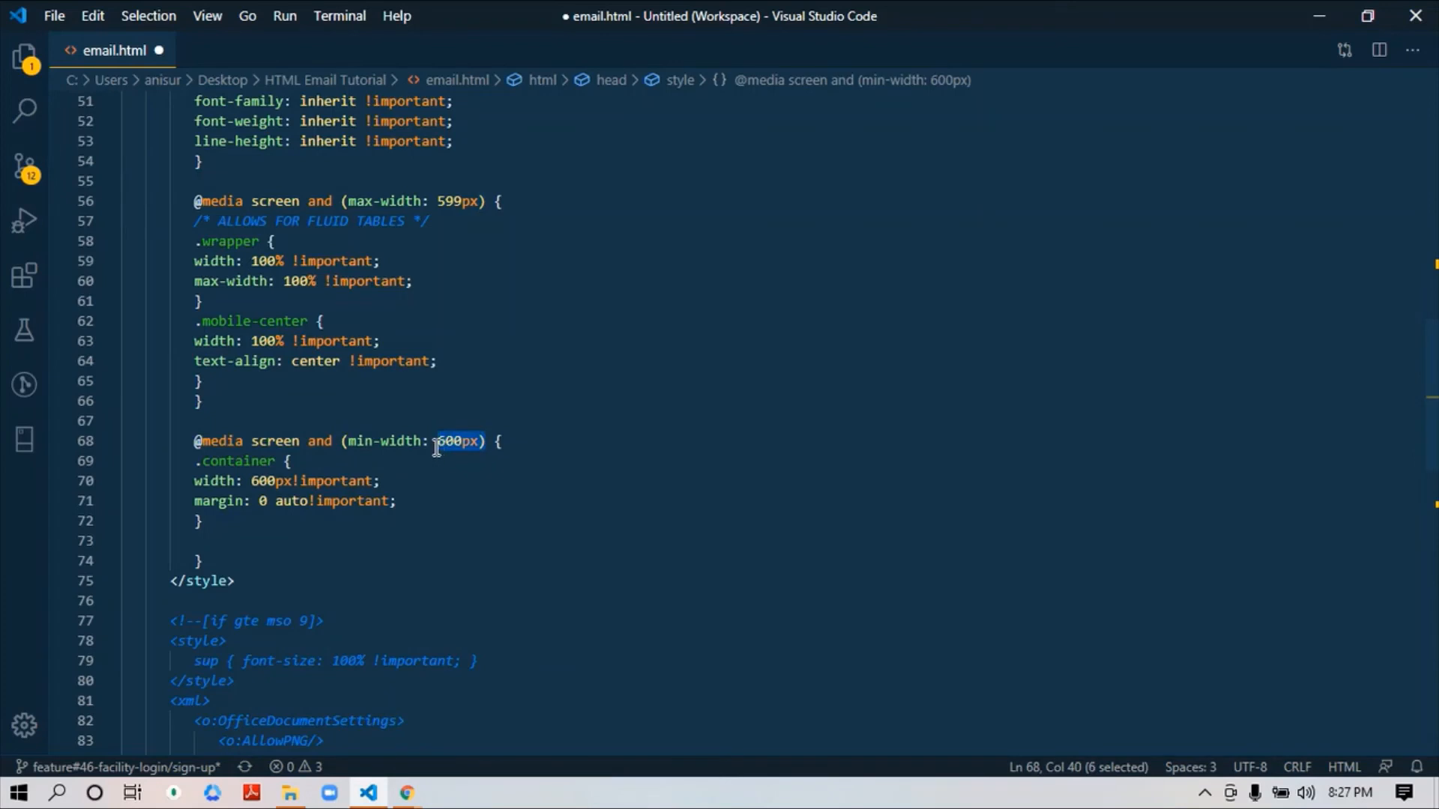
{"action": "mouse_move", "coordinate": [434, 381]}
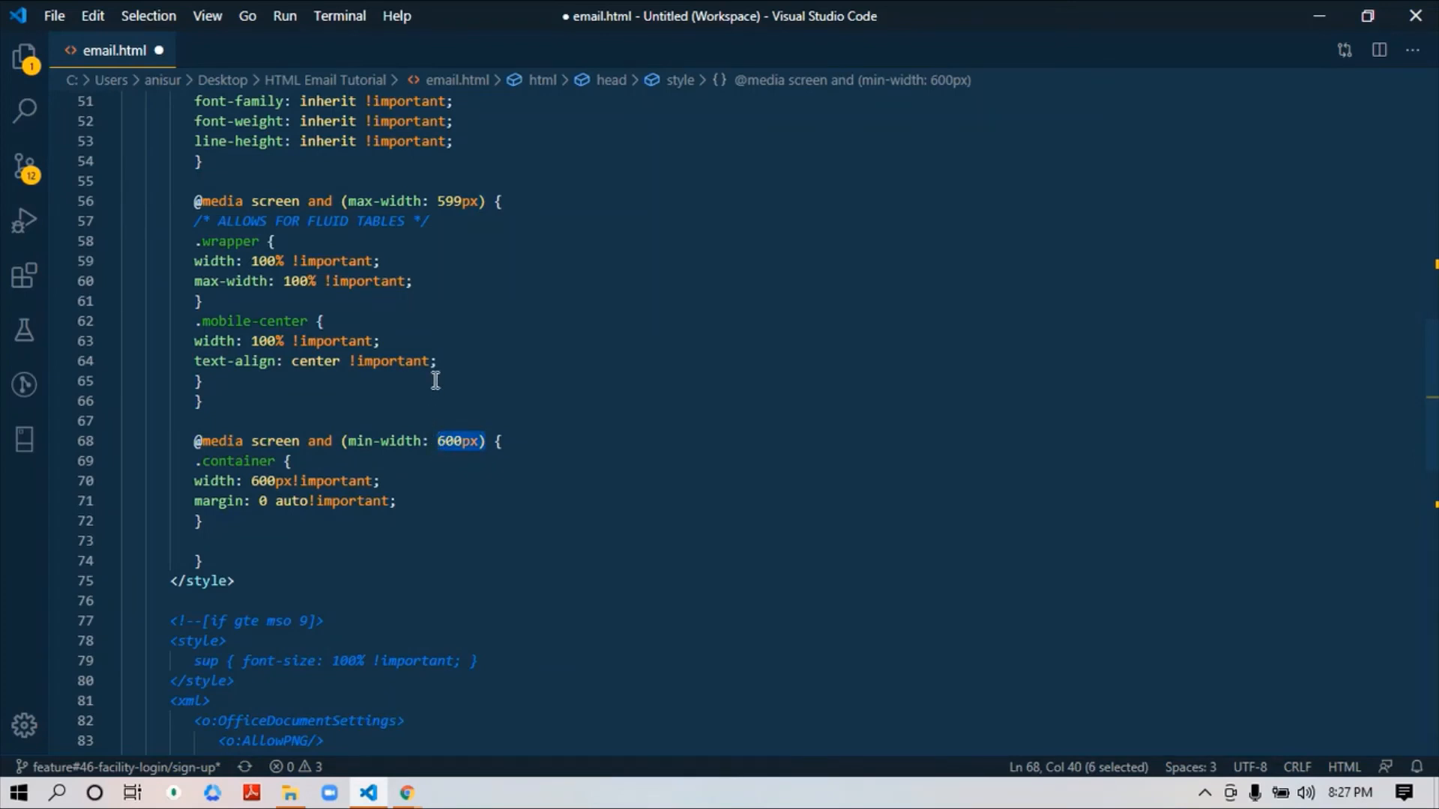
{"action": "mouse_move", "coordinate": [450, 440]}
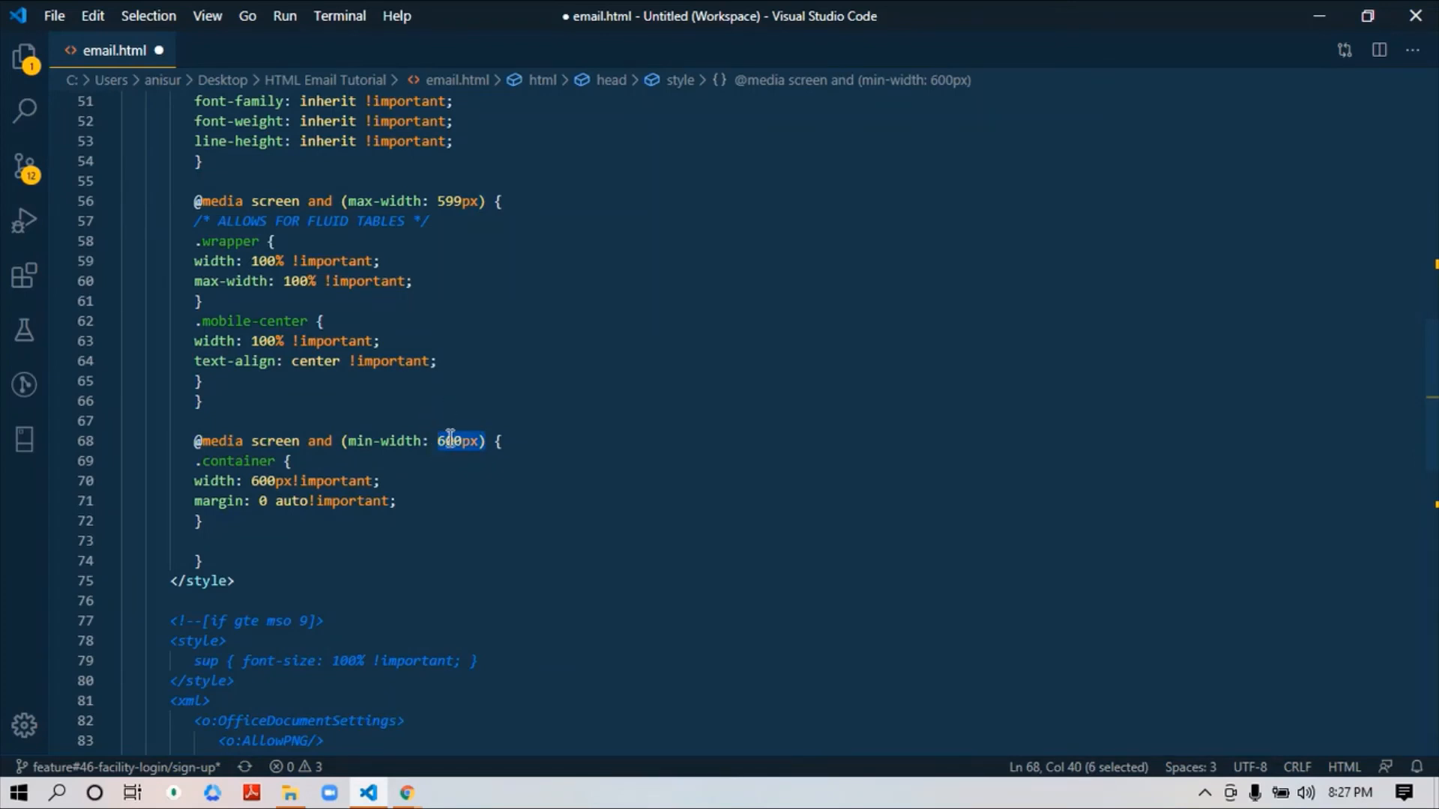
{"action": "mouse_move", "coordinate": [354, 403]}
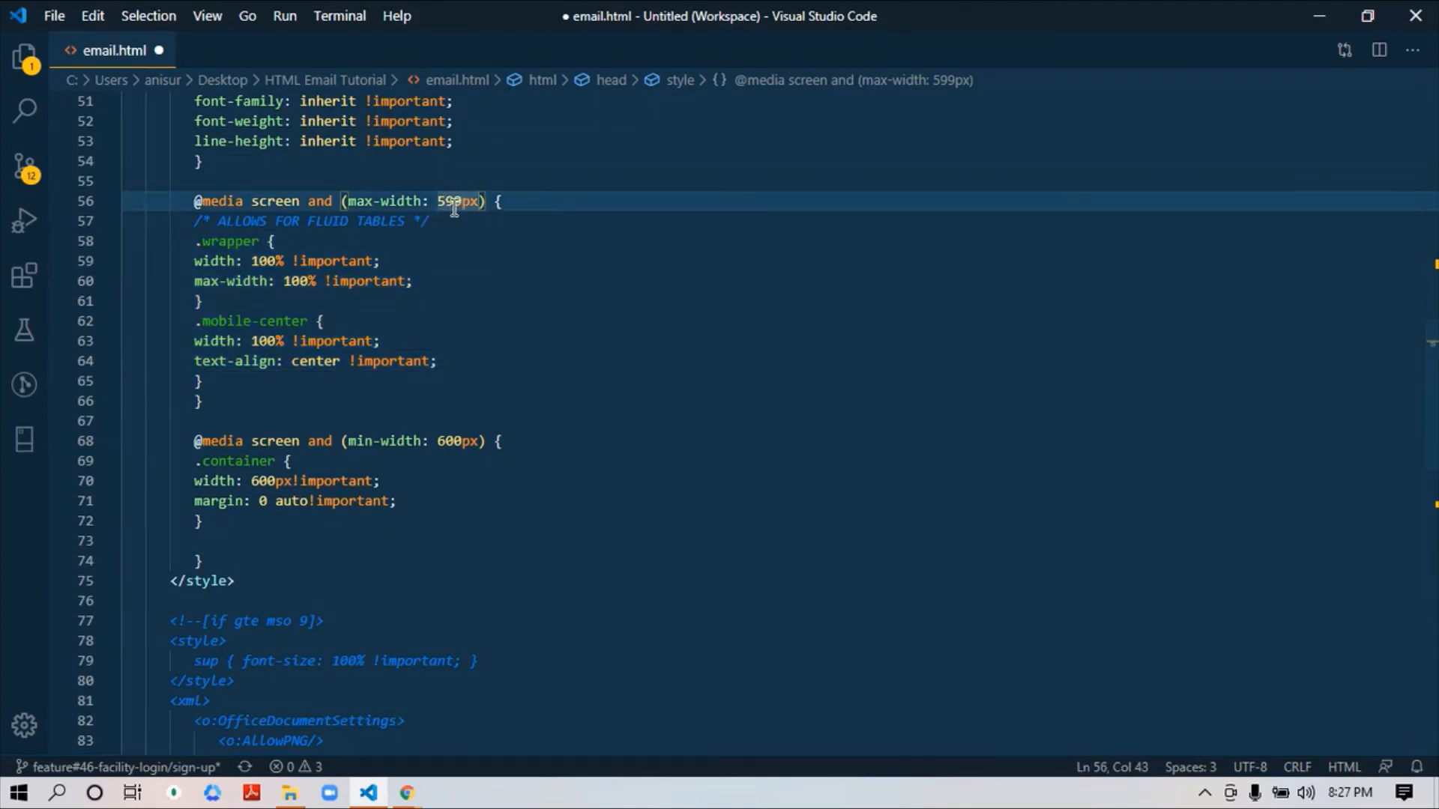
Step: Point out the 599px max-width breakpoint and the .mobile-center rule below it
{"action": "left_click", "coordinate": [201, 380]}
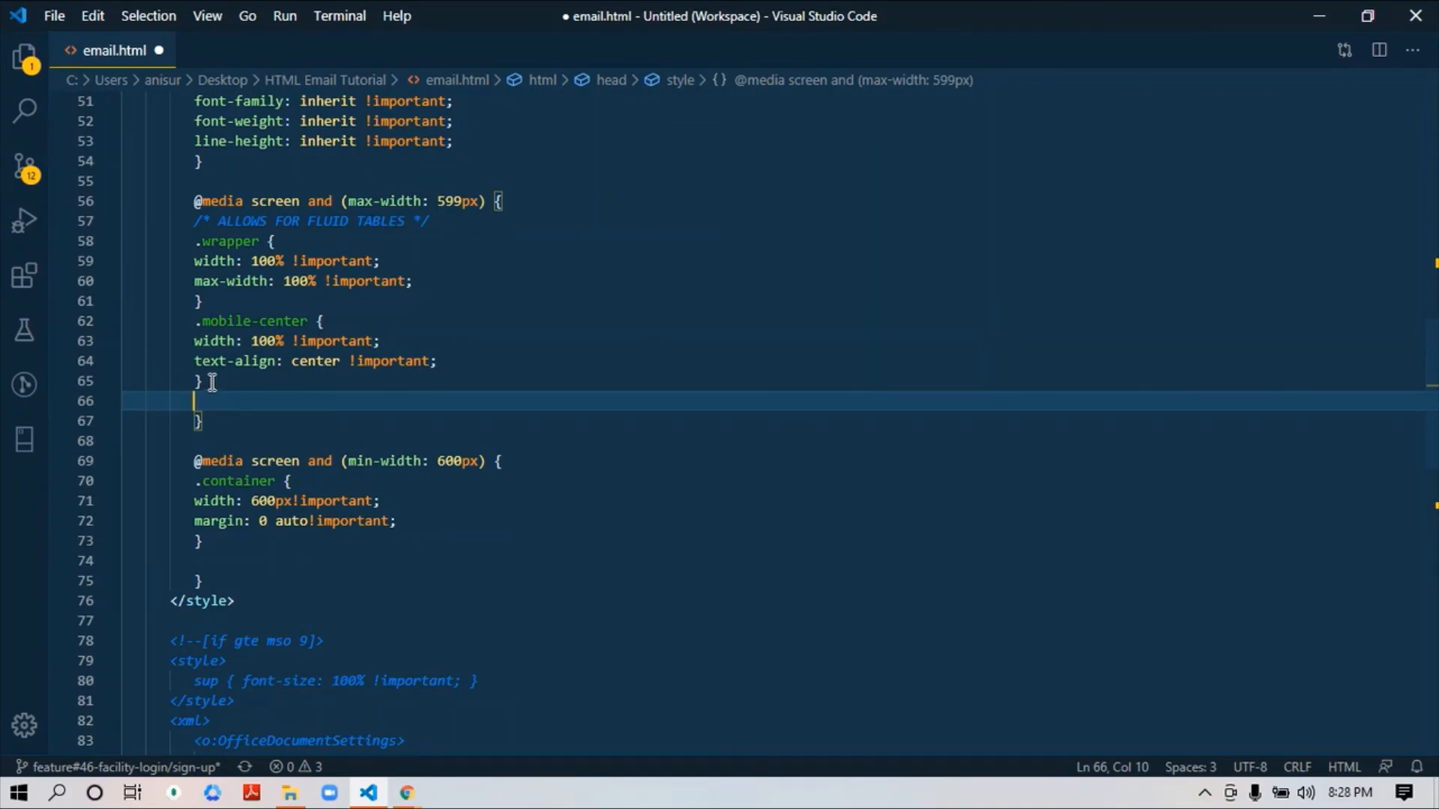
{"action": "scroll", "scroll_direction": "down", "scroll_amount": 3}
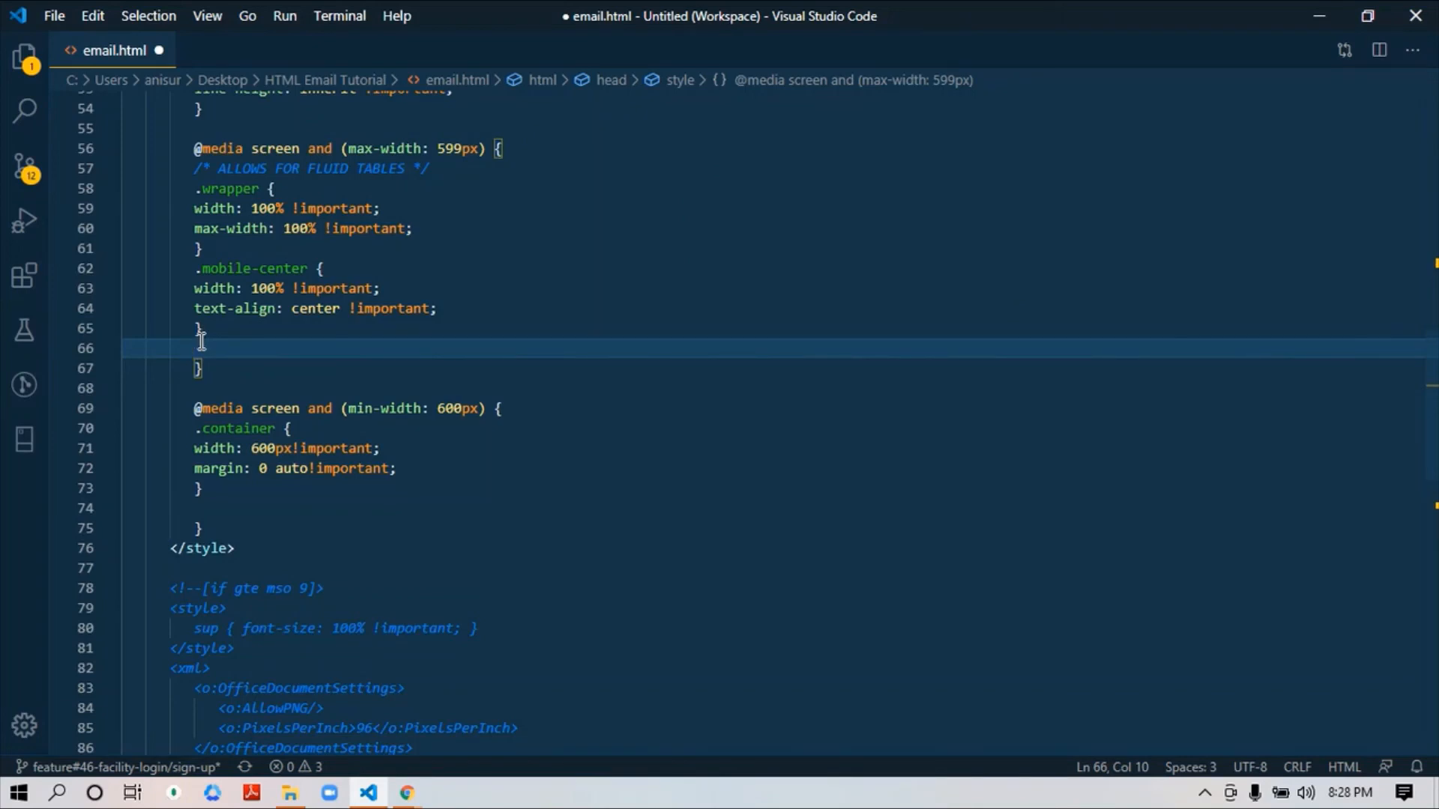
Step: Walk through the .container rule and select the xml OfficeDocumentSettings block
{"action": "scroll", "scroll_direction": "down", "scroll_amount": 3}
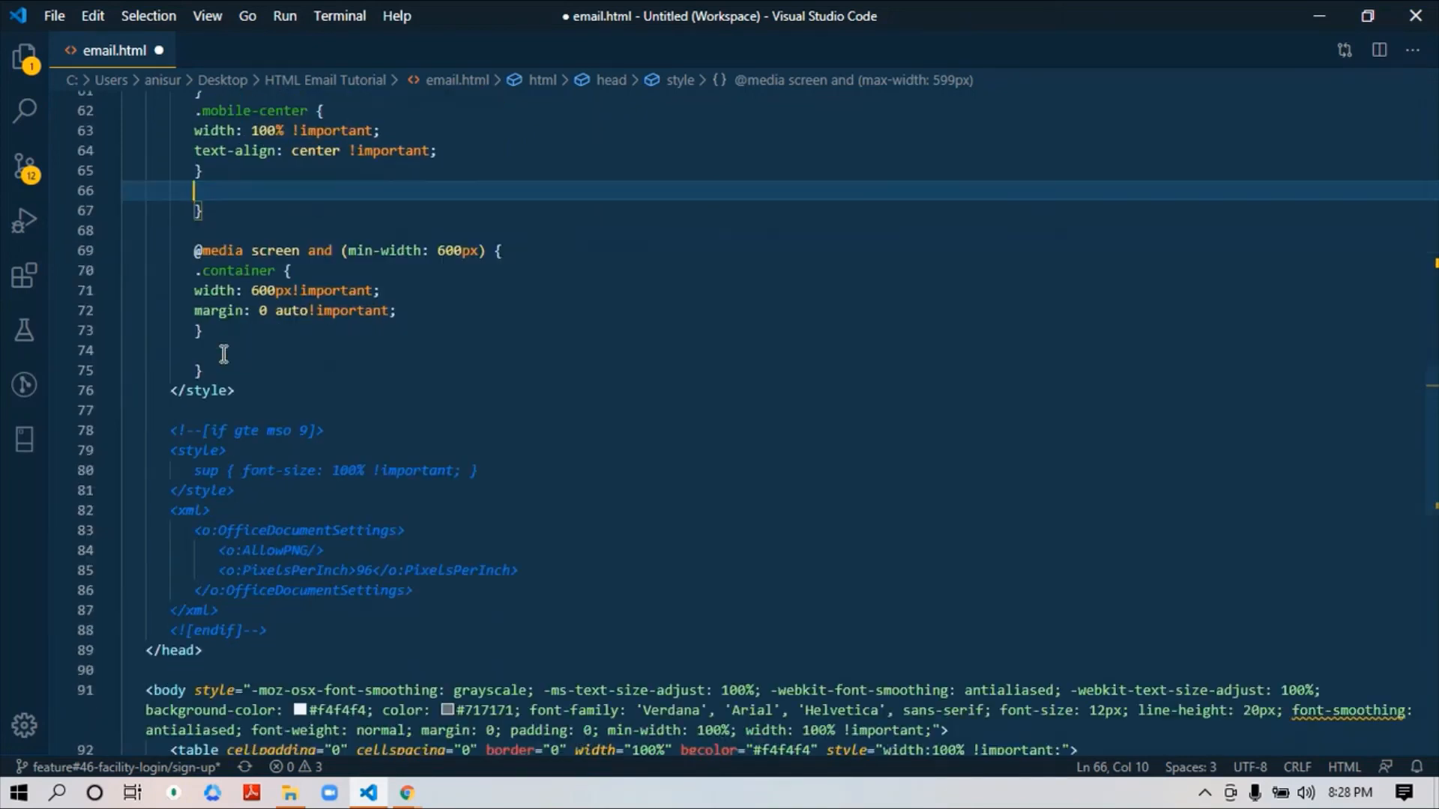
{"action": "left_click", "coordinate": [202, 330]}
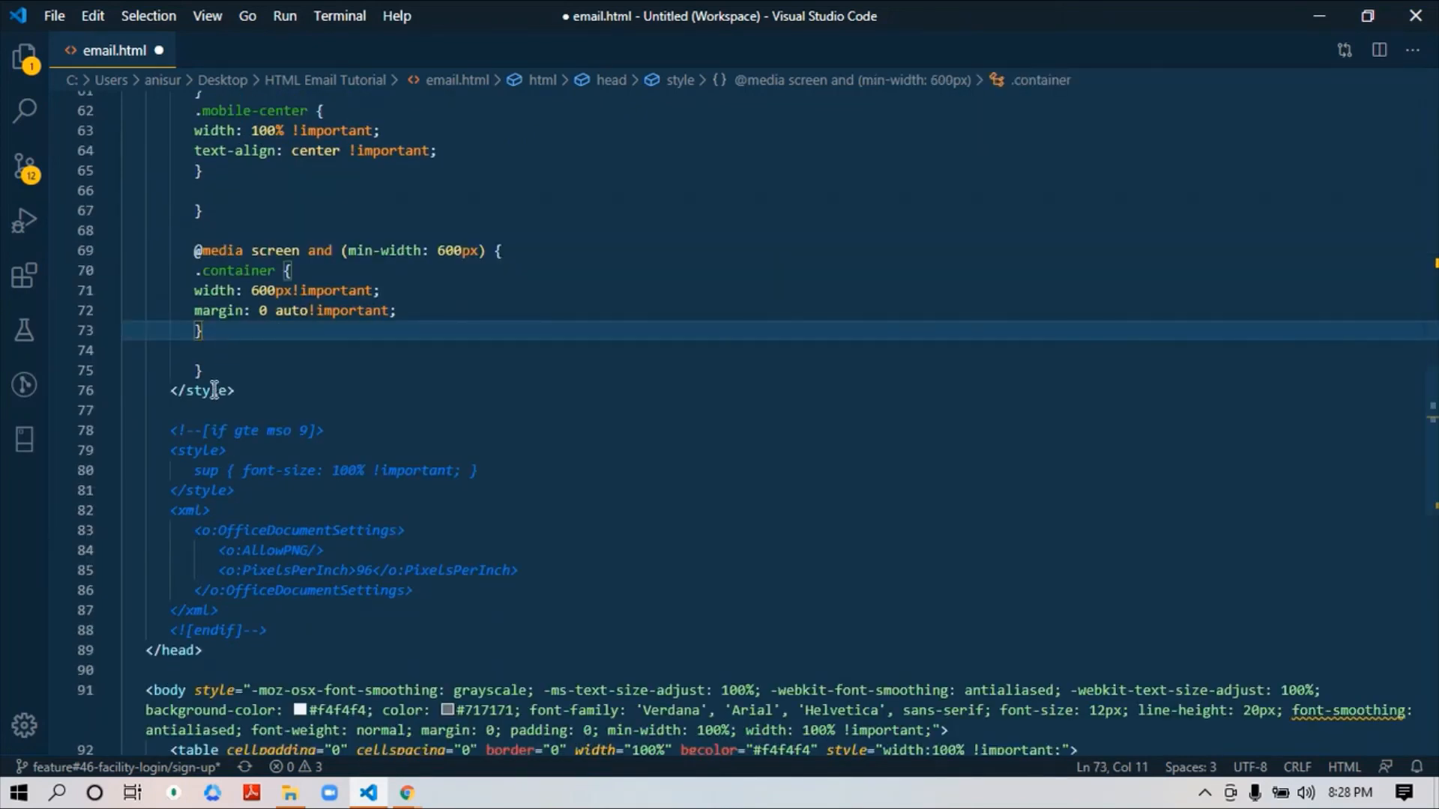
{"action": "left_click", "coordinate": [235, 285]}
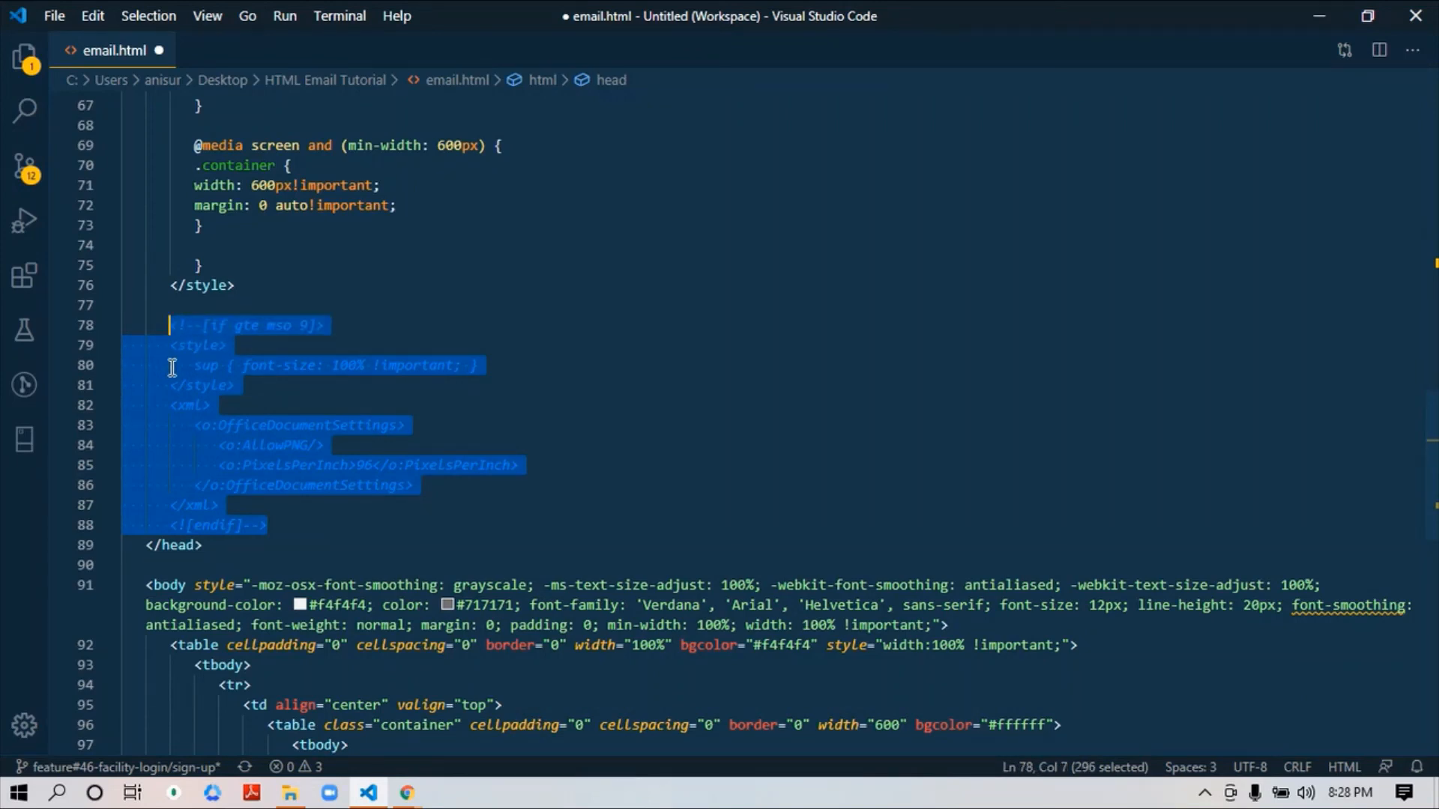
{"action": "left_click", "coordinate": [193, 404]}
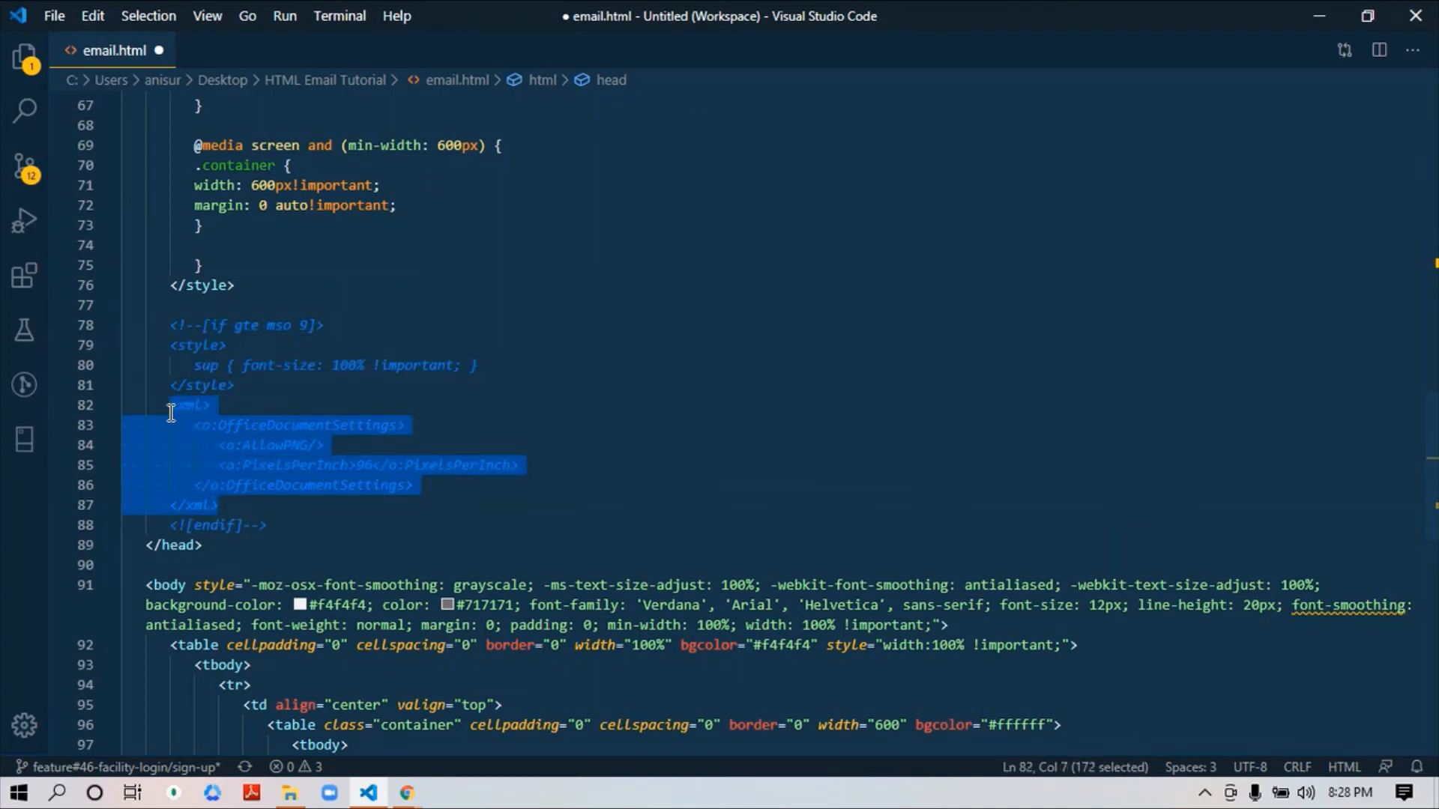
{"action": "left_click", "coordinate": [231, 405]}
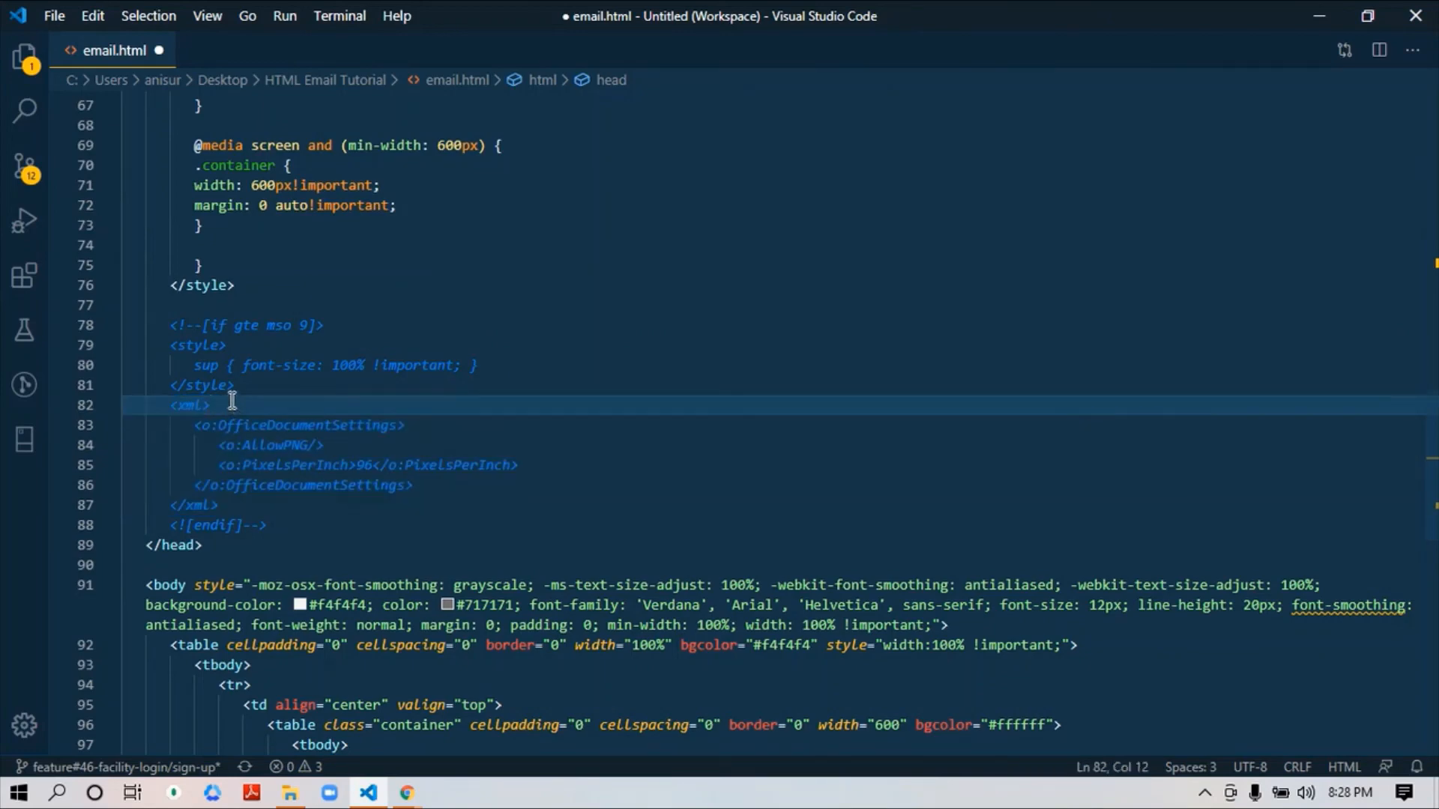
Step: Review the email.html head once more, then switch to the Email Template slides in Chrome
{"action": "scroll", "scroll_direction": "up", "scroll_amount": 3}
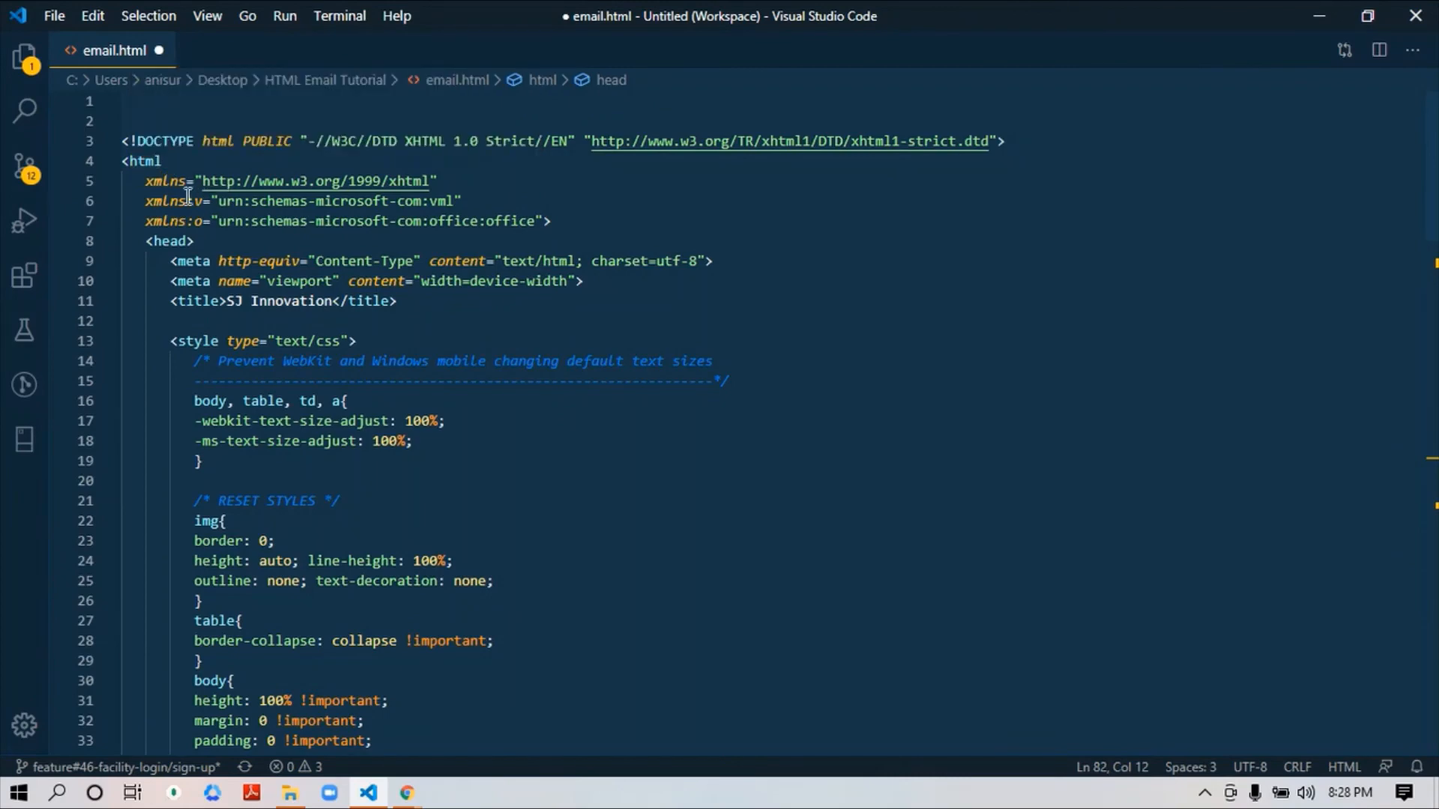
{"action": "mouse_move", "coordinate": [244, 255]}
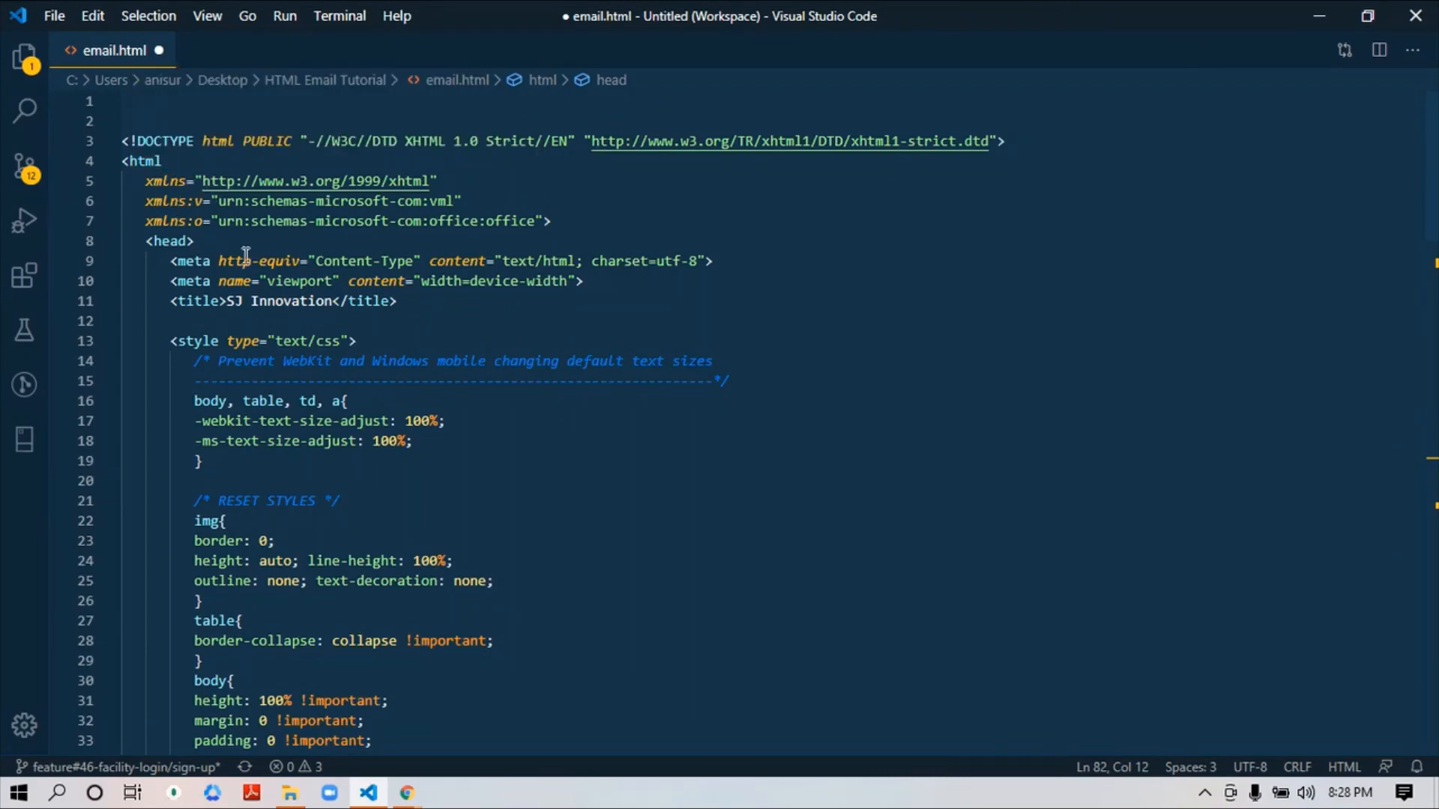
{"action": "scroll", "scroll_direction": "down", "scroll_amount": 3}
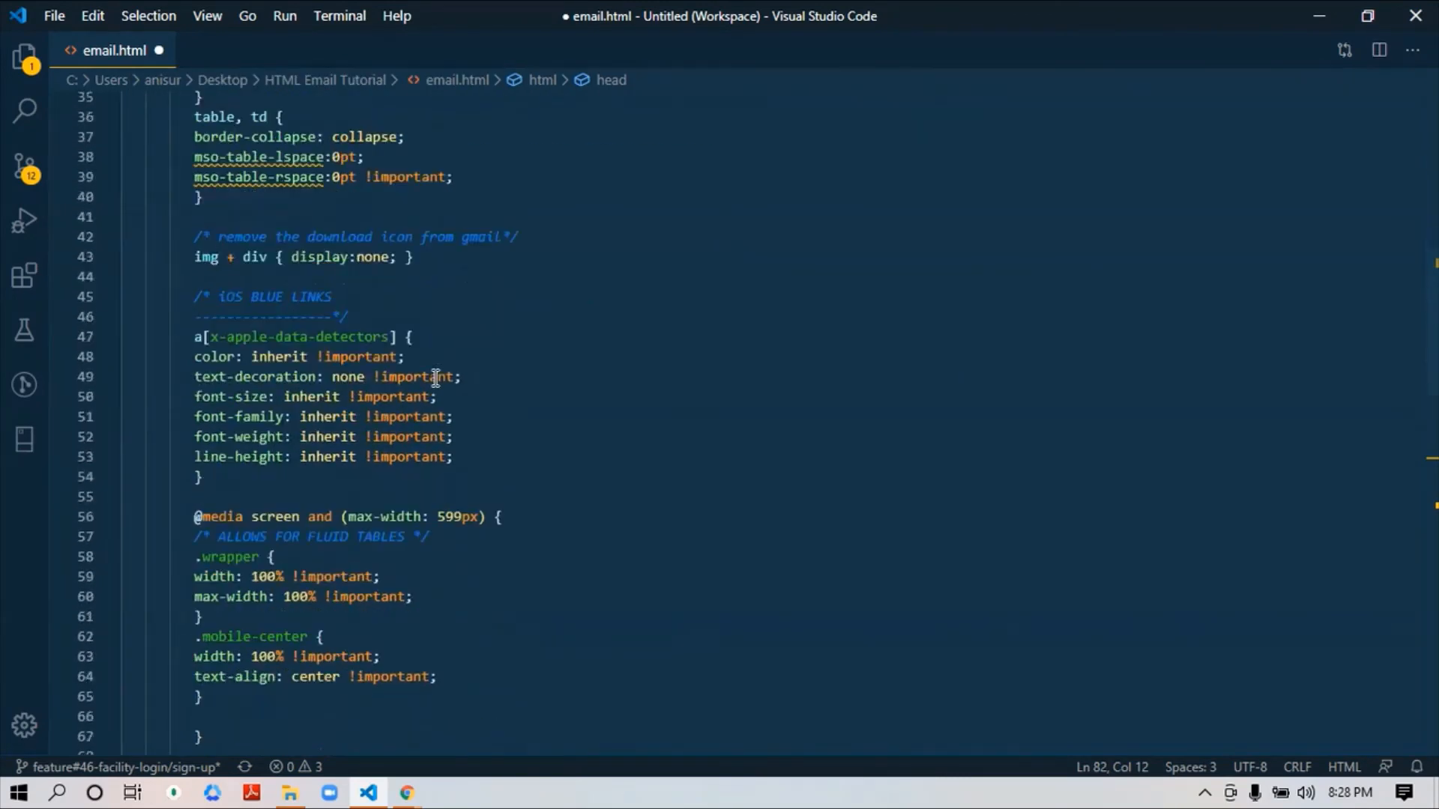
{"action": "scroll", "scroll_direction": "down", "scroll_amount": 3}
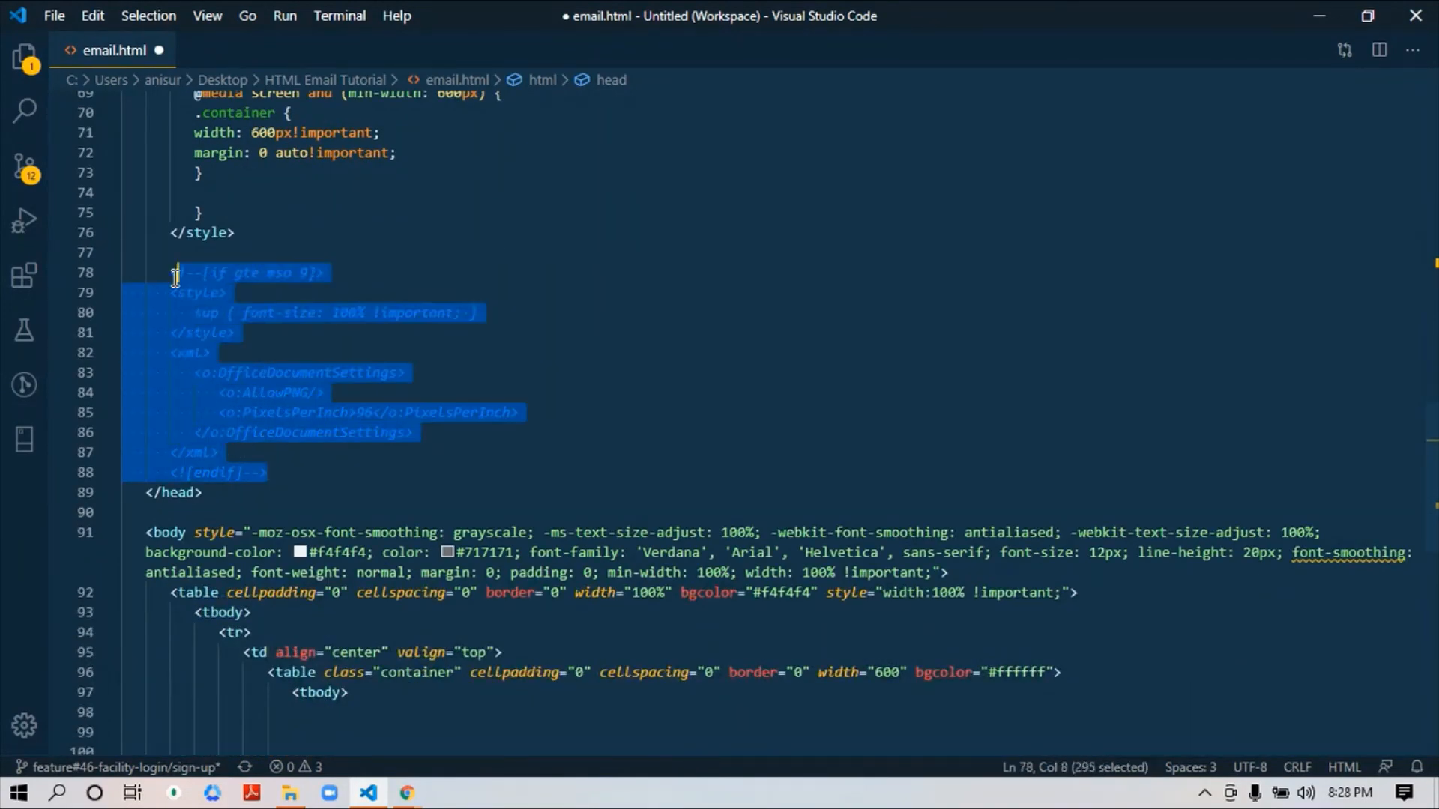
{"action": "mouse_move", "coordinate": [179, 281]}
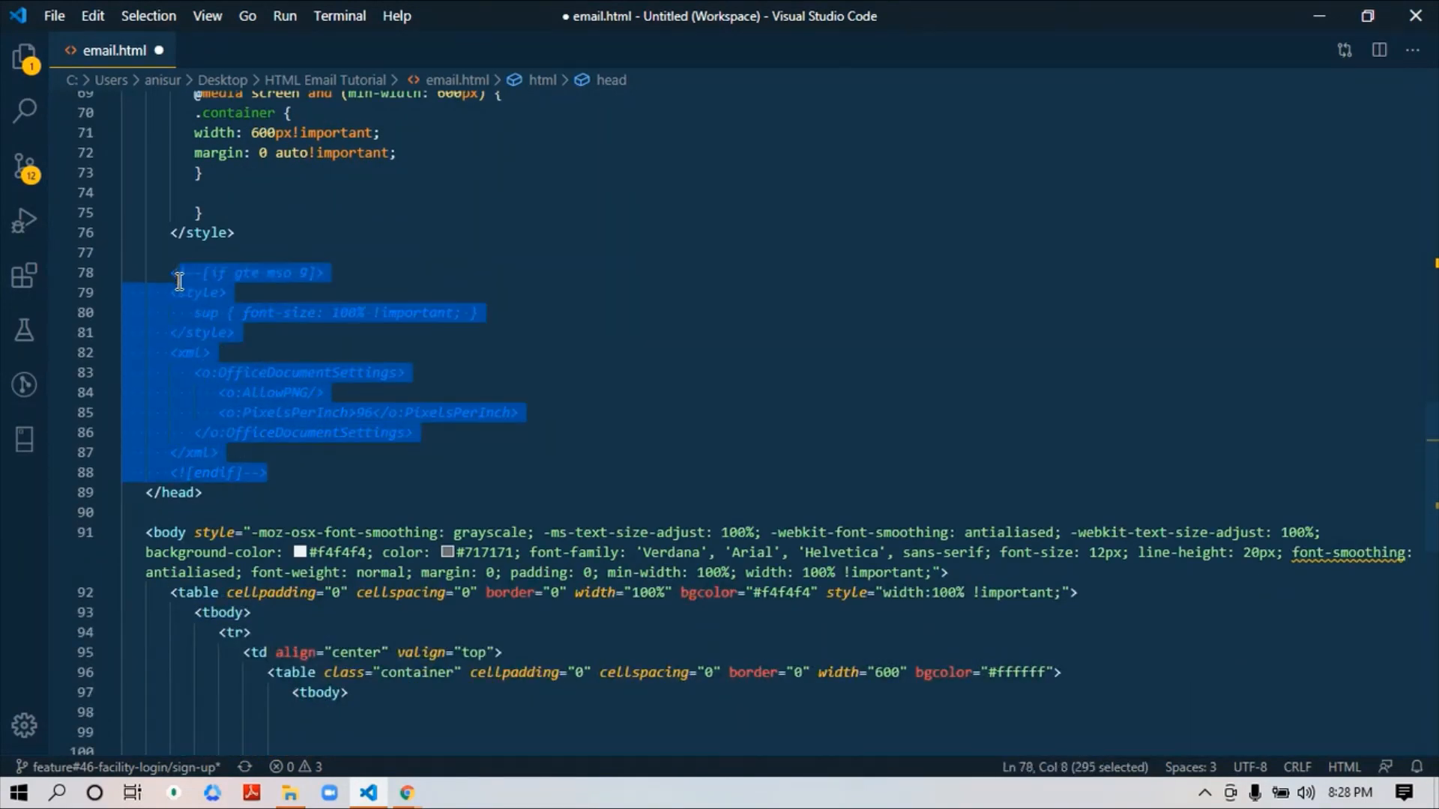
{"action": "left_click", "coordinate": [234, 333]}
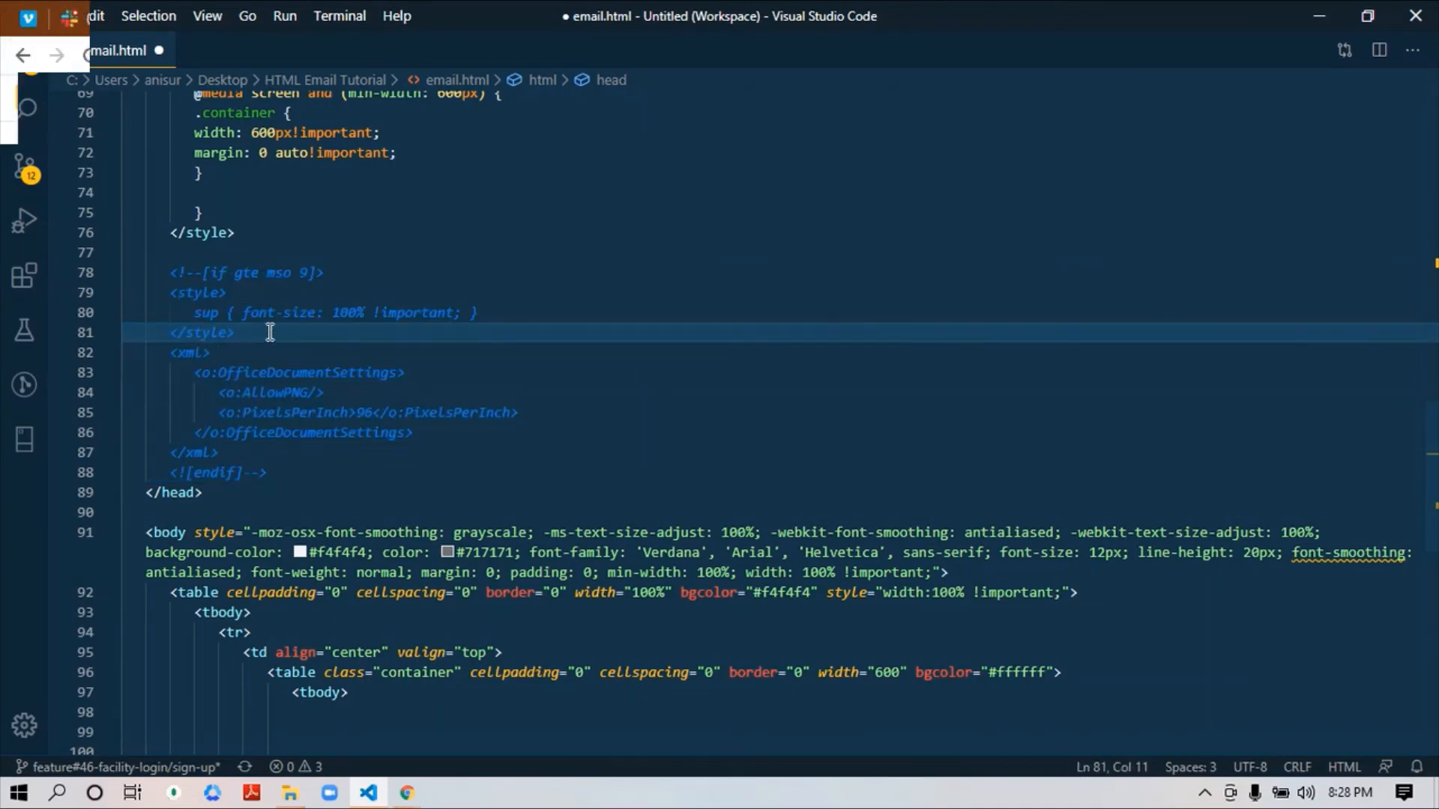
{"action": "left_click", "coordinate": [405, 792]}
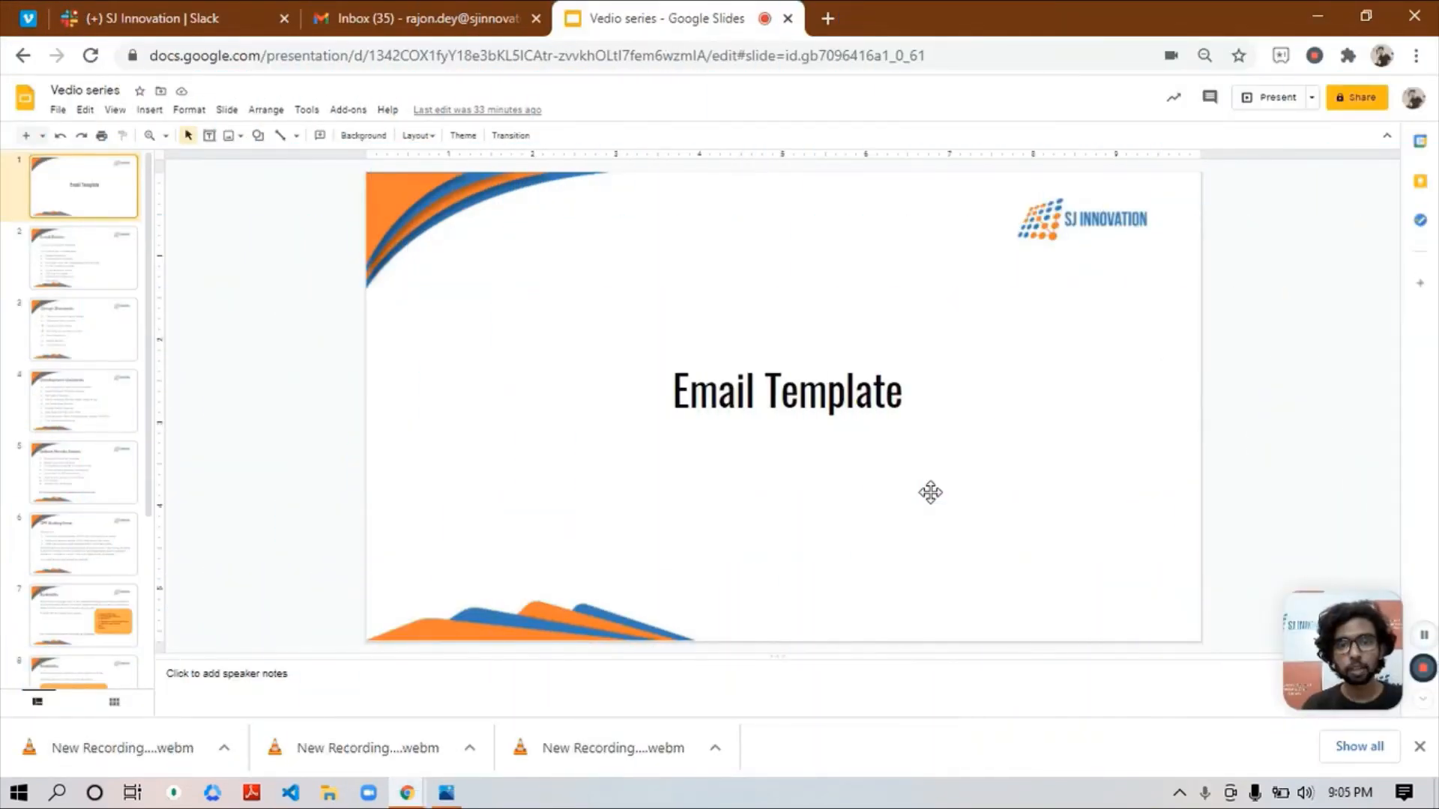